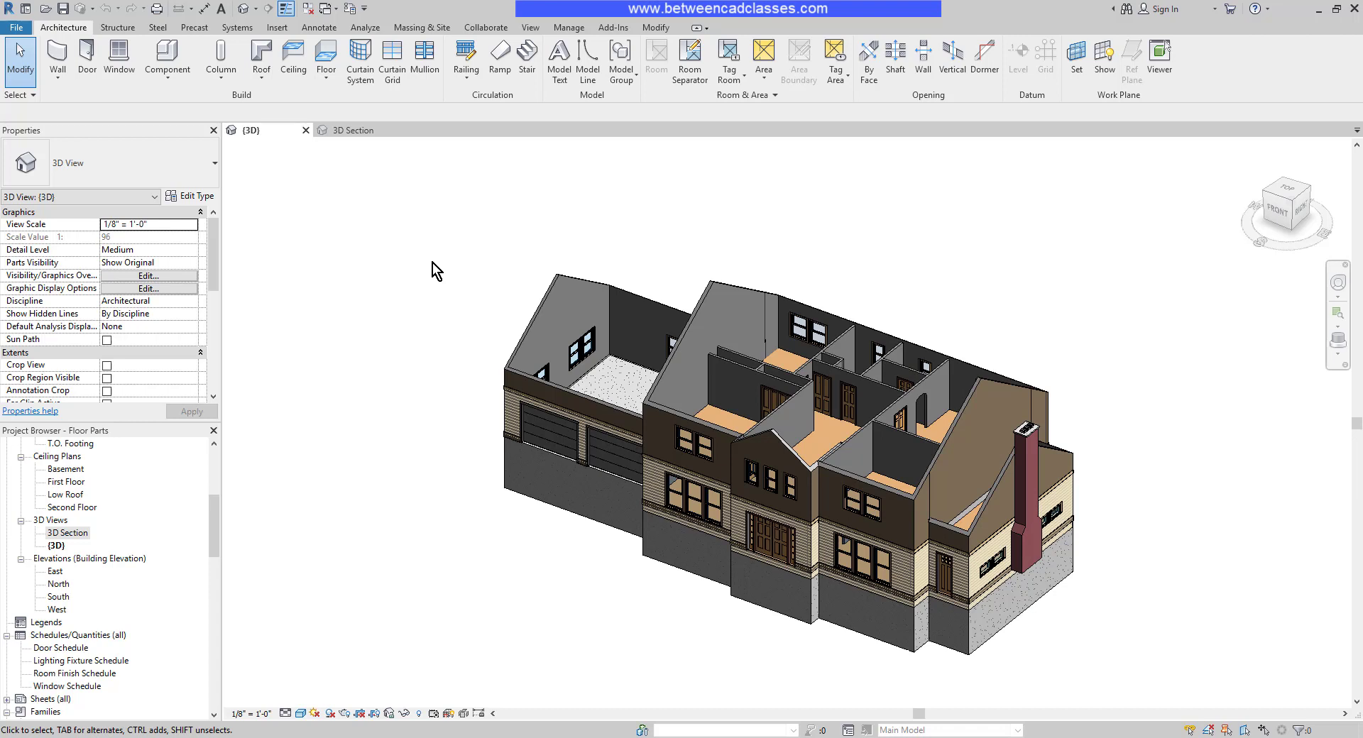
mouse_move(450, 274)
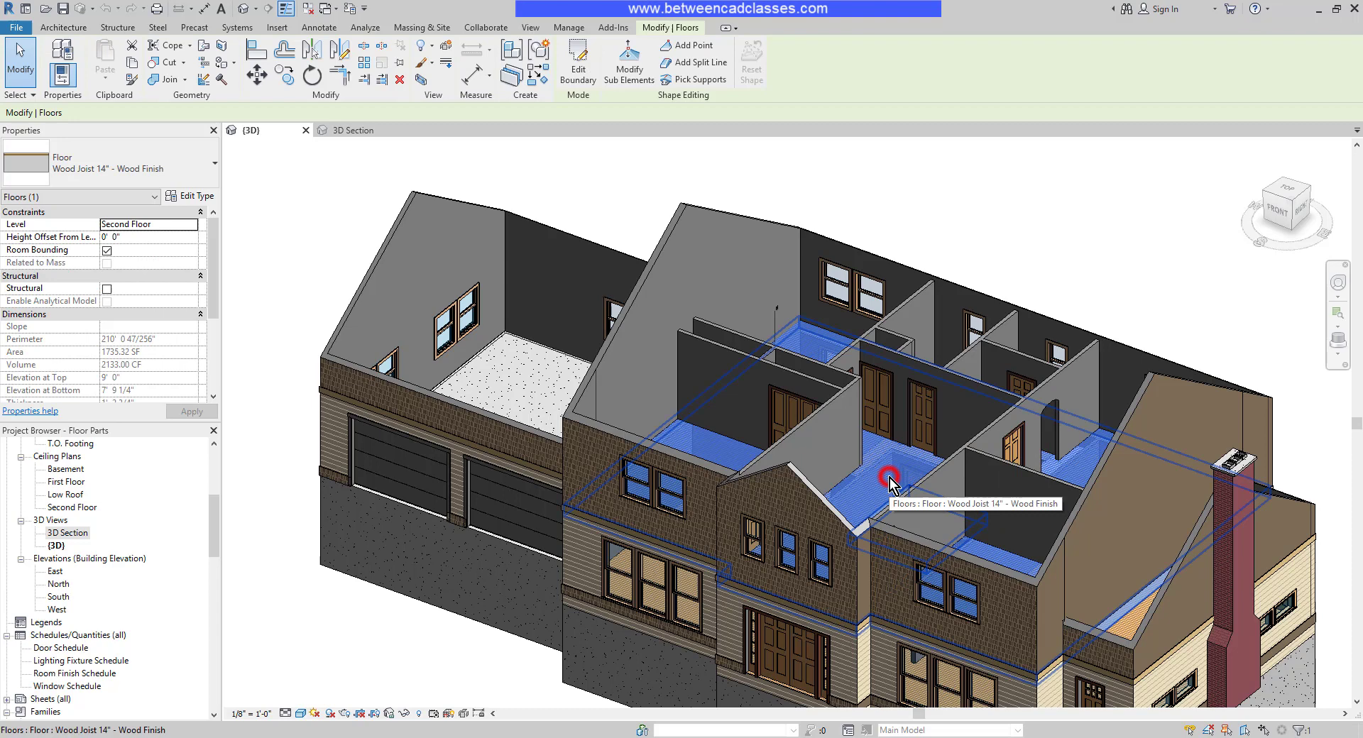
mouse_move(570, 169)
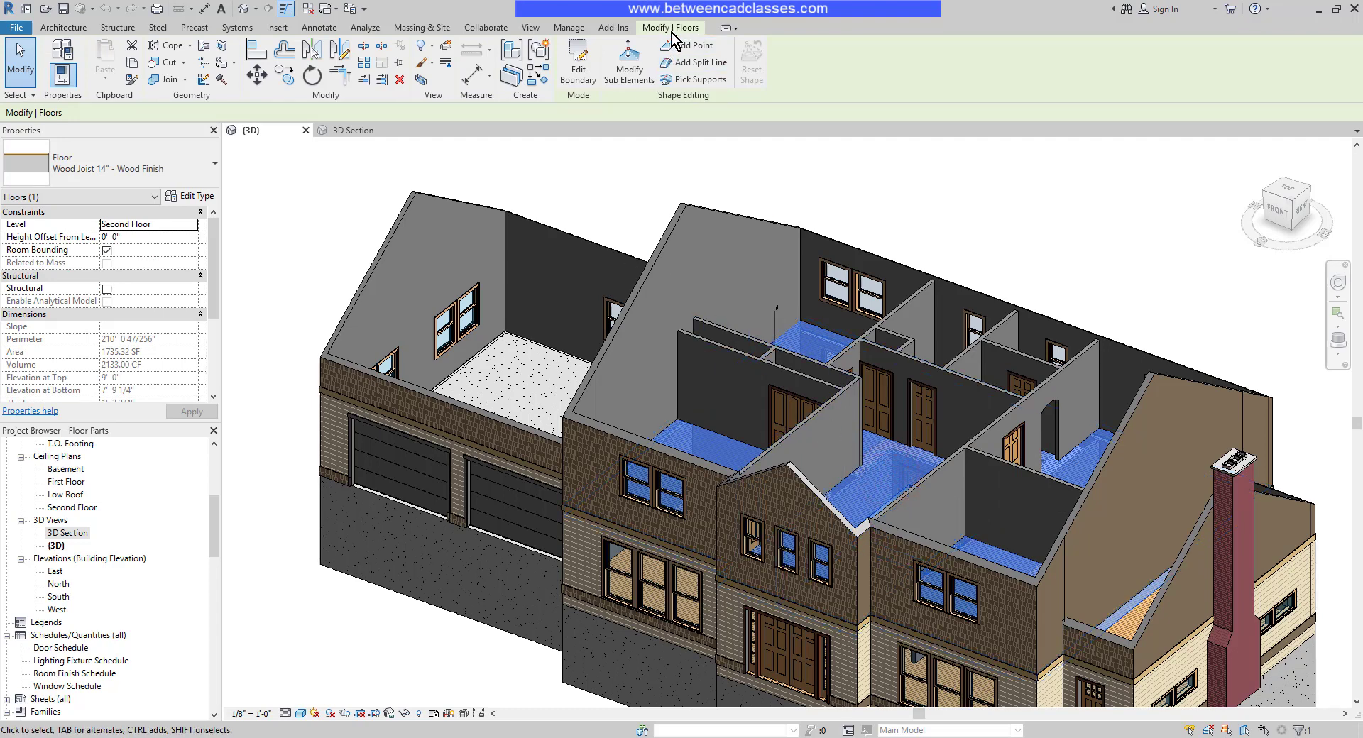
mouse_move(525, 107)
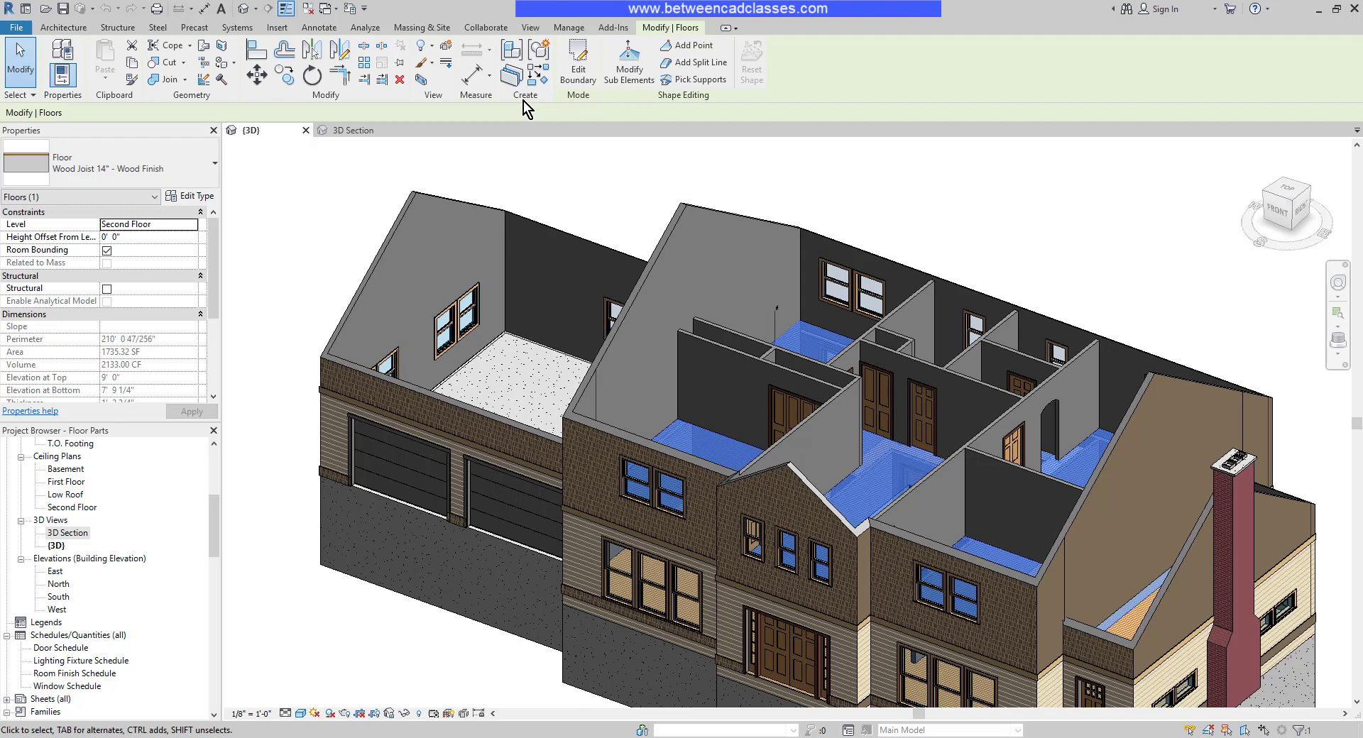
mouse_move(511, 74)
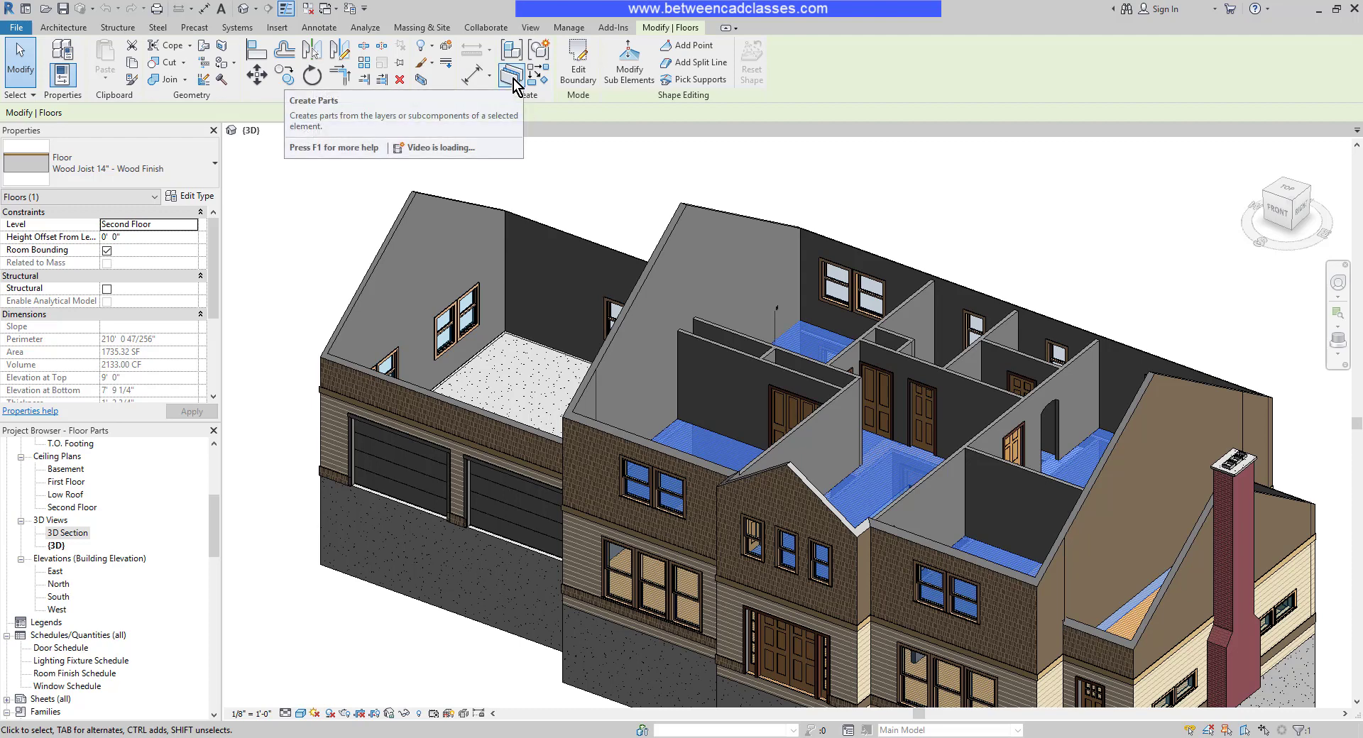
Create parts from the selected second floor's layers and clear the selection.
click(511, 74)
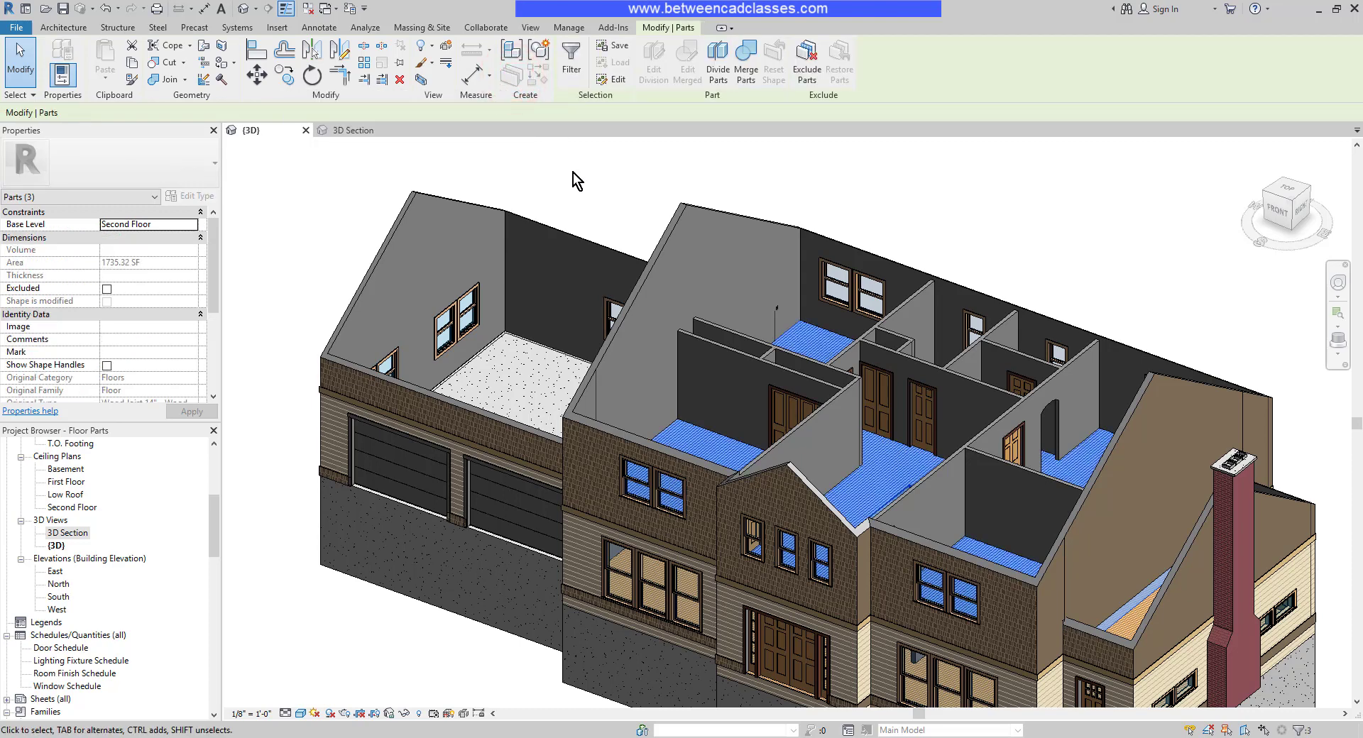
click(63, 27)
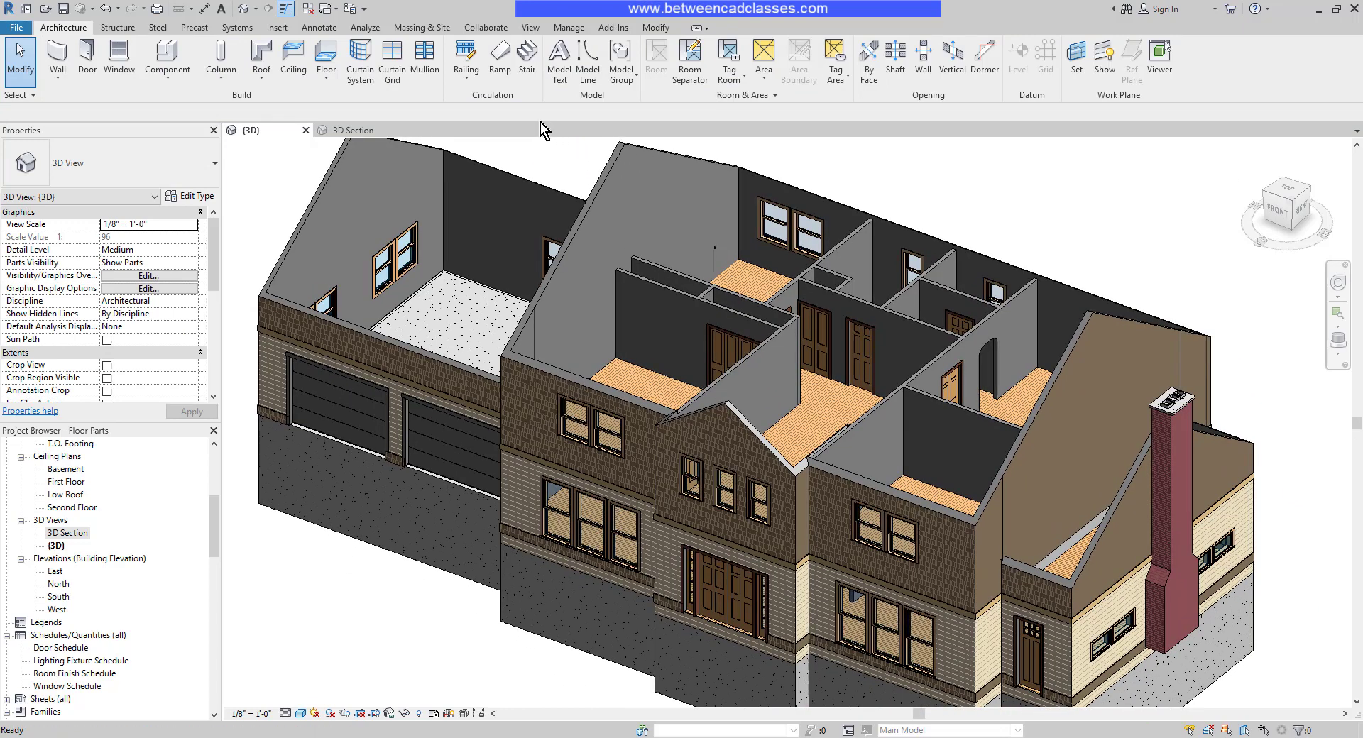
Switch to the 3D Section view and zoom in on the second floor.
click(352, 129)
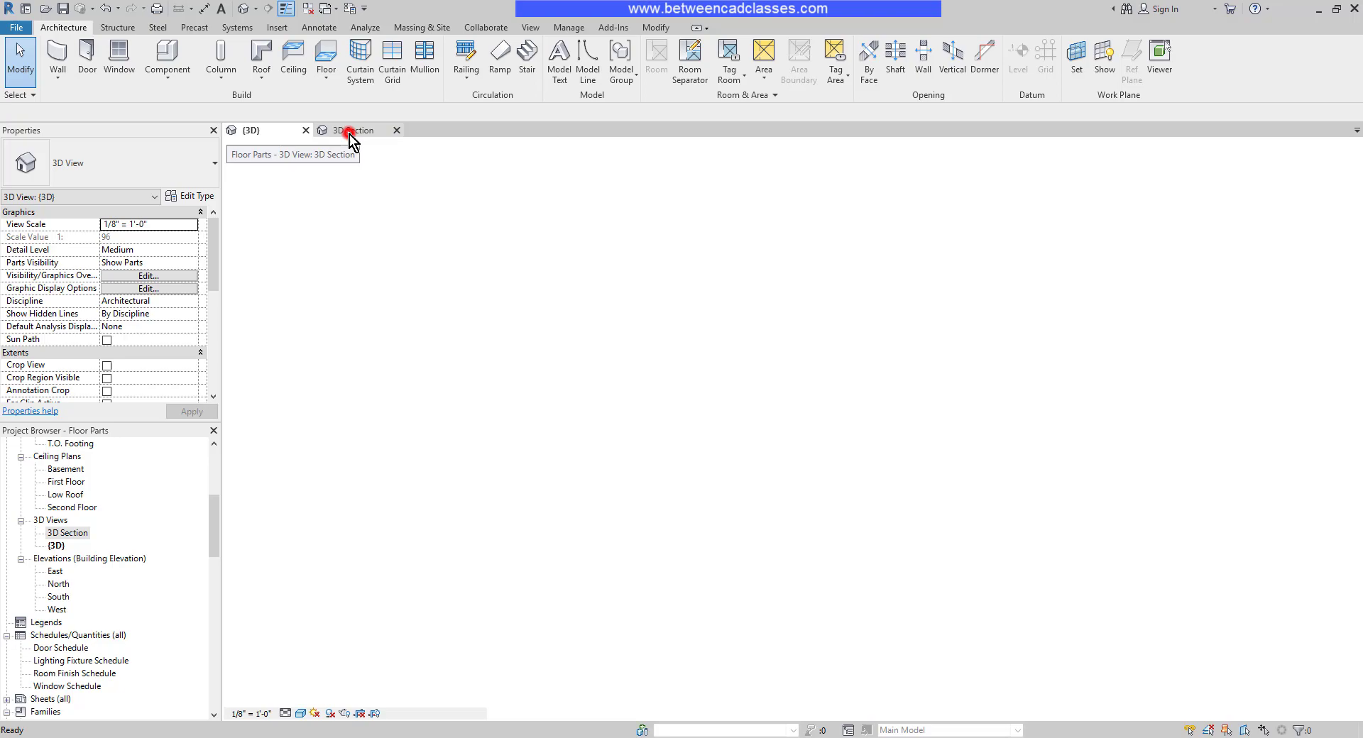
click(348, 130)
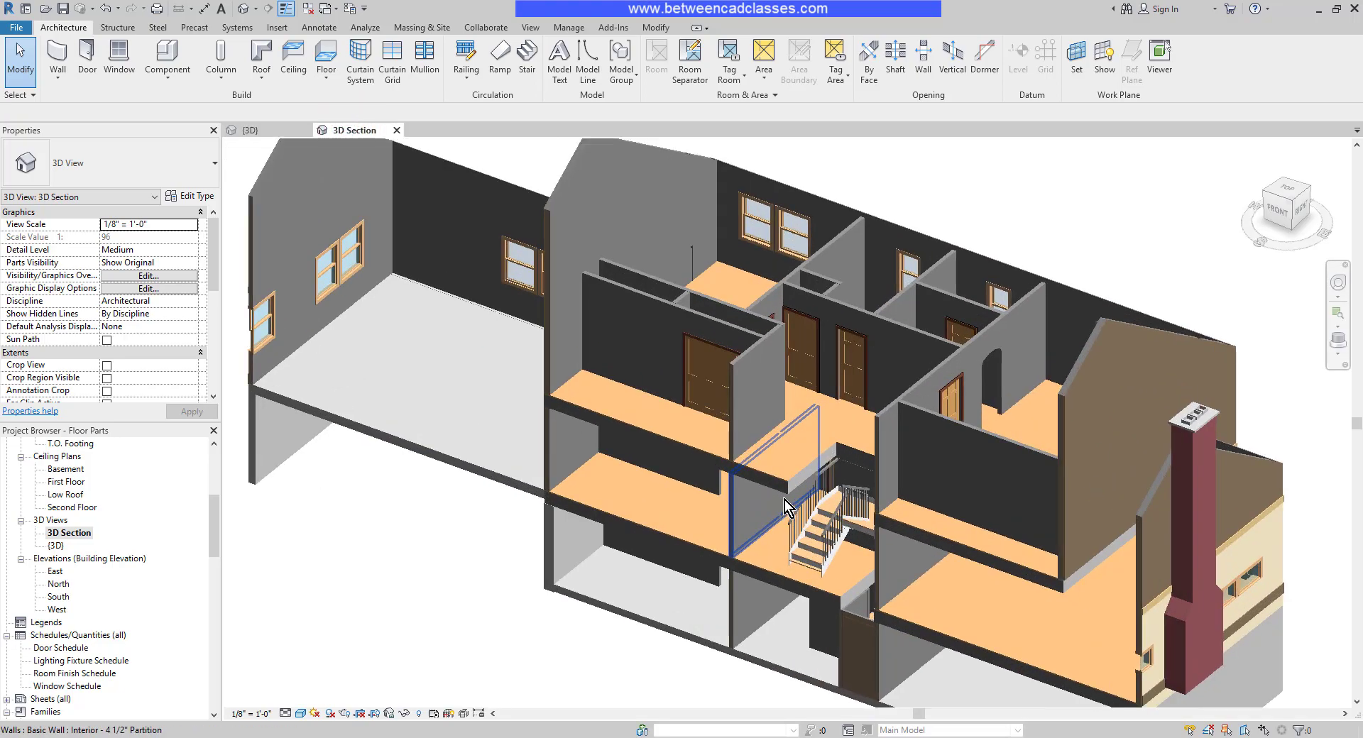
scroll(up, 3)
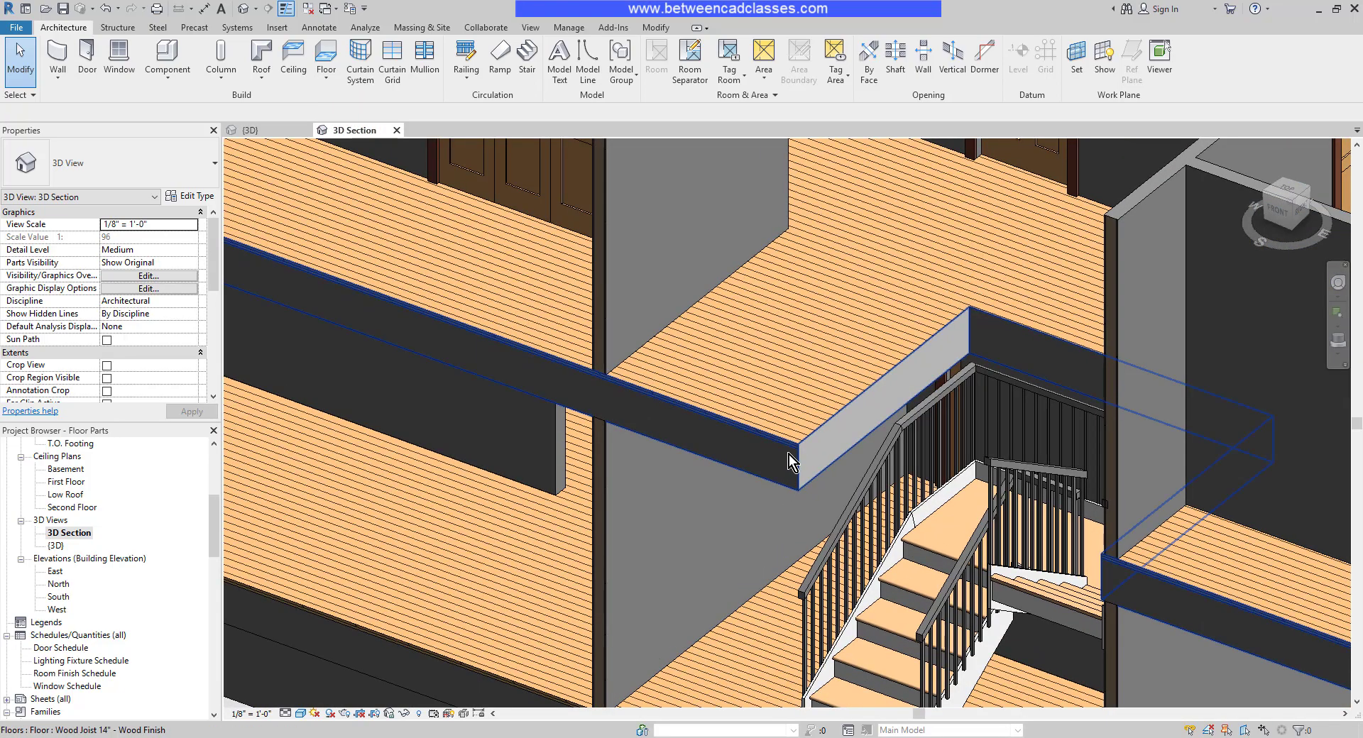
click(791, 458)
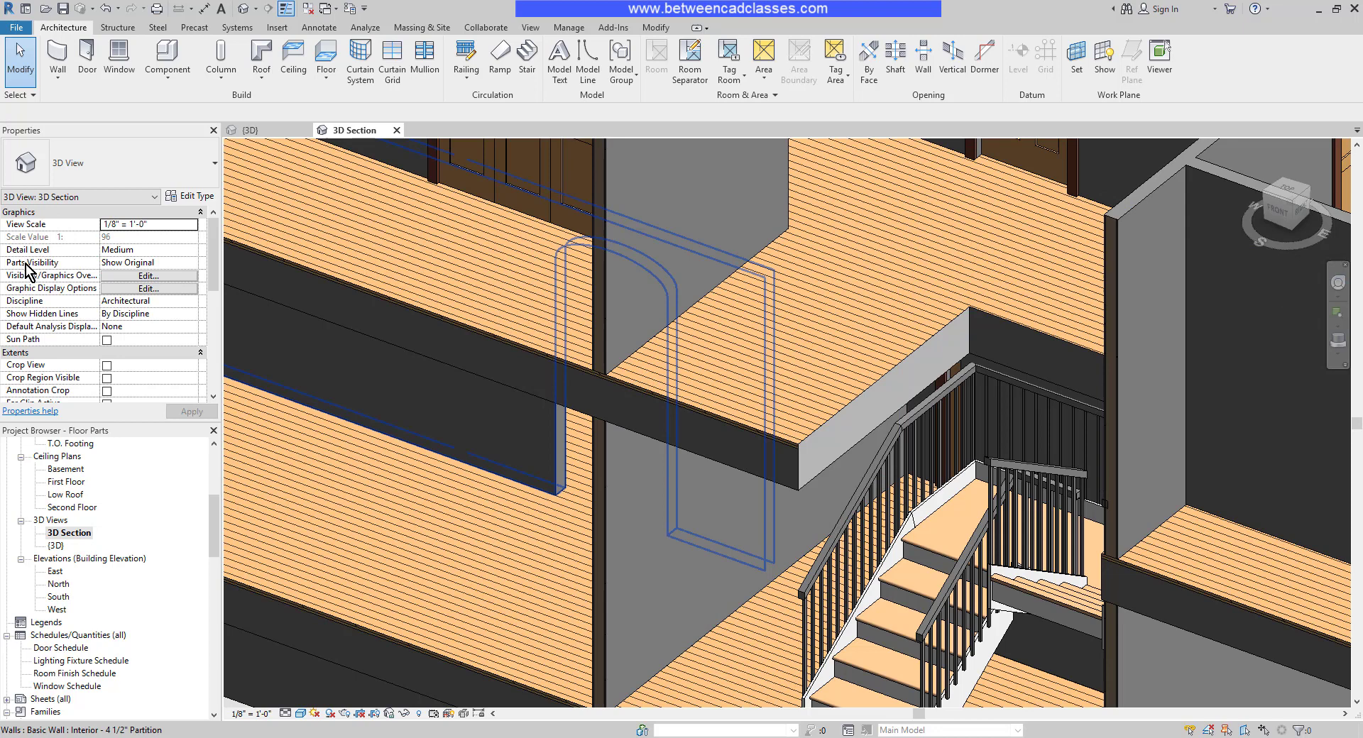
mouse_move(169, 269)
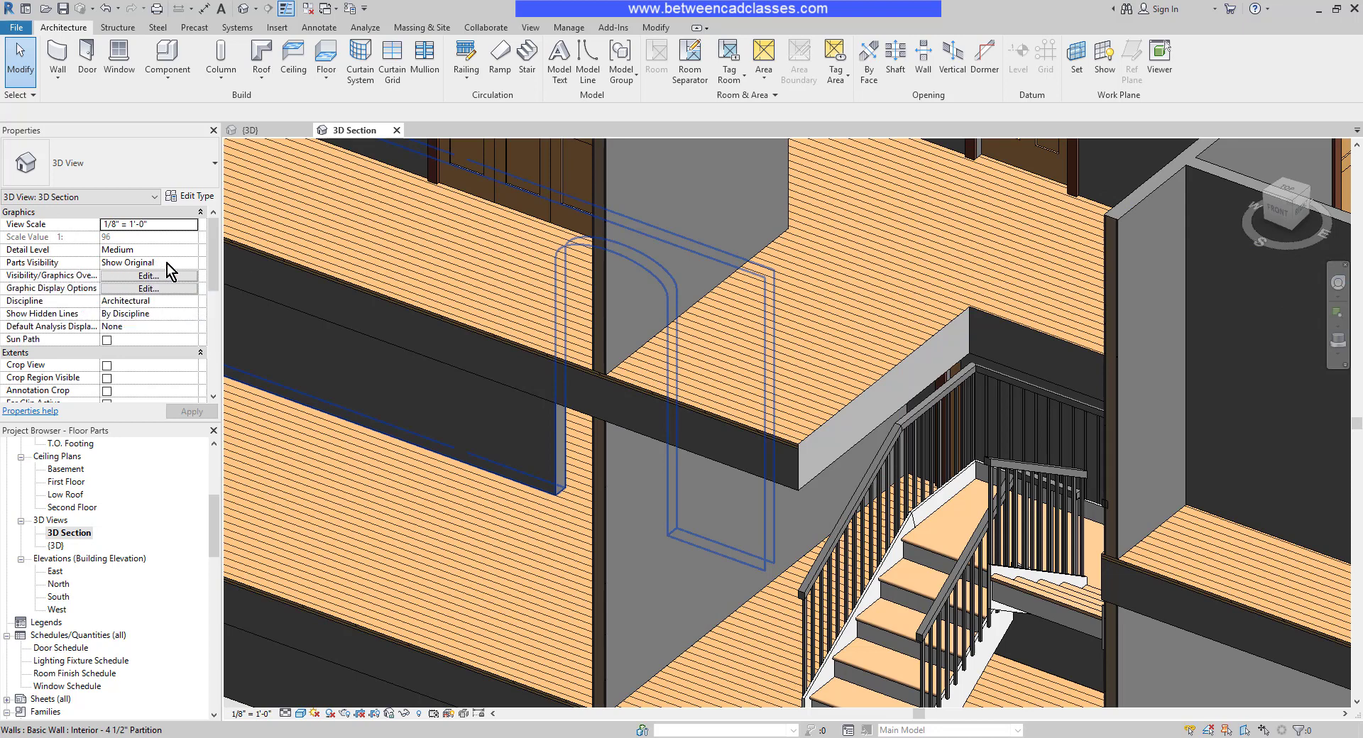
Set the view's Parts Visibility to Show Parts and select a floor part to inspect it.
click(149, 261)
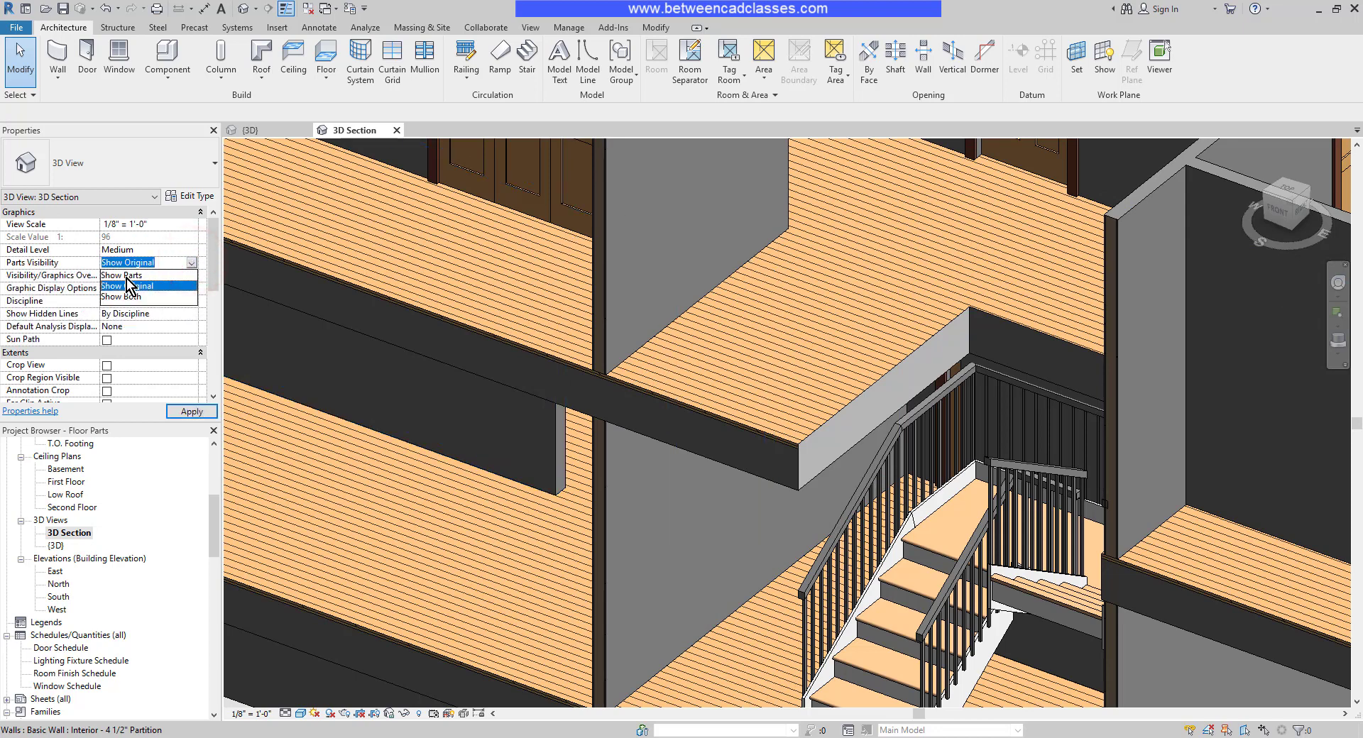
click(122, 275)
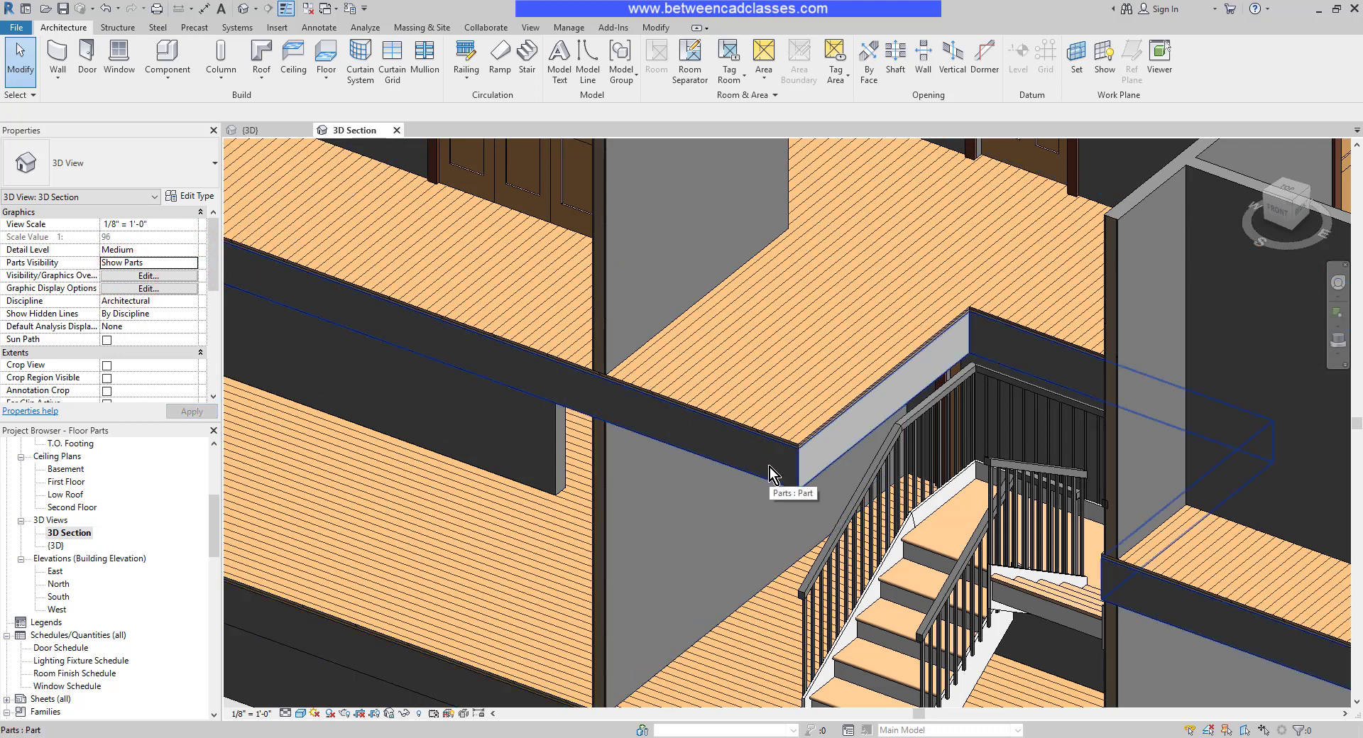
click(773, 473)
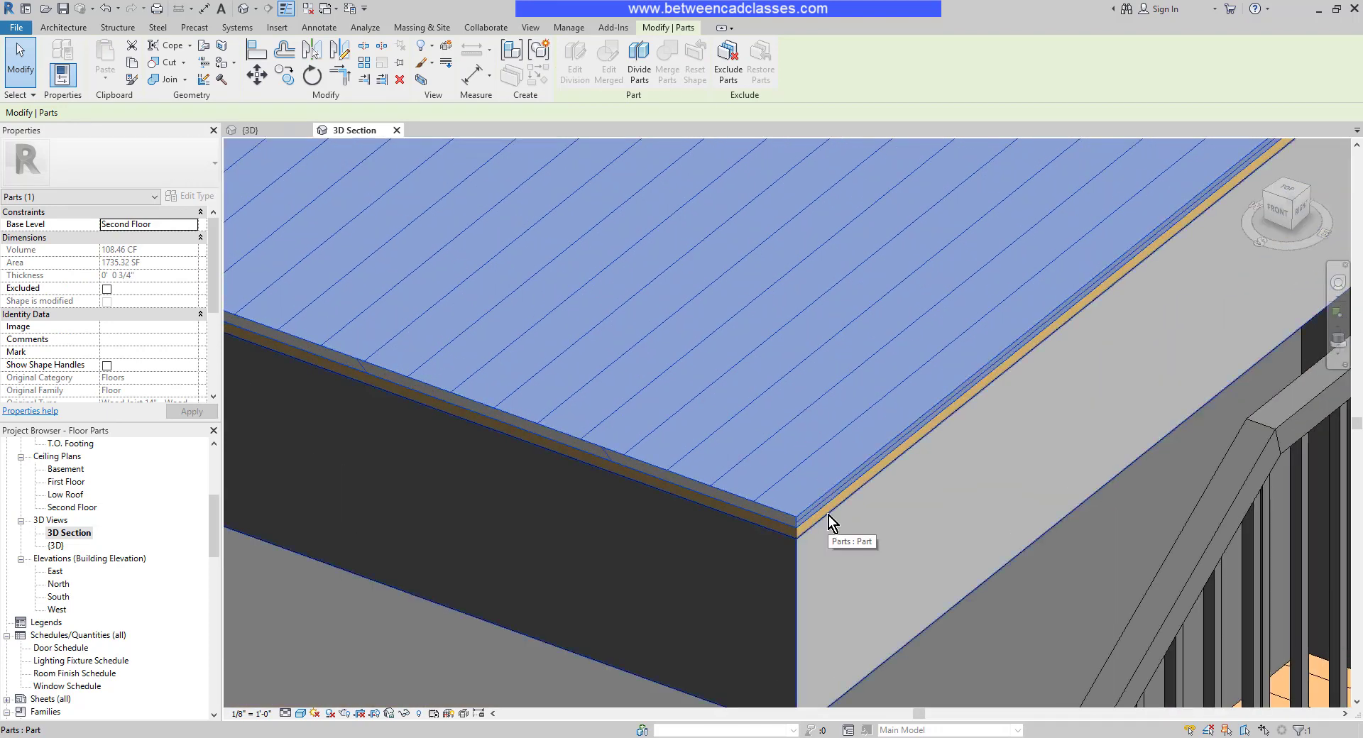
mouse_move(827, 551)
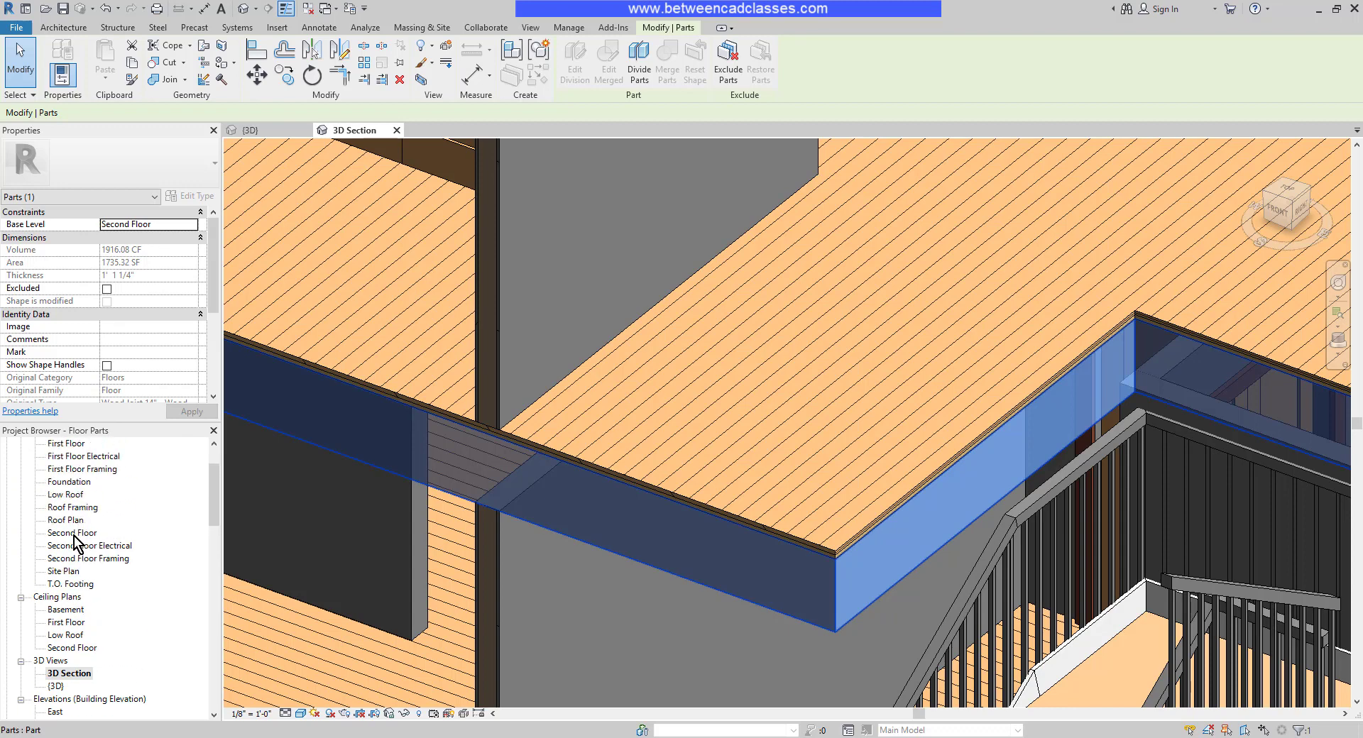
Open the Second Floor plan from the Project Browser and scroll Properties to its Extents.
double_click(73, 532)
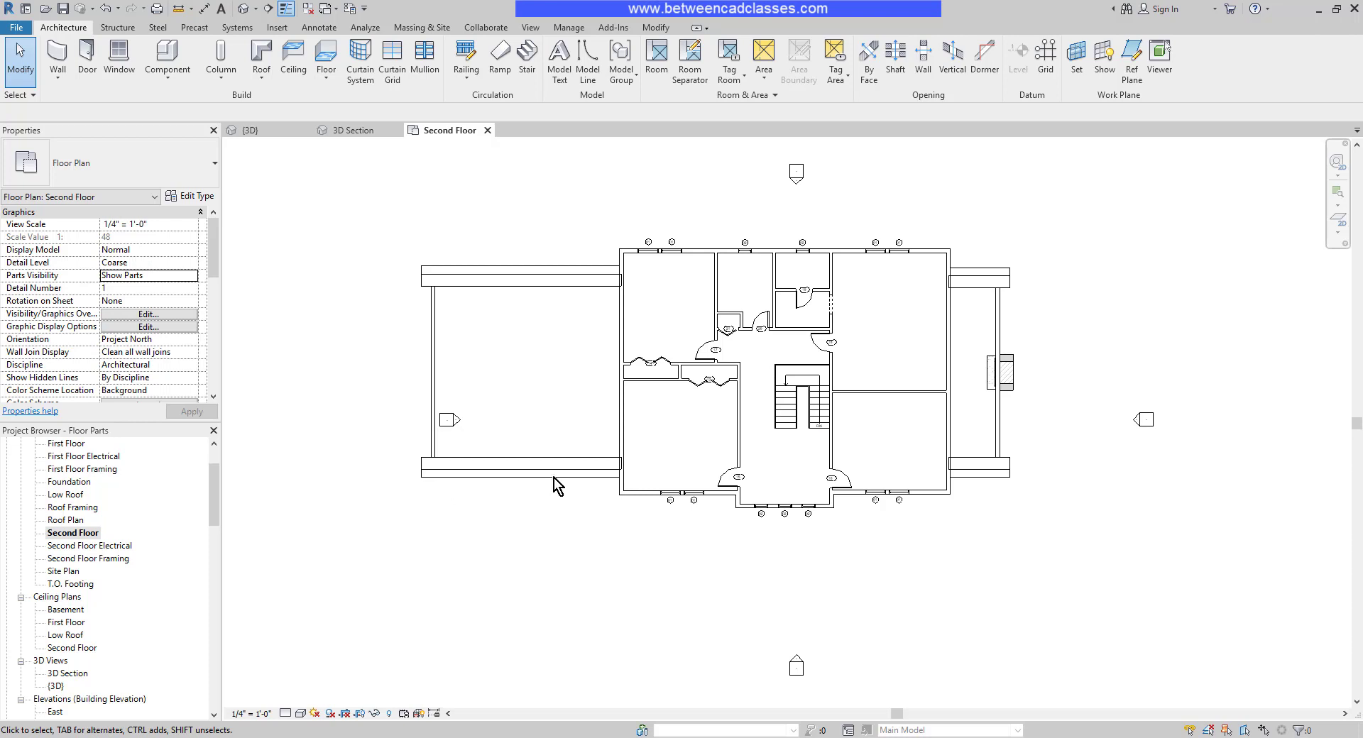
mouse_move(764, 607)
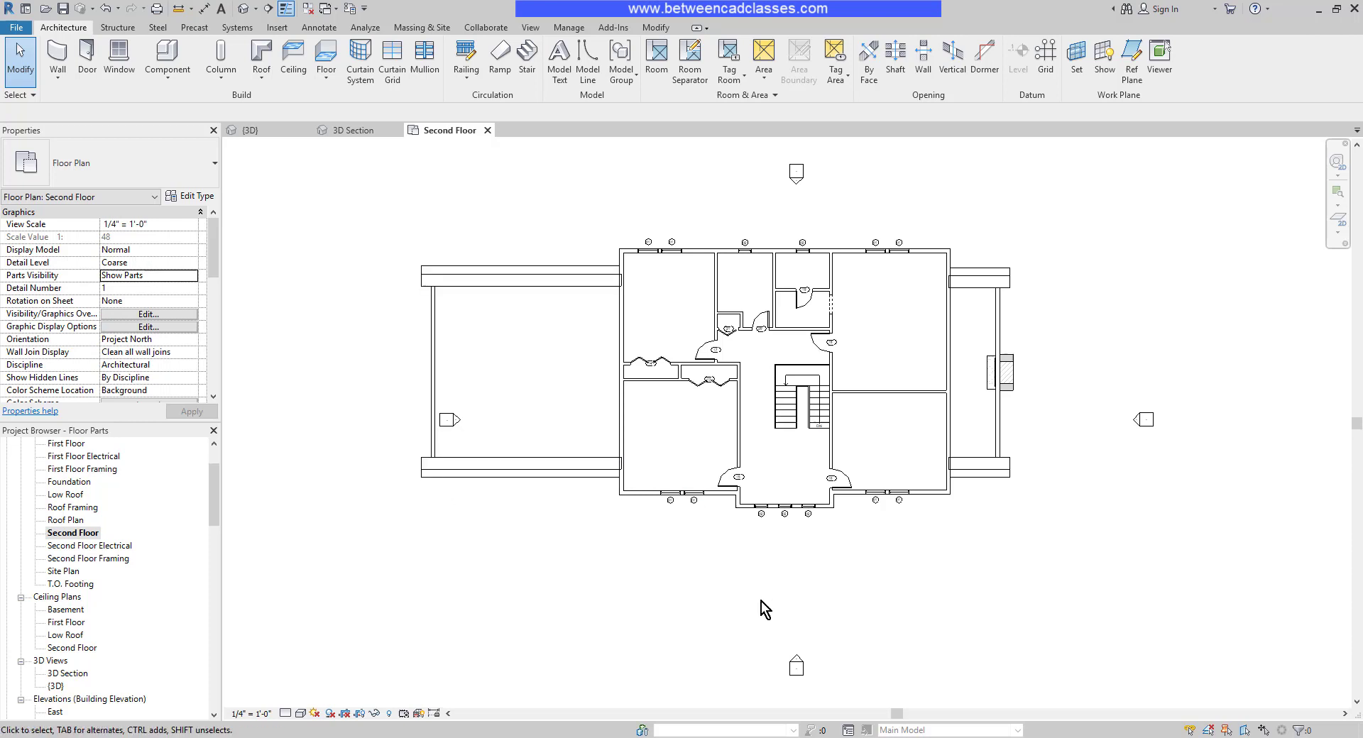
mouse_move(758, 617)
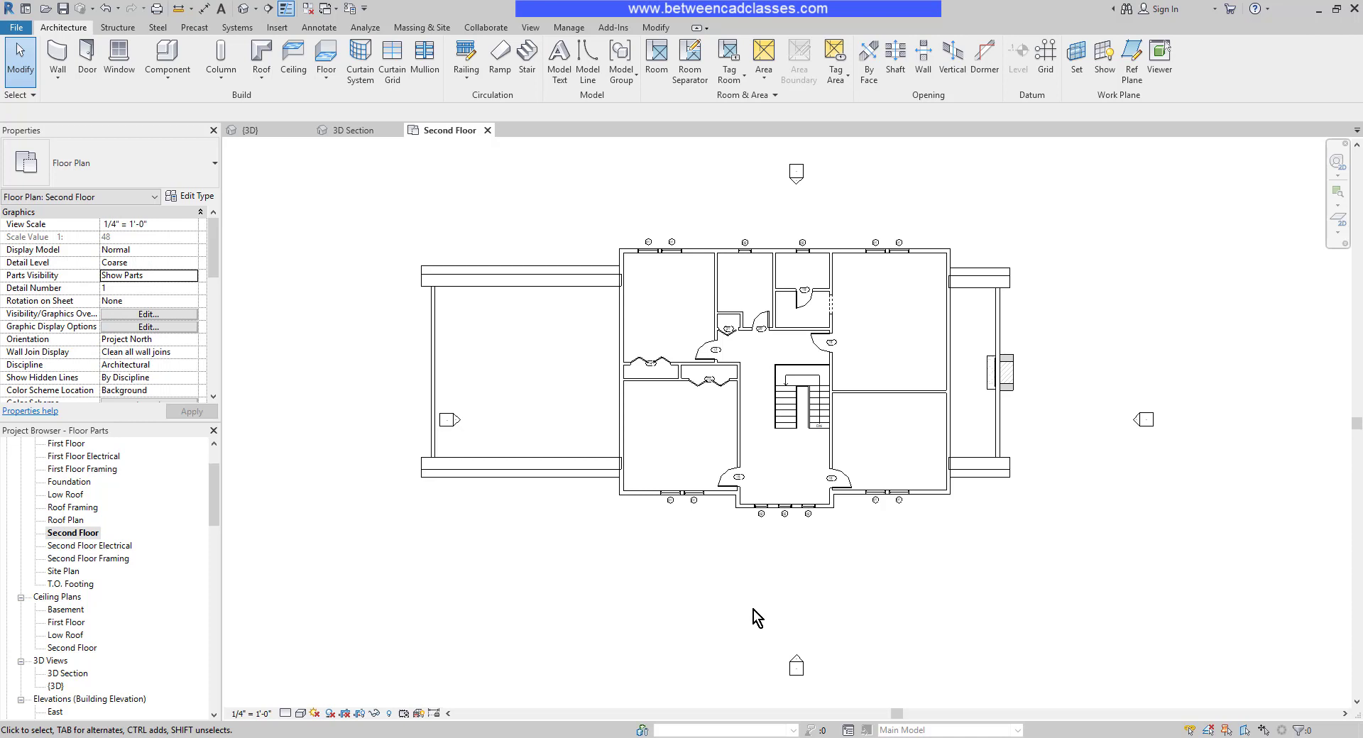
scroll(down, 3)
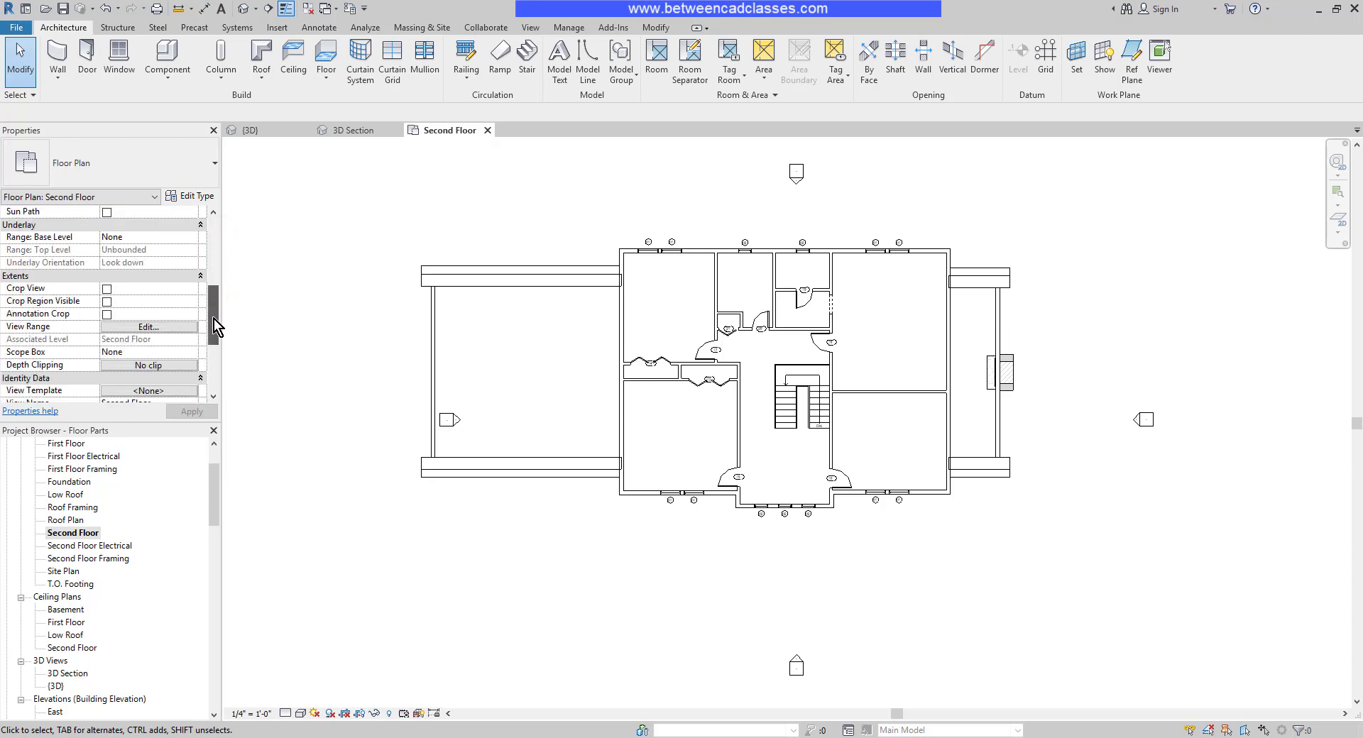
click(147, 326)
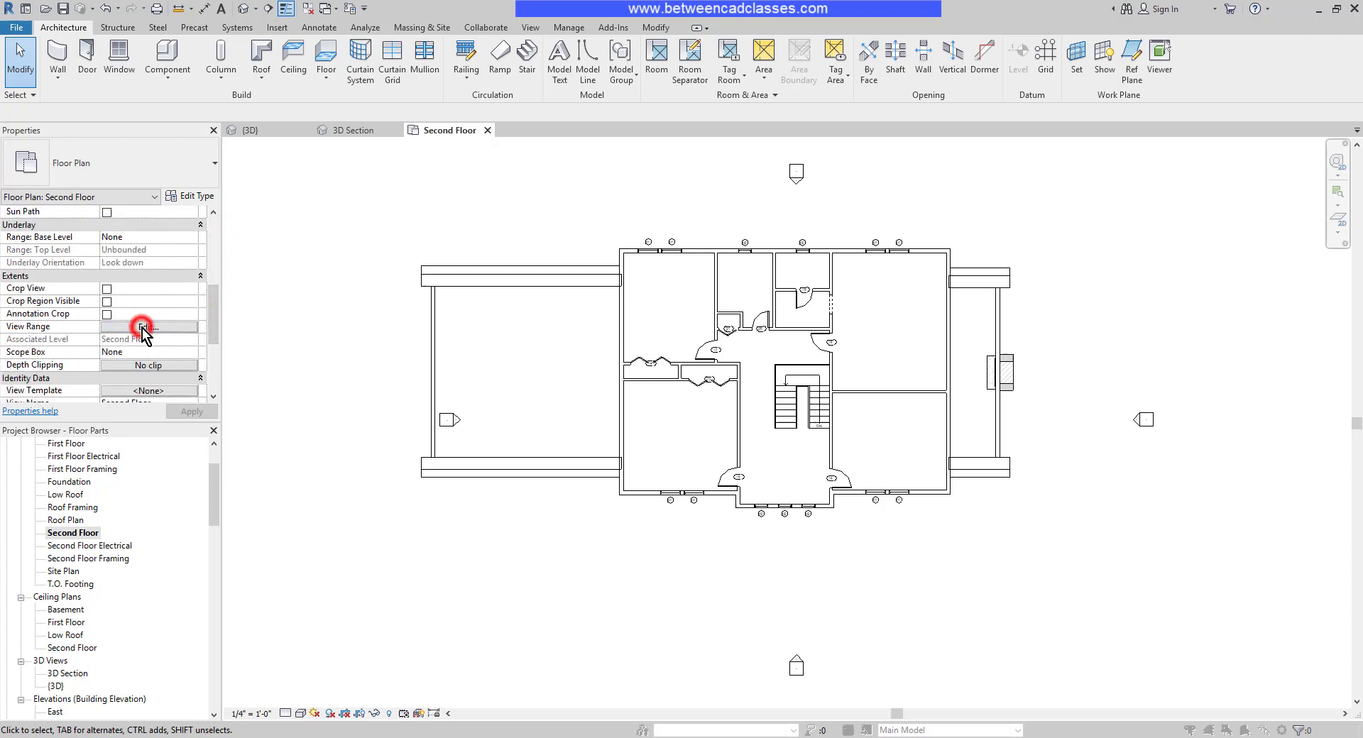
Set the Second Floor plan's View Depth offset to -0' in View Range and apply it.
click(145, 327)
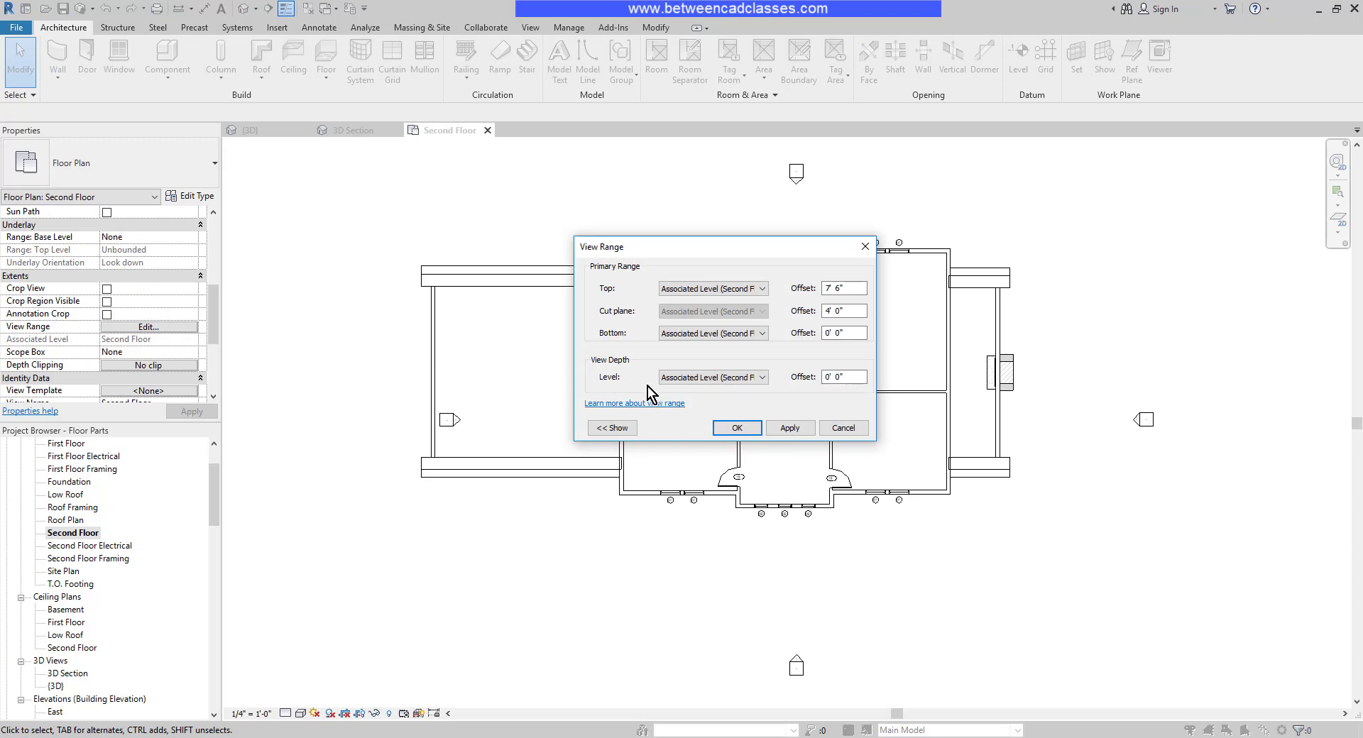
click(842, 376)
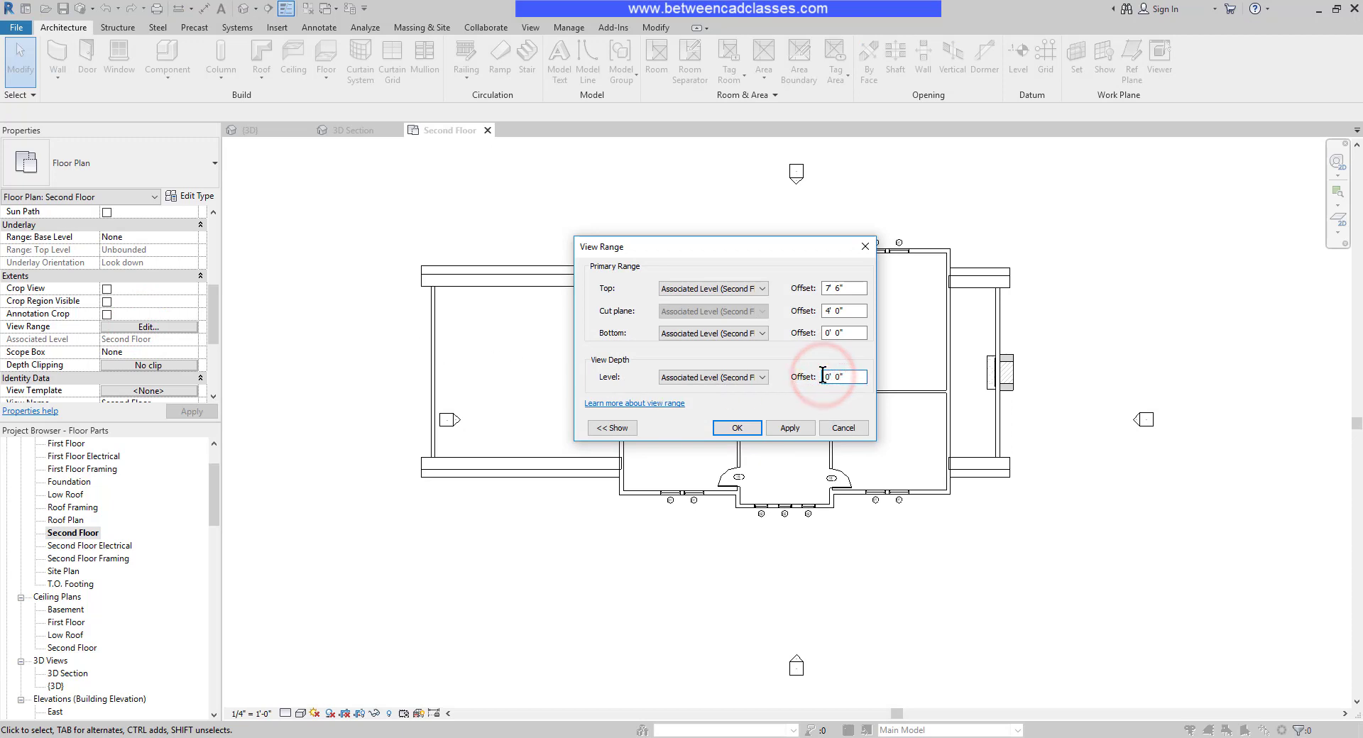
click(843, 376)
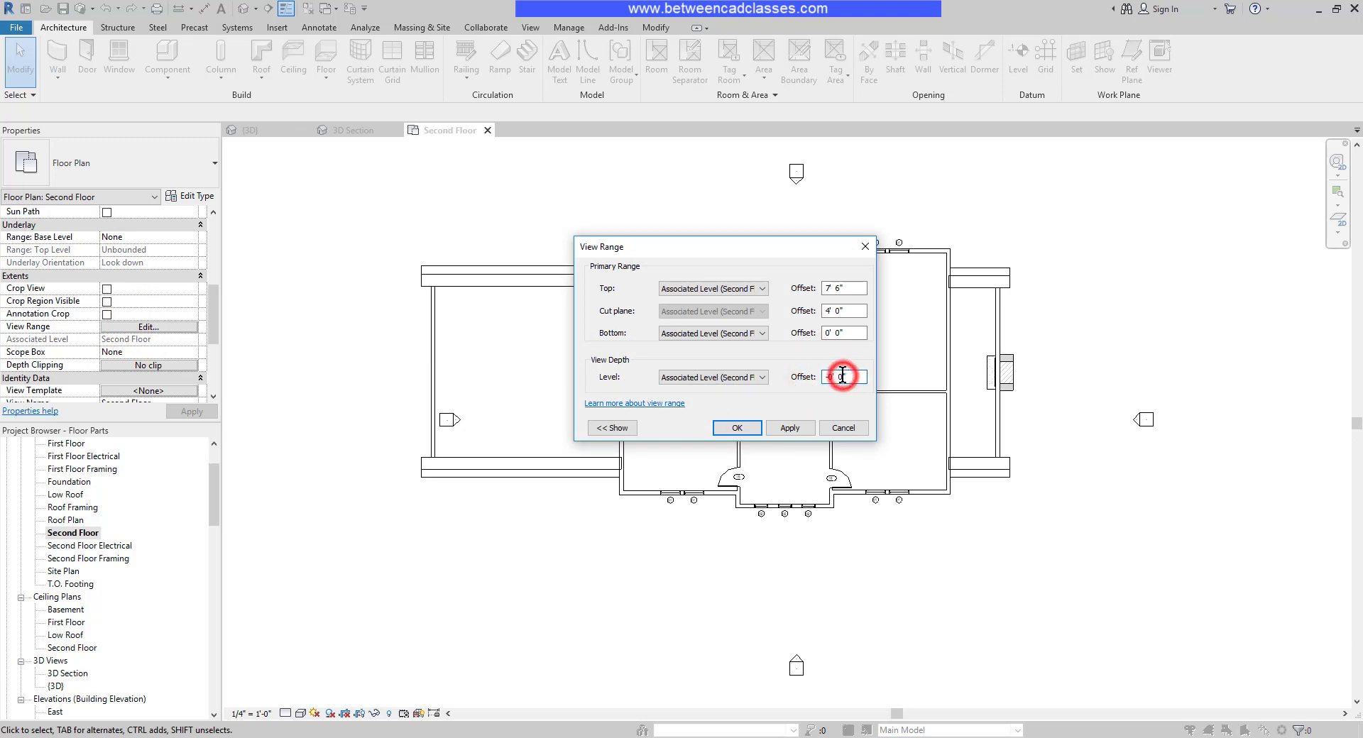
text(-0')
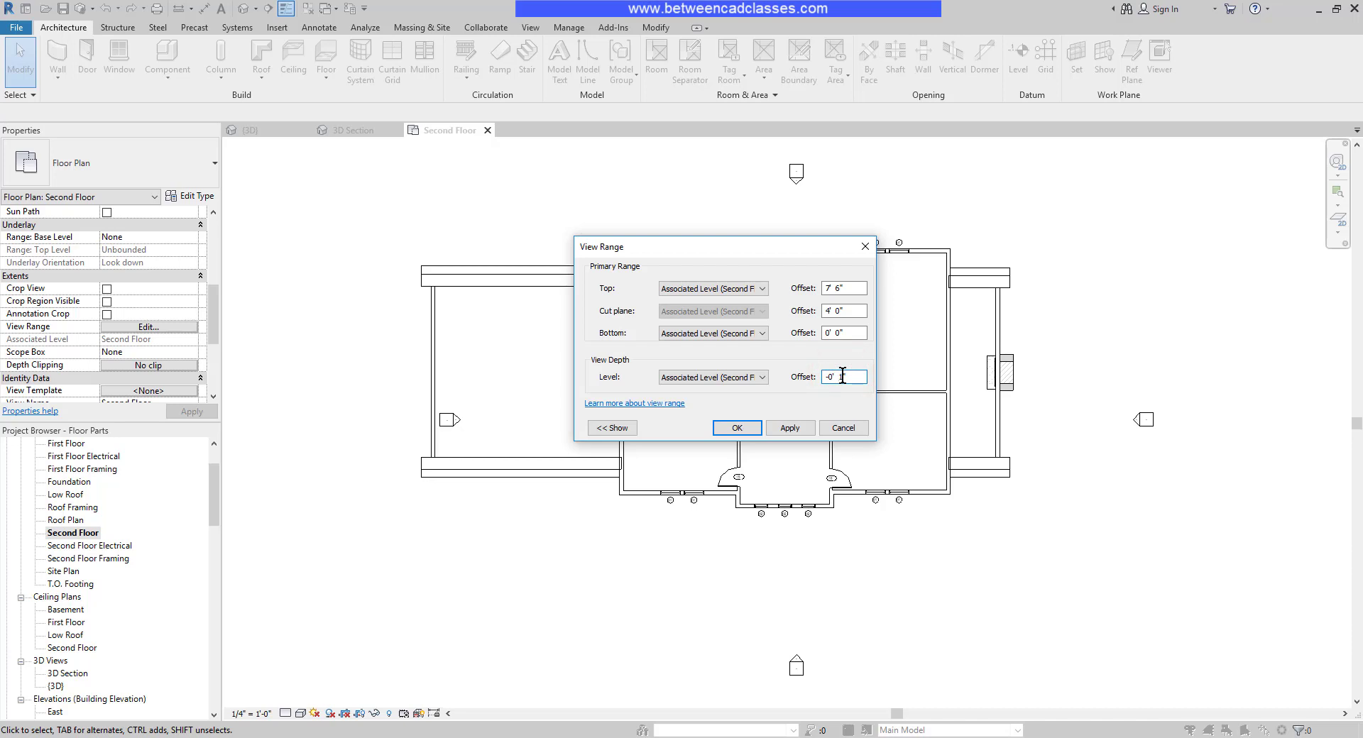
click(736, 428)
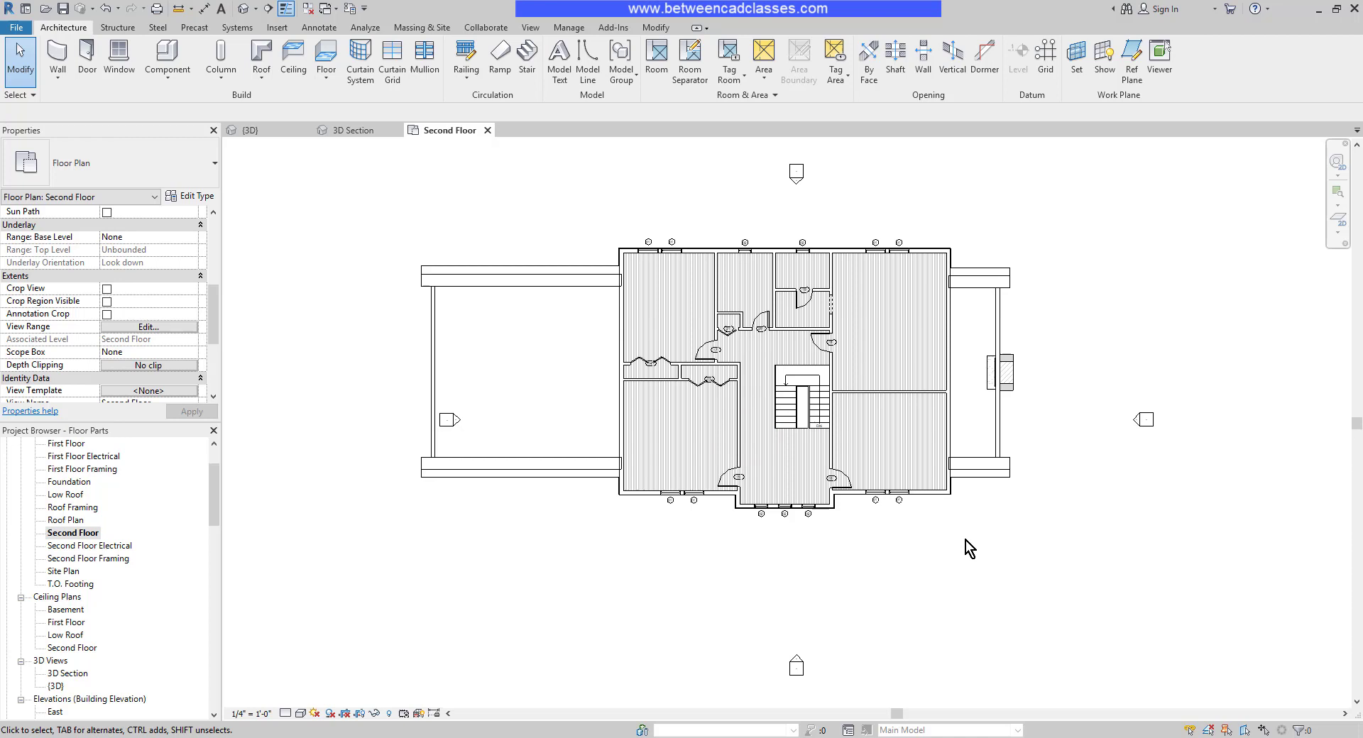
mouse_move(1175, 372)
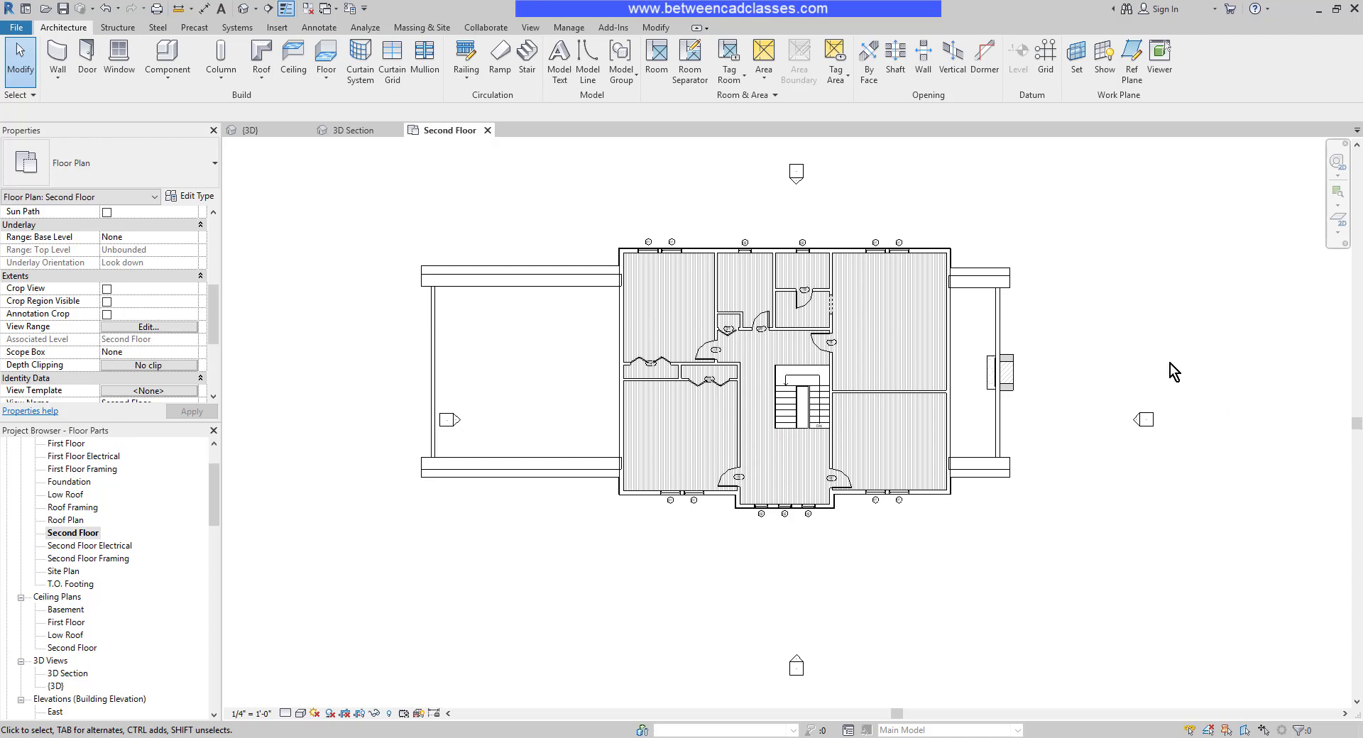
mouse_move(873, 327)
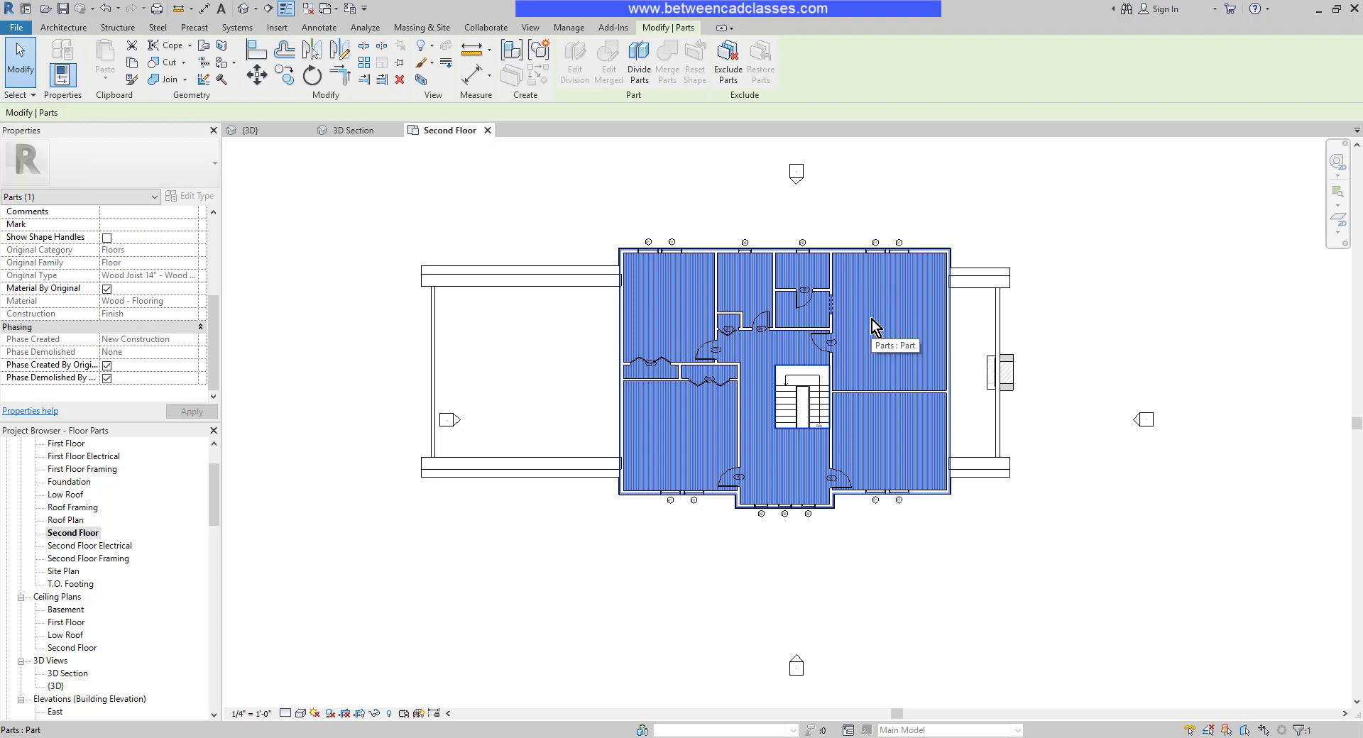
mouse_move(637, 62)
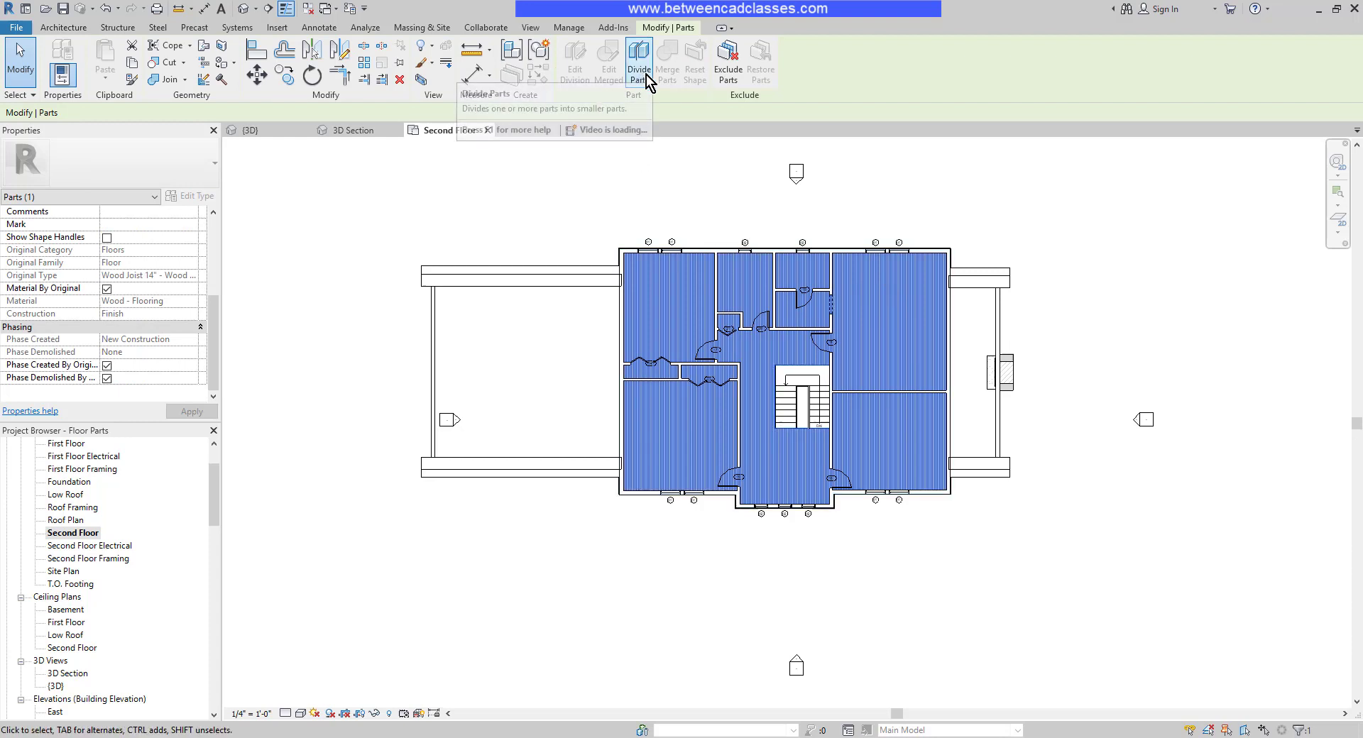
Enter Divide Parts mode for the selected wood flooring part.
click(639, 64)
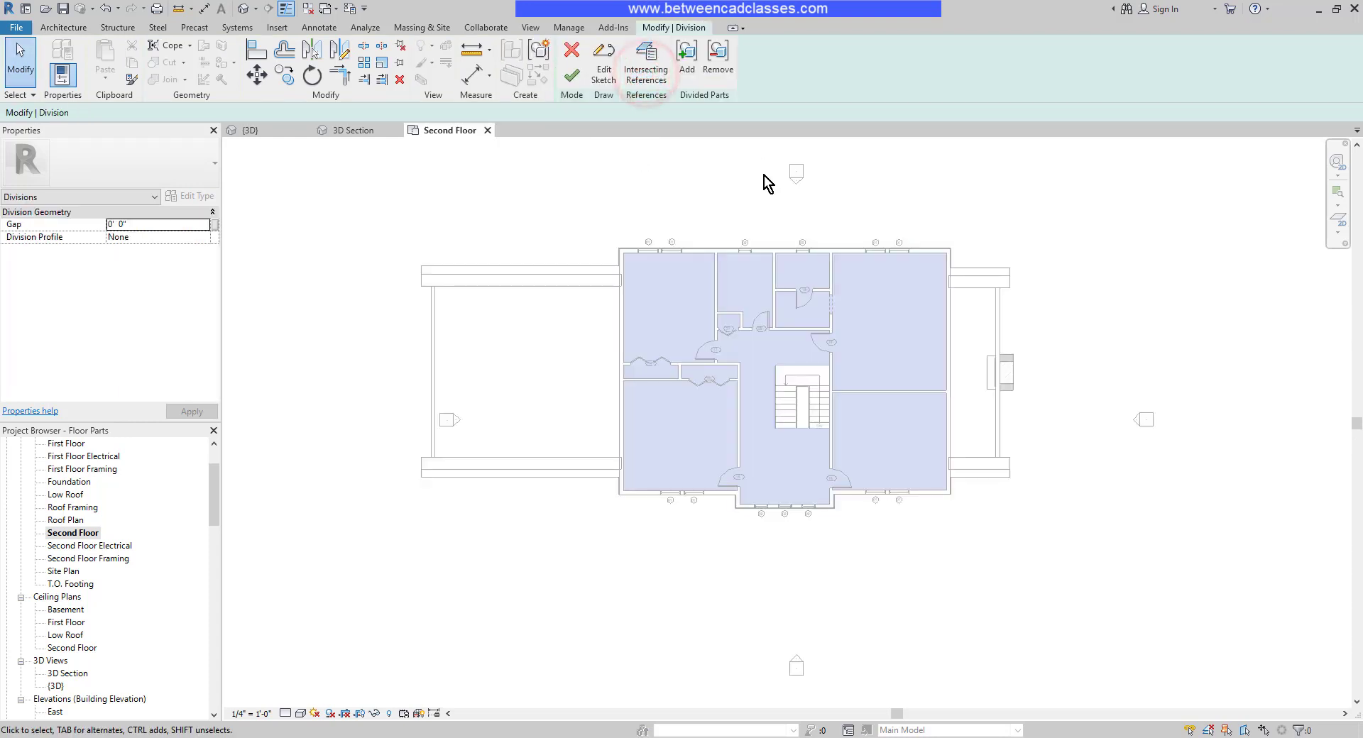
mouse_move(606, 119)
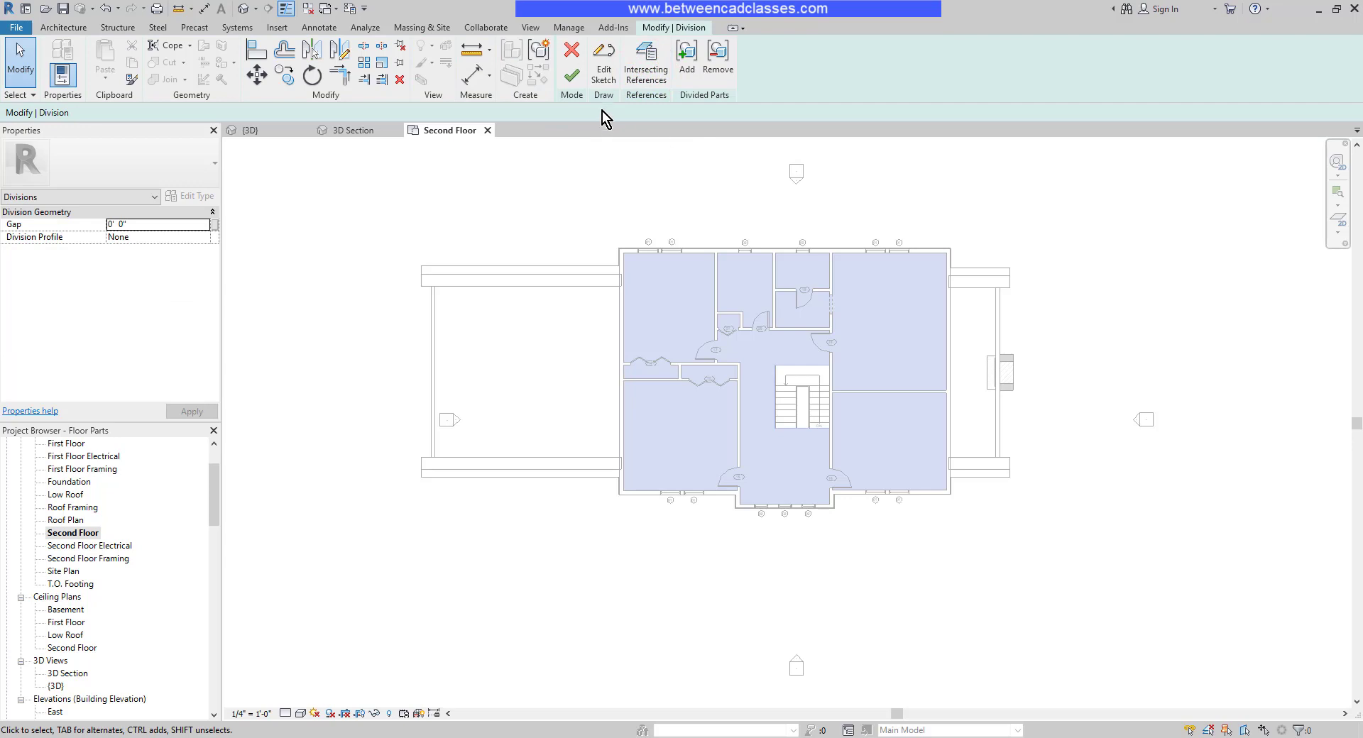
mouse_move(605, 61)
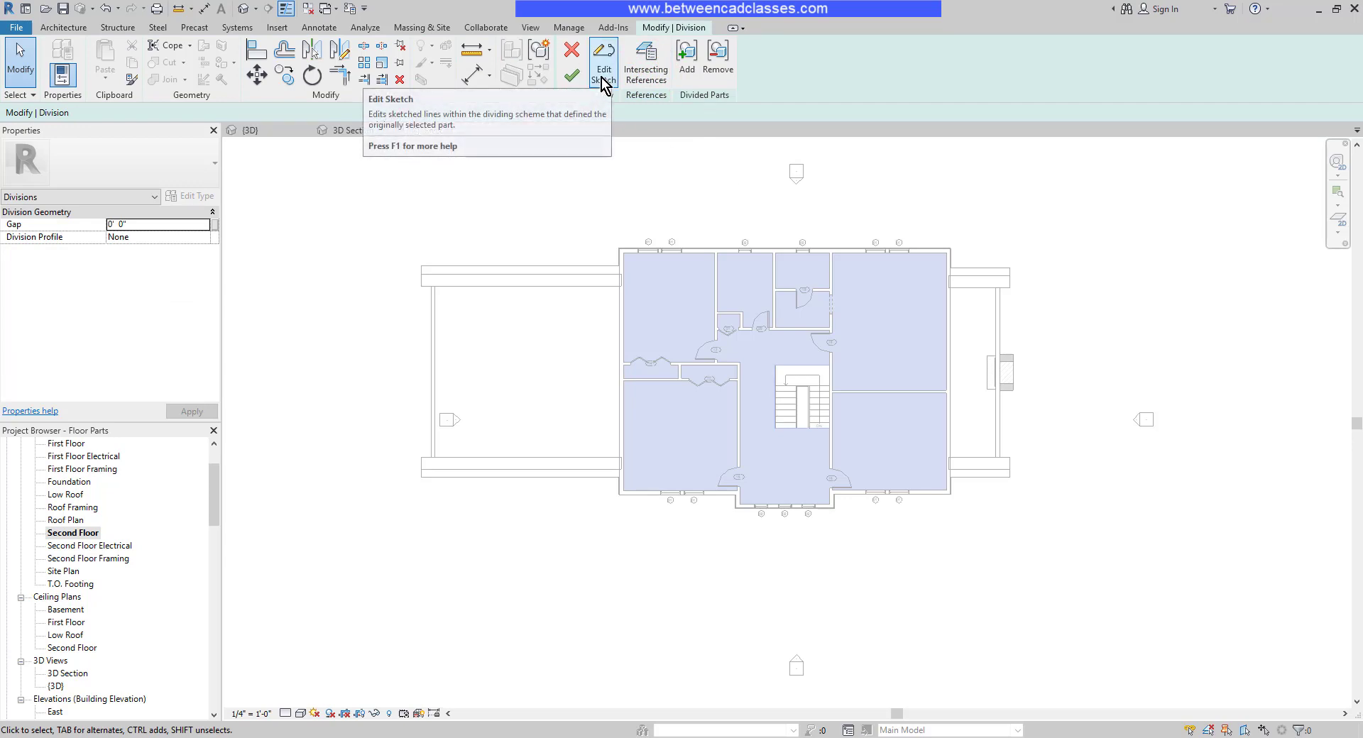
Edit the division sketch and draw closed outlines along the left and top rooms' walls.
click(604, 63)
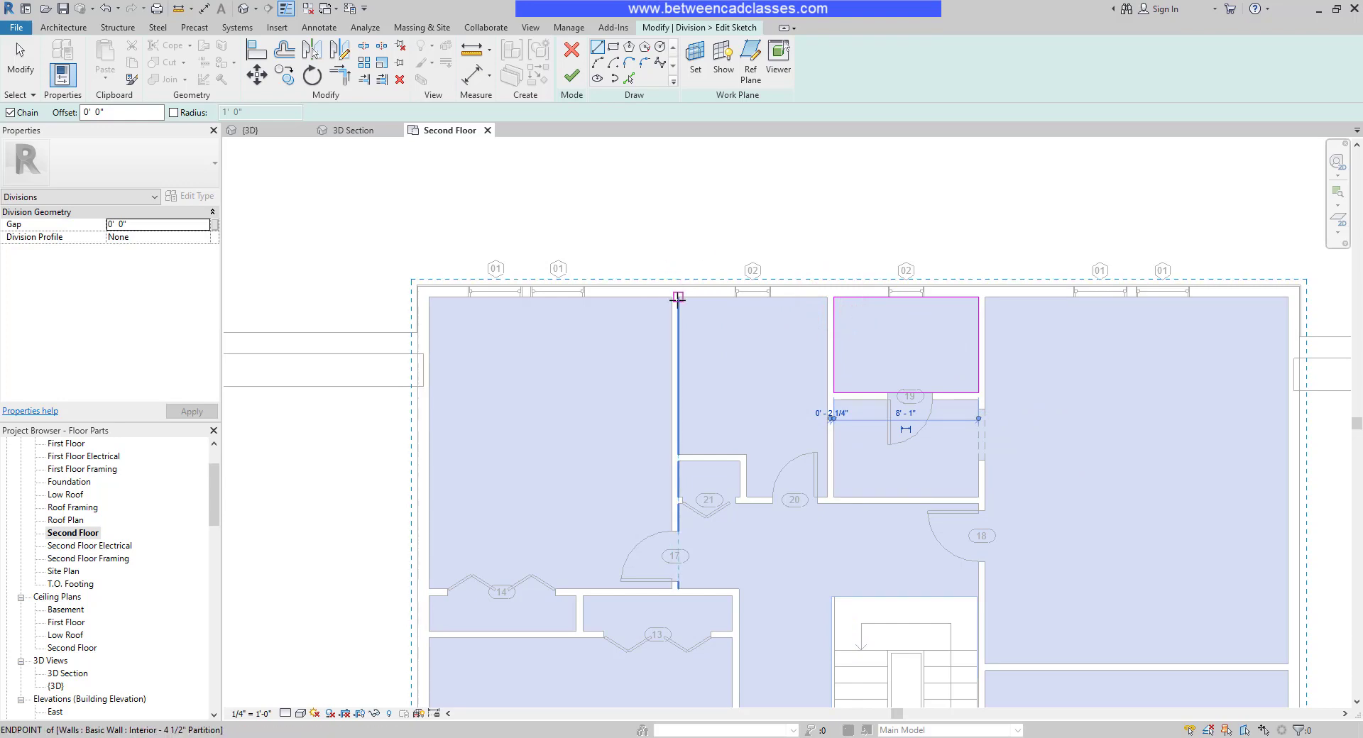
click(827, 302)
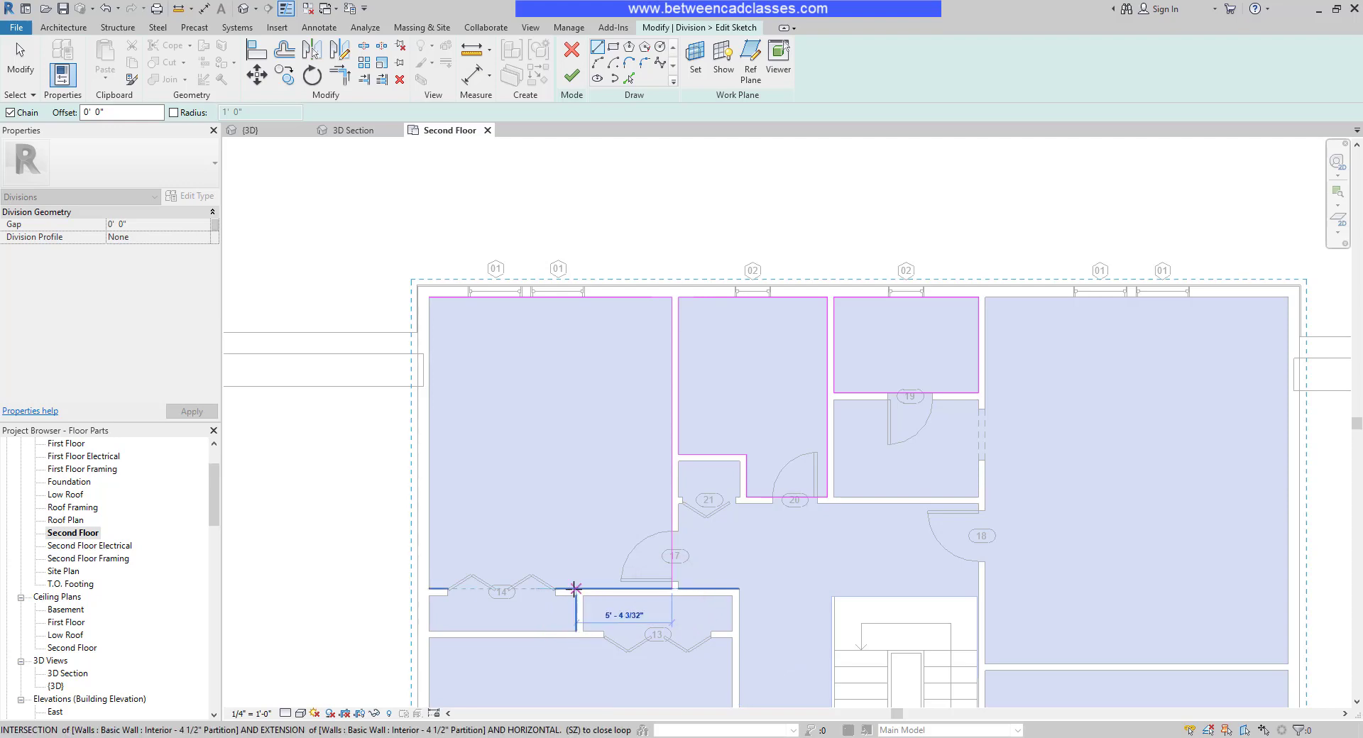
click(428, 631)
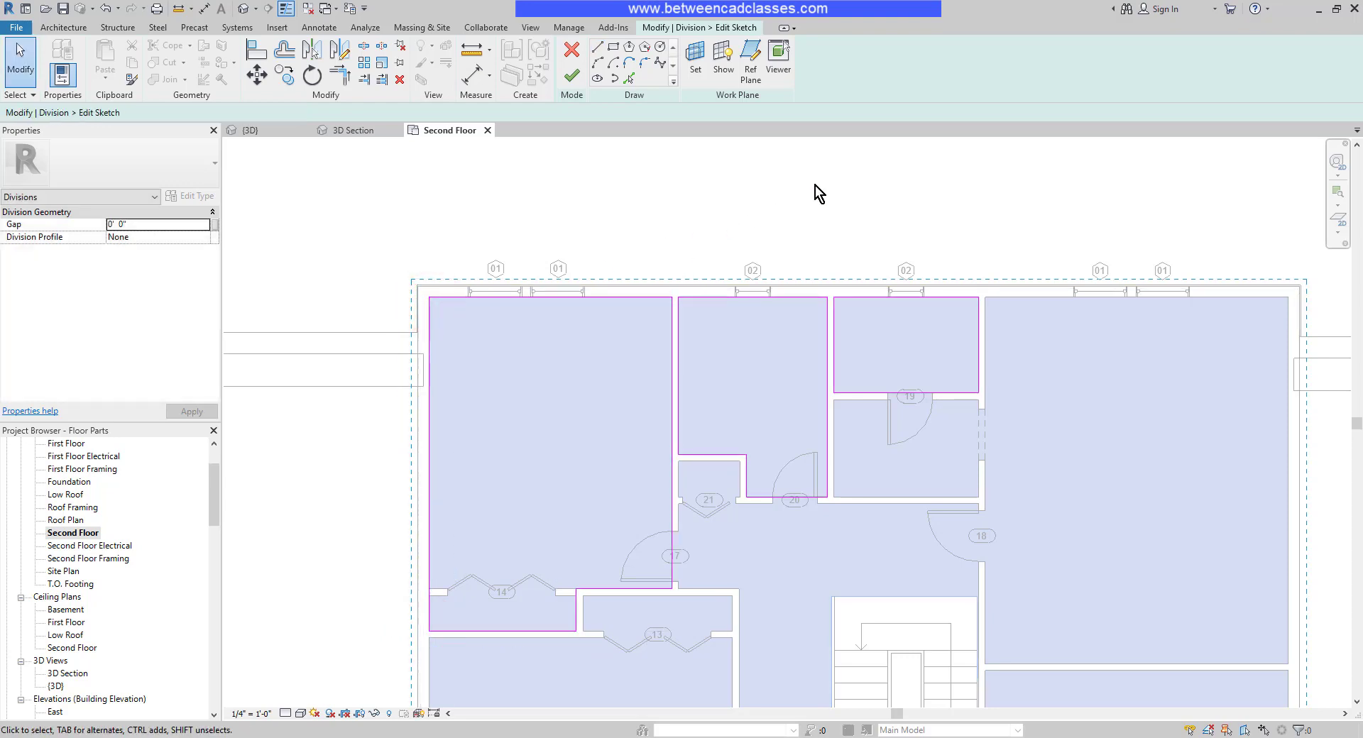
mouse_move(754, 340)
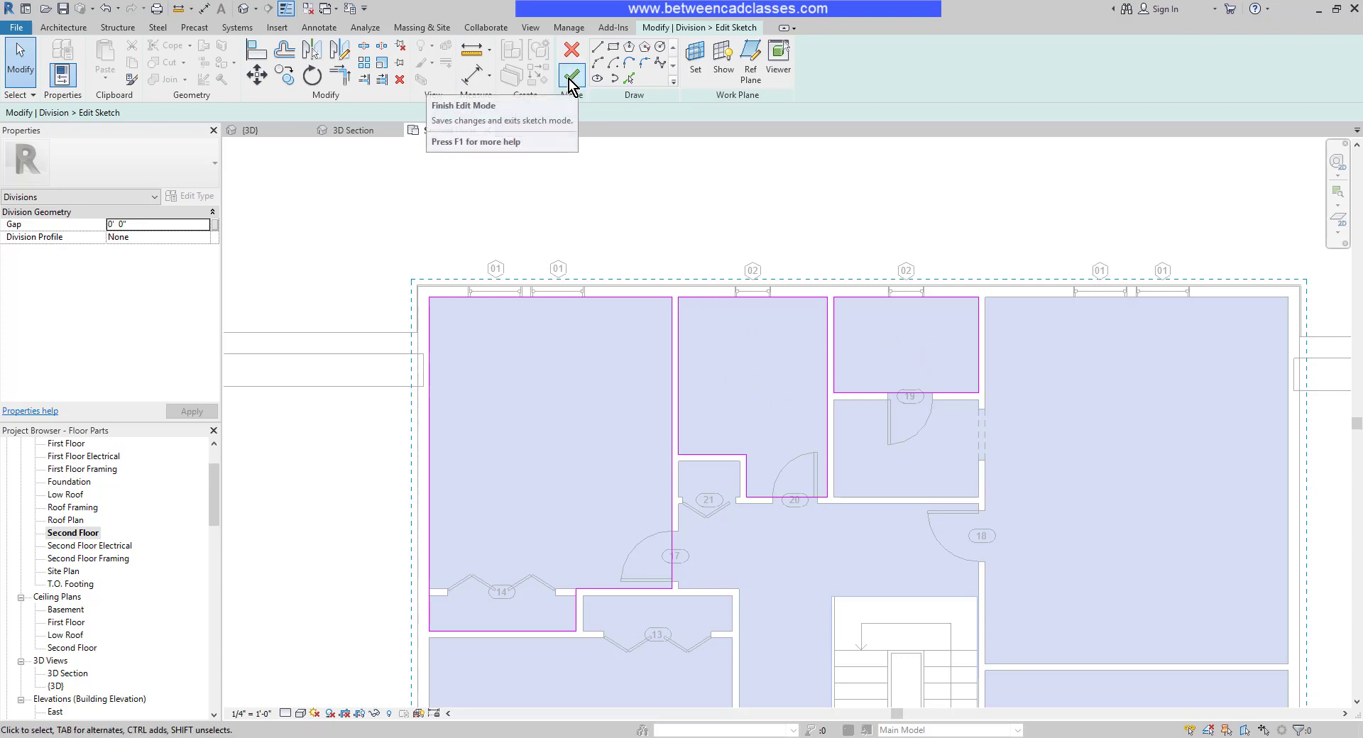
Finish the sketch and complete the division into room-shaped floor parts.
click(570, 78)
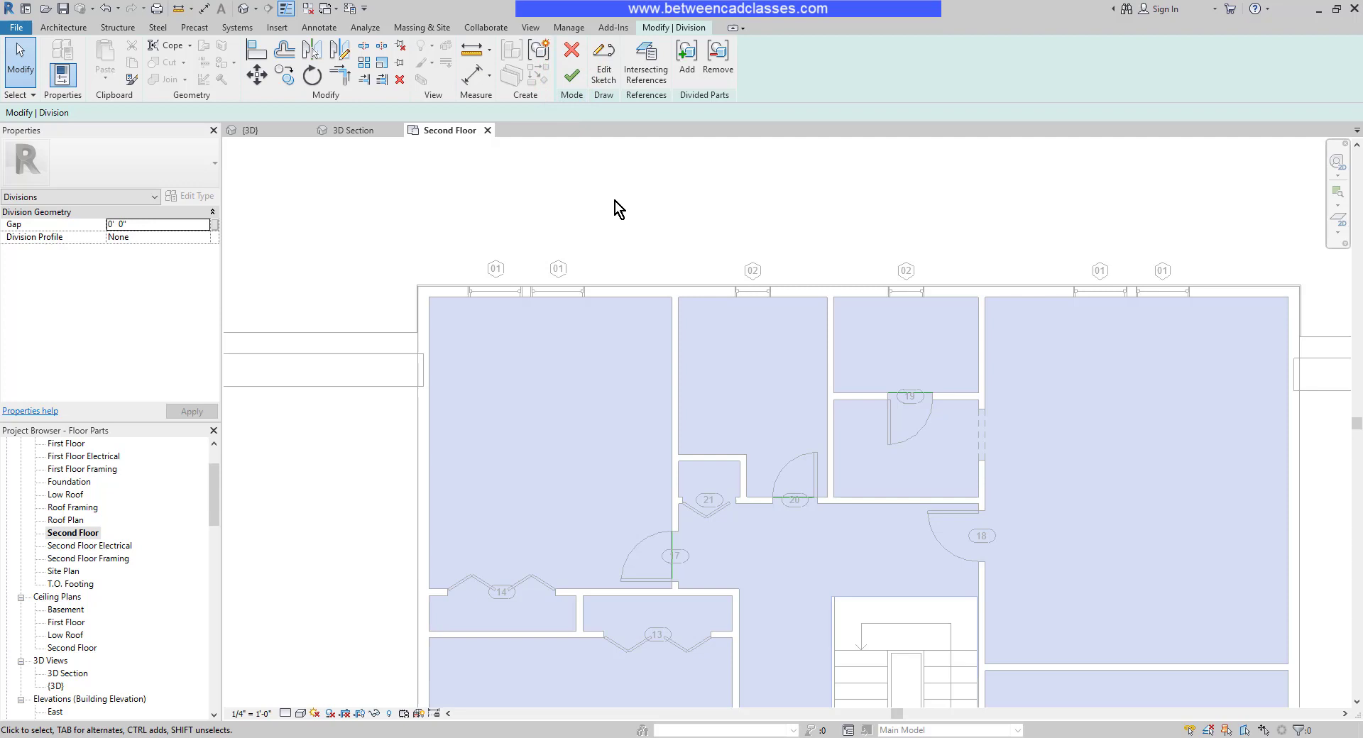
mouse_move(610, 201)
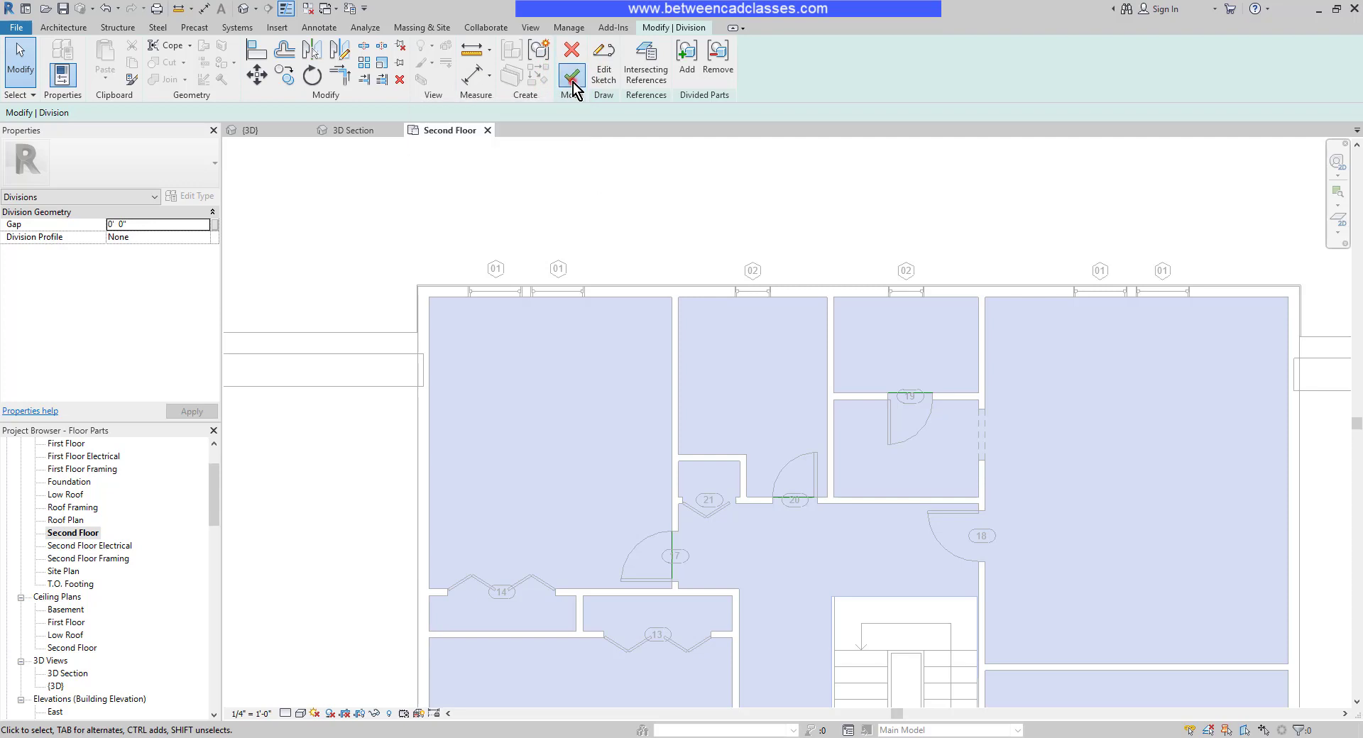
click(571, 76)
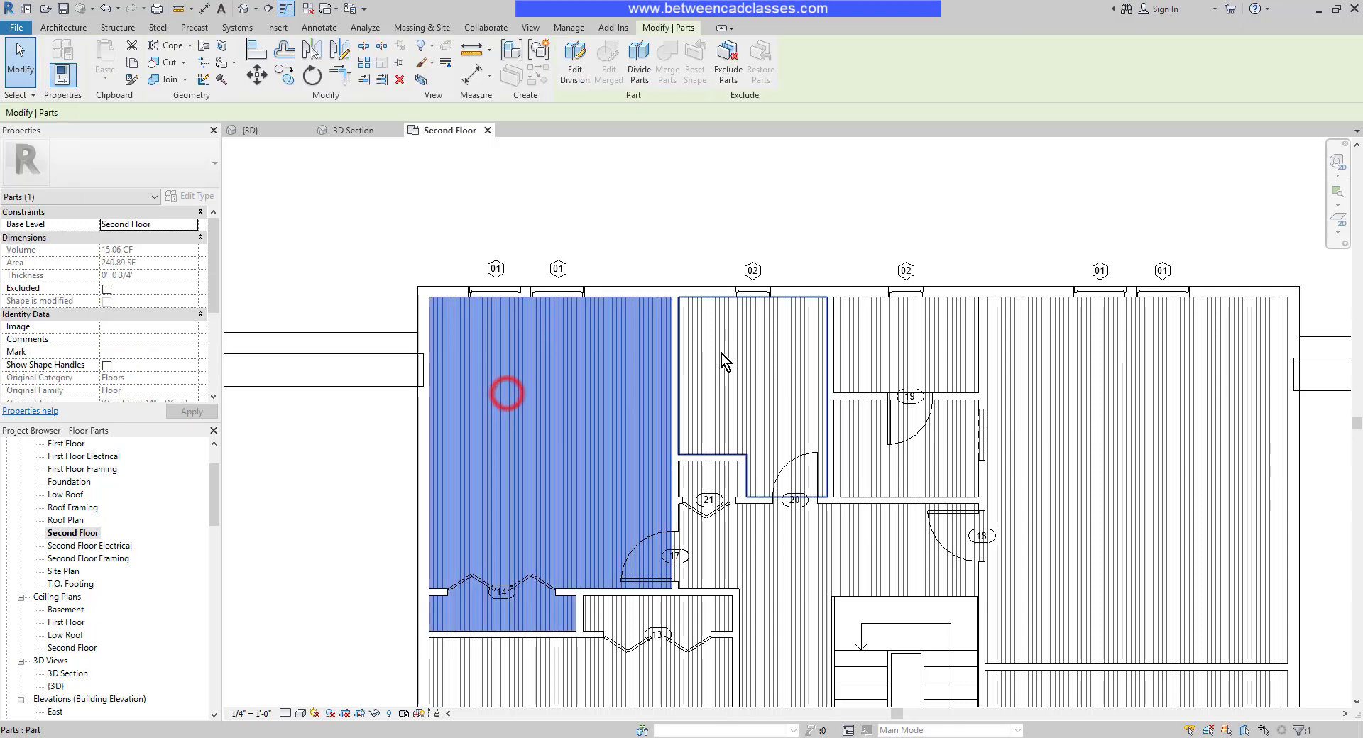
Select the large left room's floor part and scroll to its material properties.
click(904, 344)
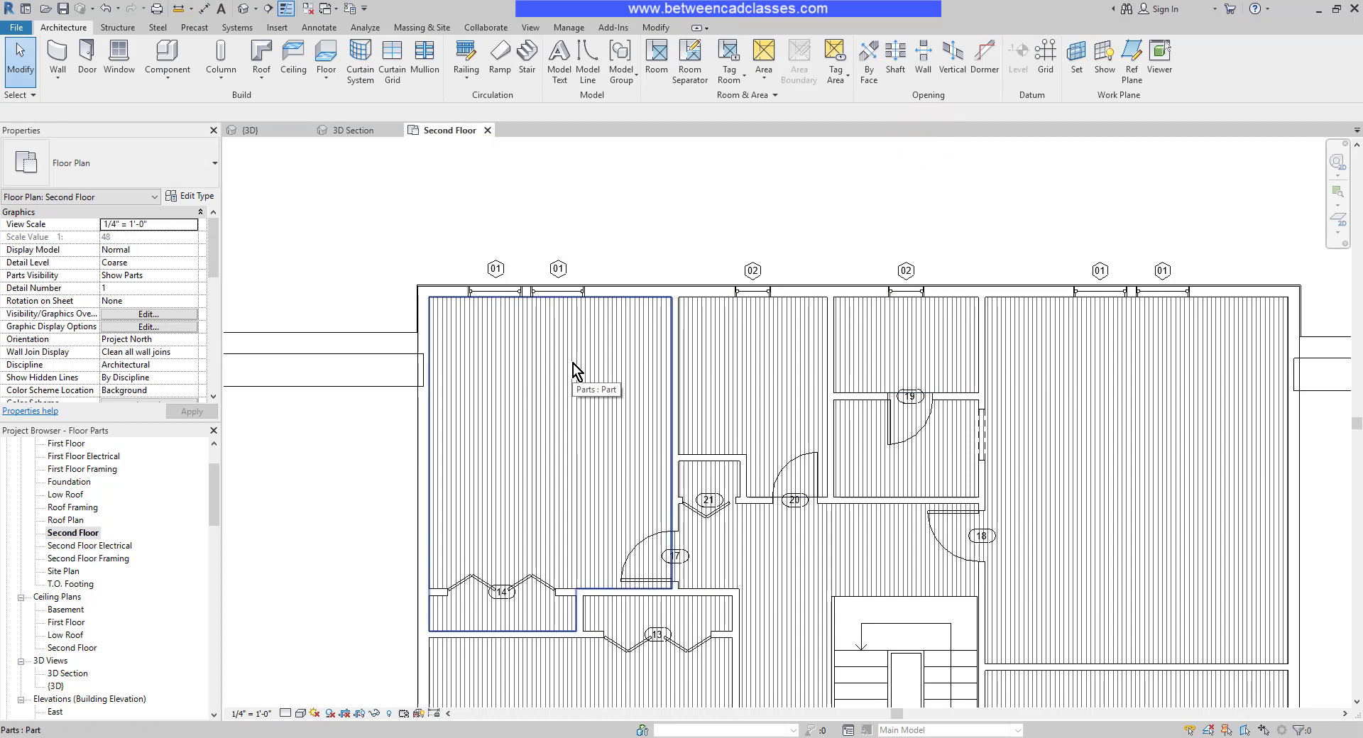
click(548, 435)
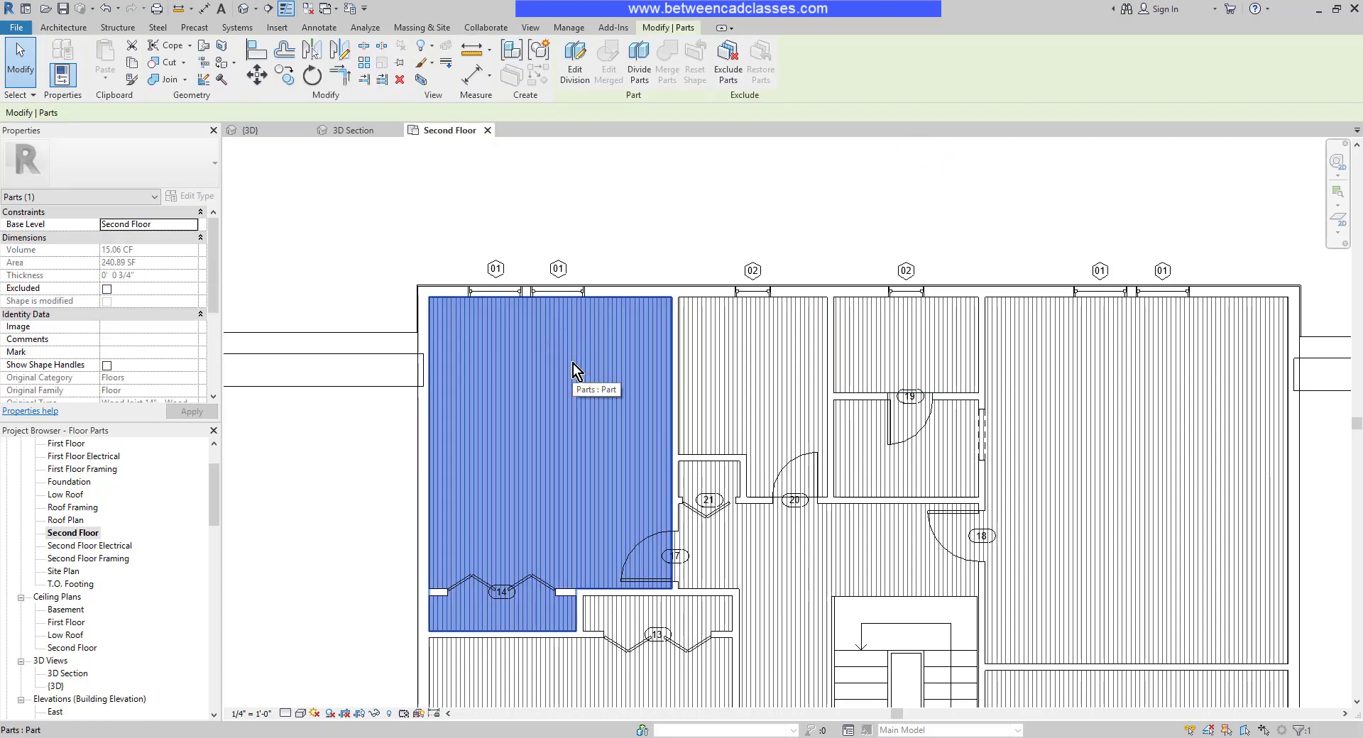
mouse_move(305, 304)
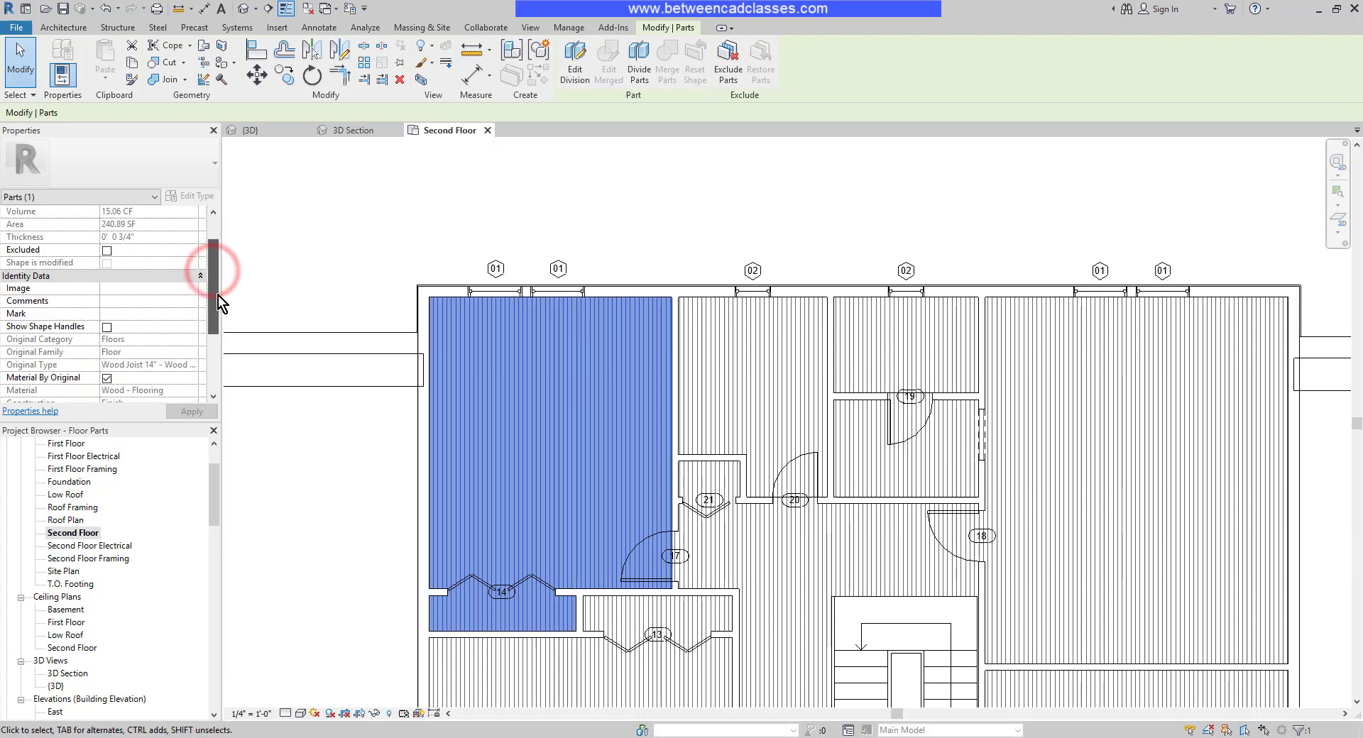
scroll(down, 3)
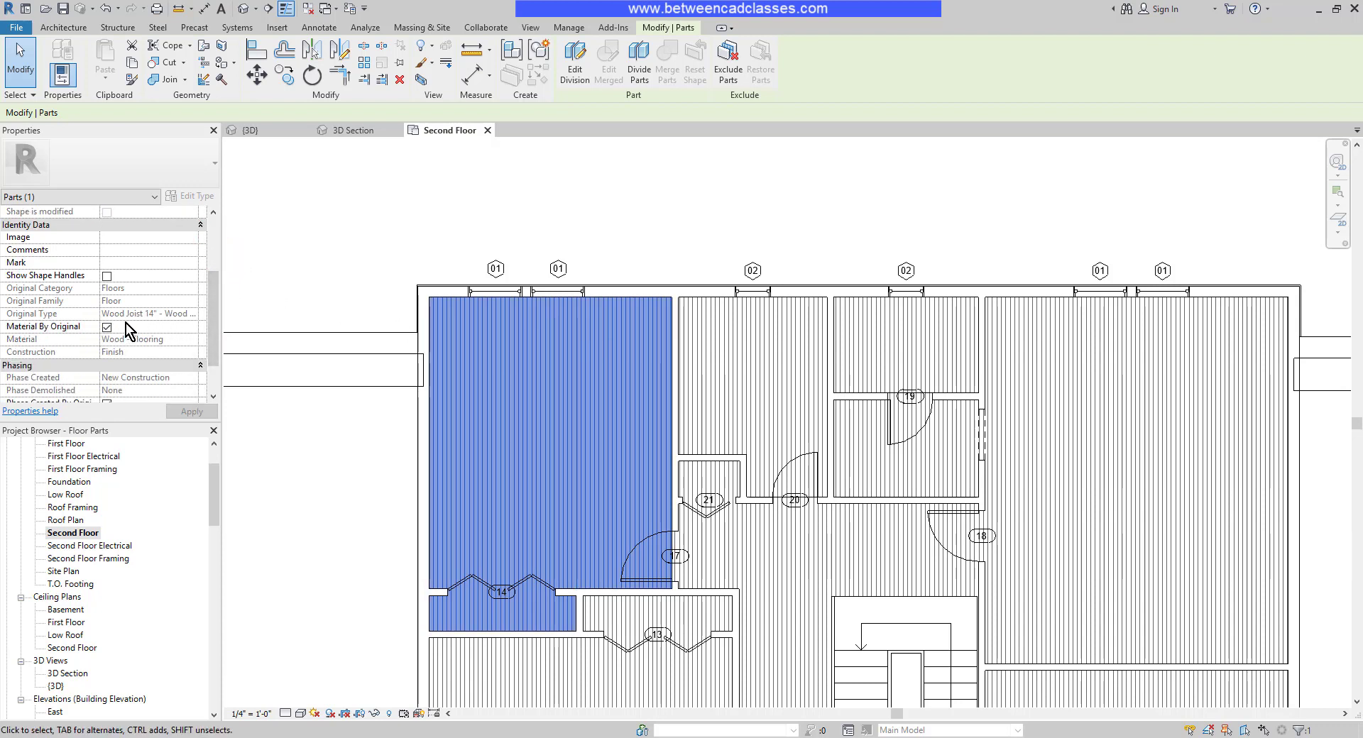
mouse_move(165, 327)
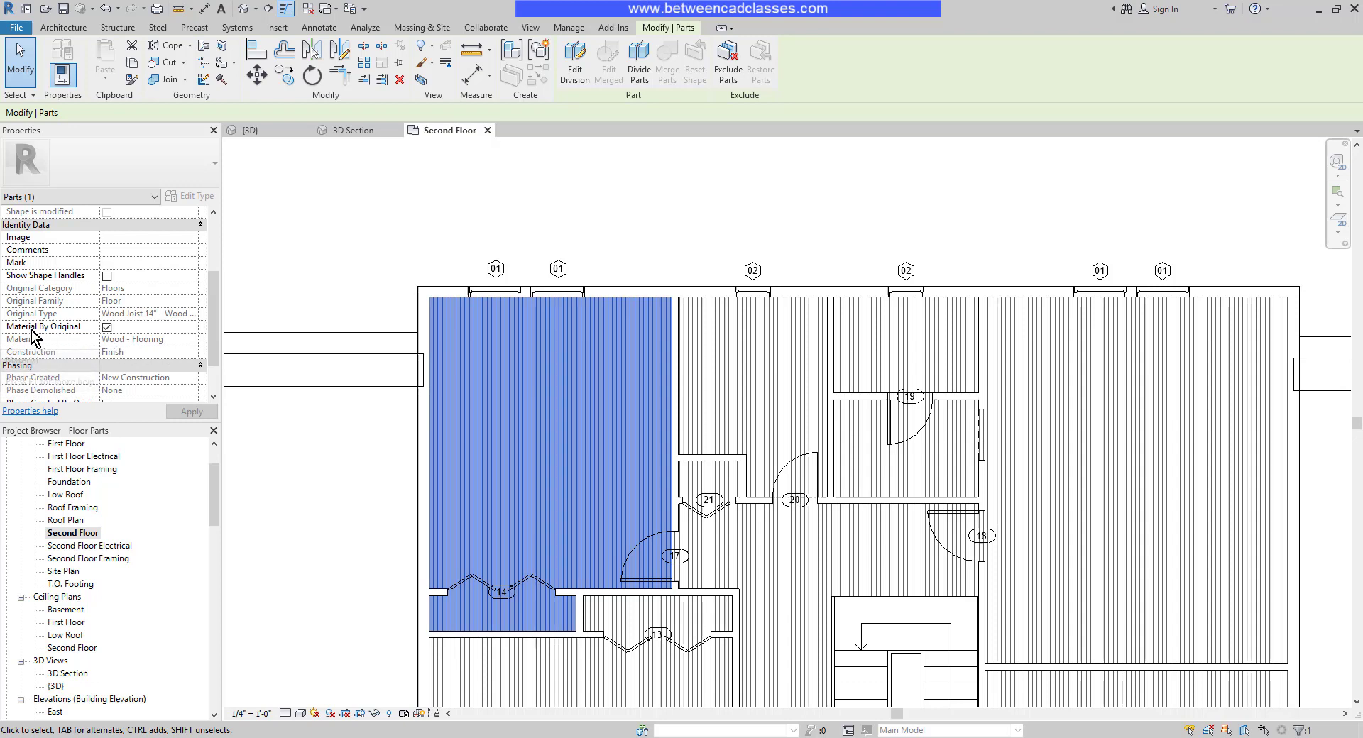
Uncheck Material By Original and bring up the material browser for the part.
click(107, 327)
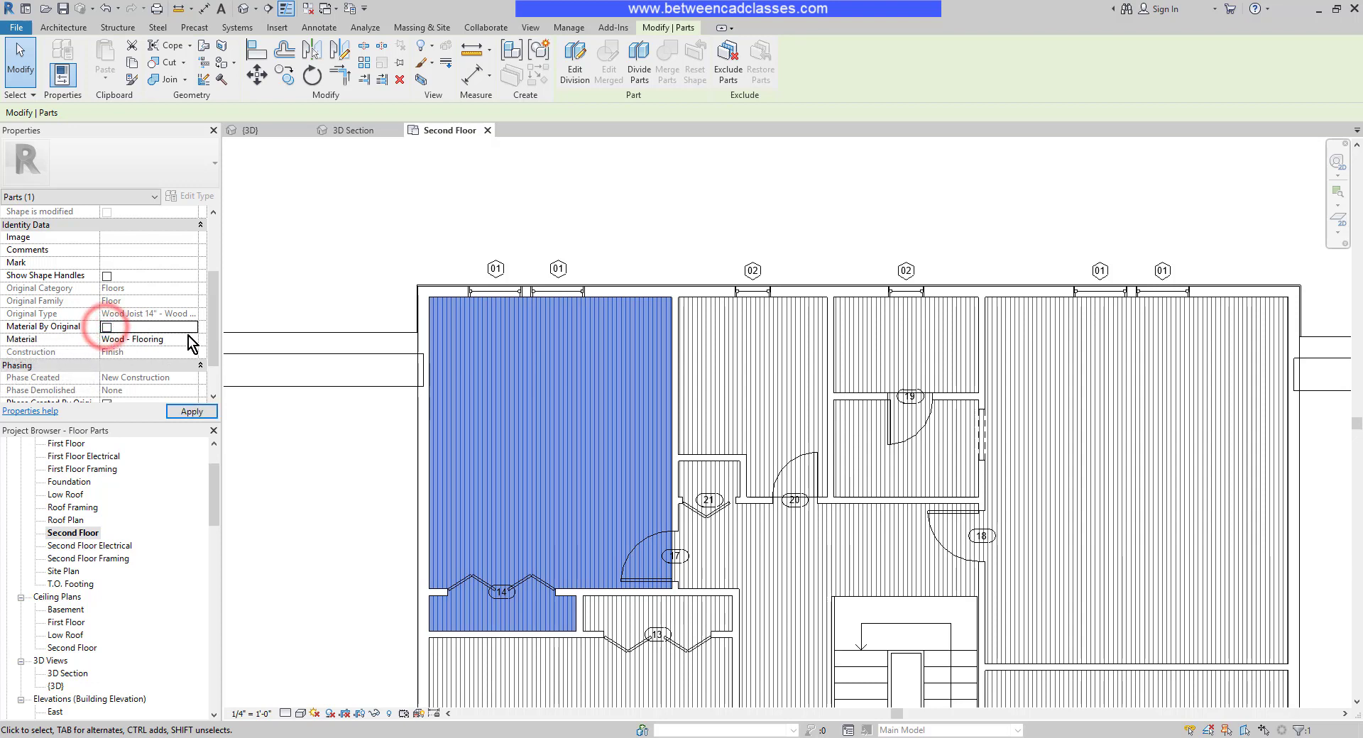
click(193, 339)
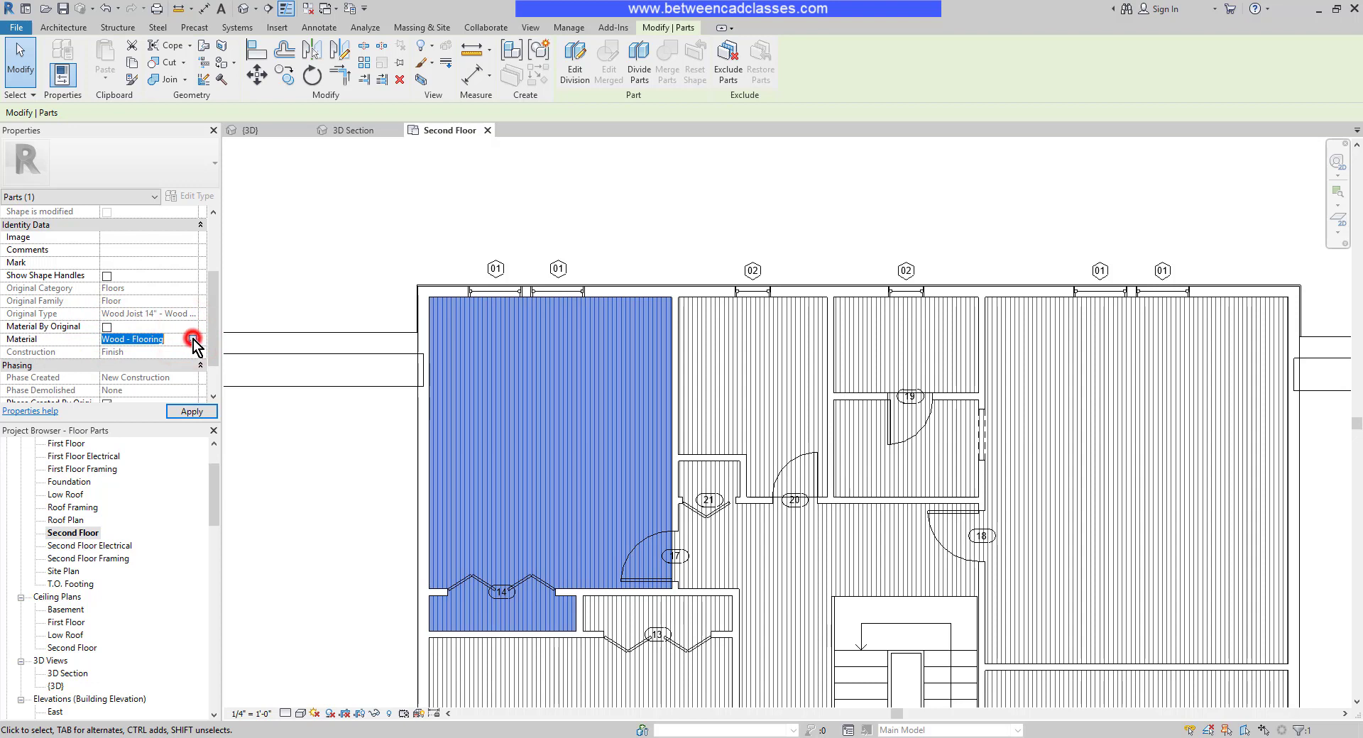
click(192, 338)
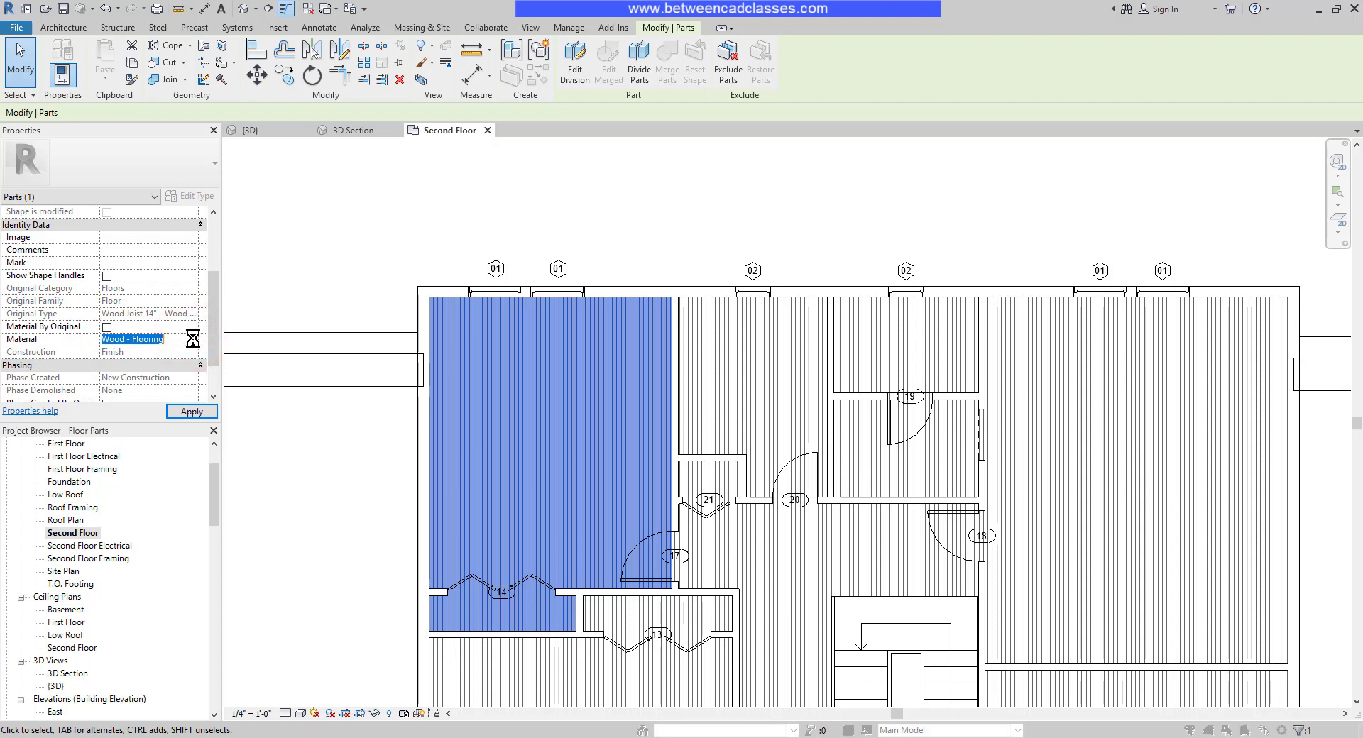
click(191, 340)
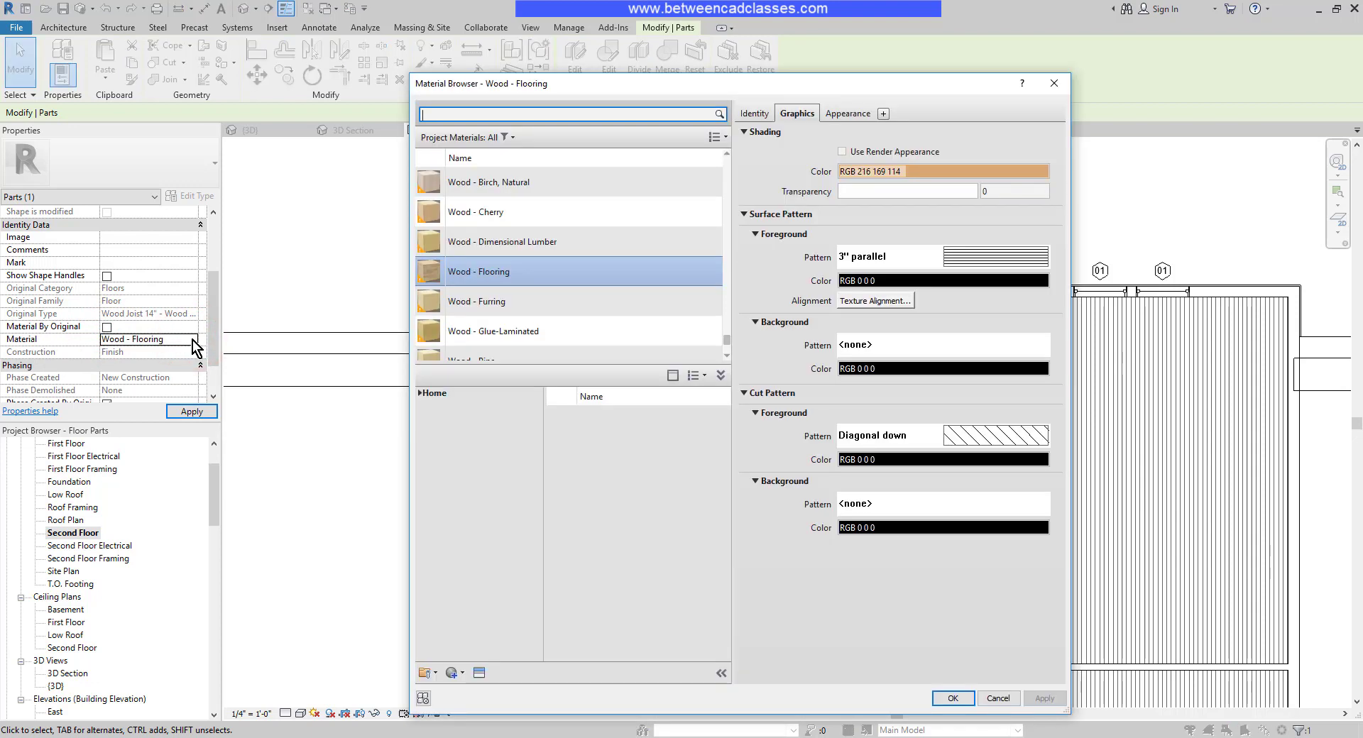
Search 'ca', choose Carpet (2) and assign it to the left room's floor part.
text(carpet)
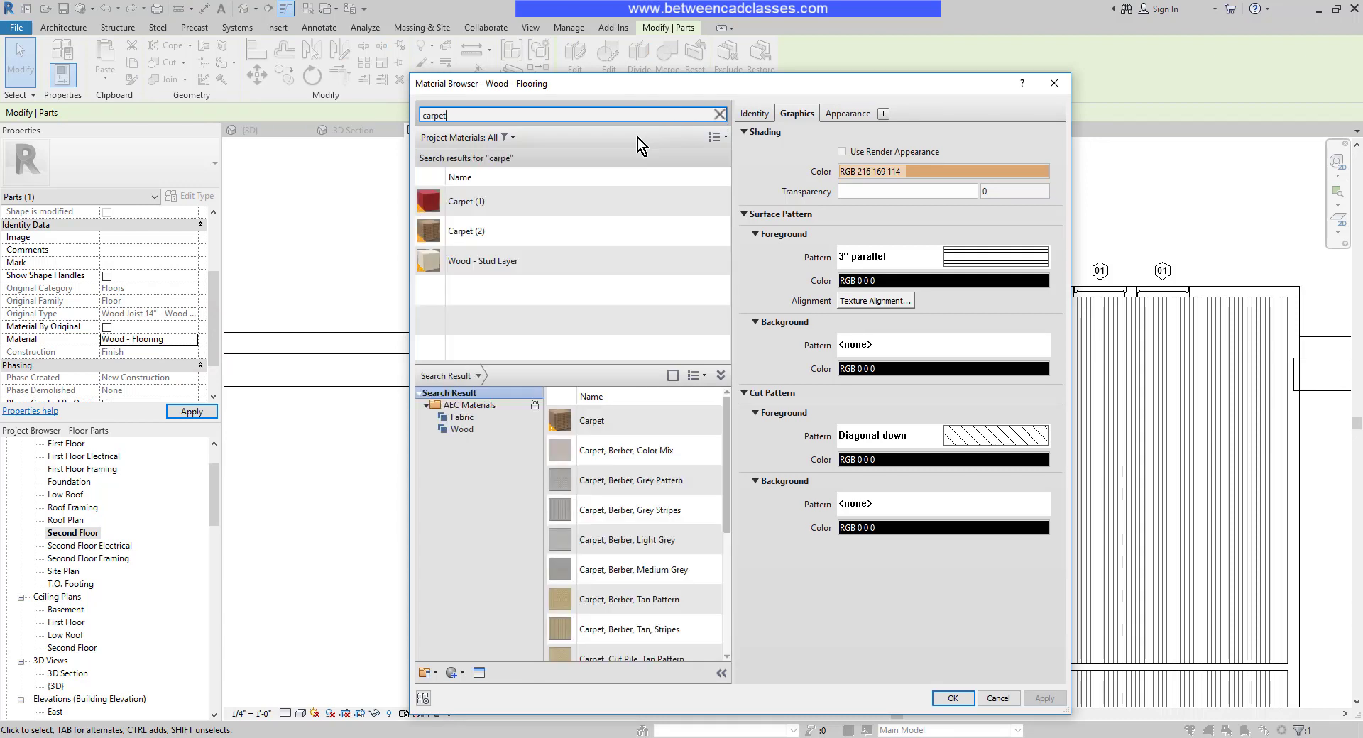
click(466, 230)
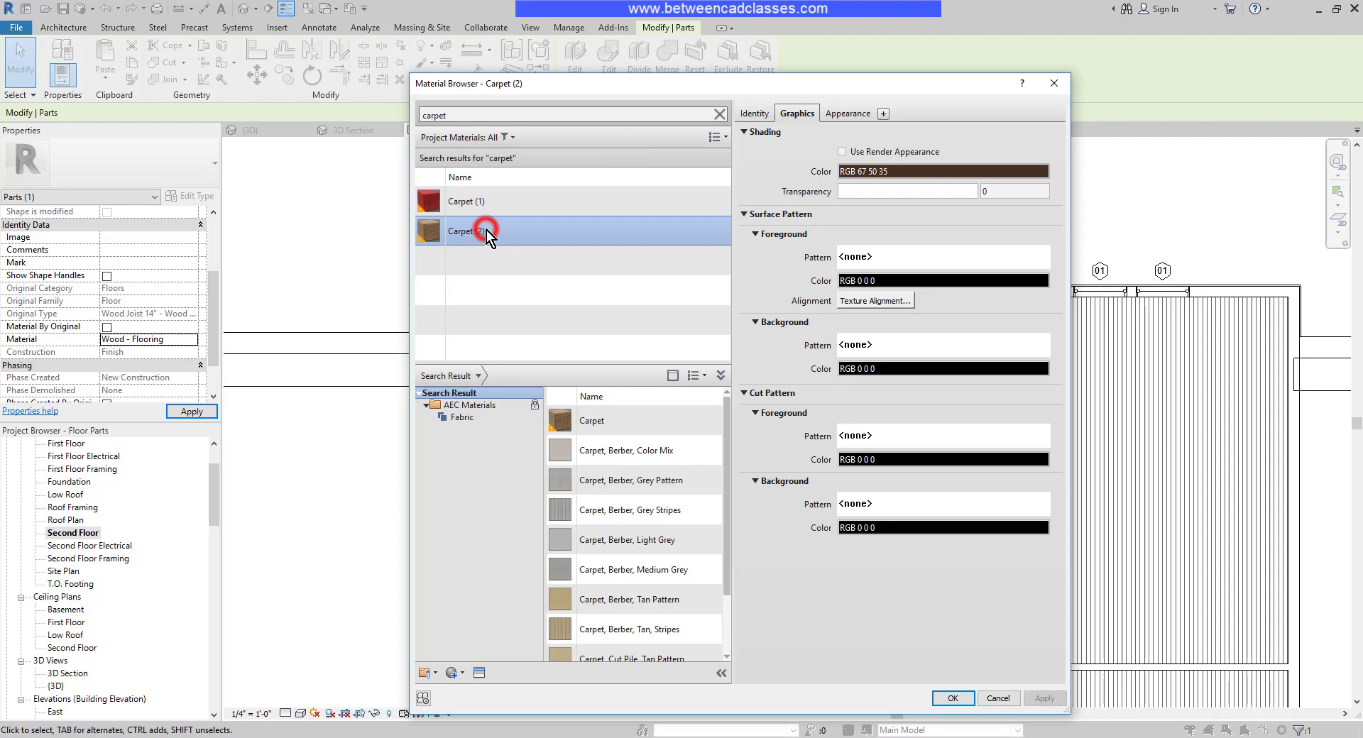
click(951, 698)
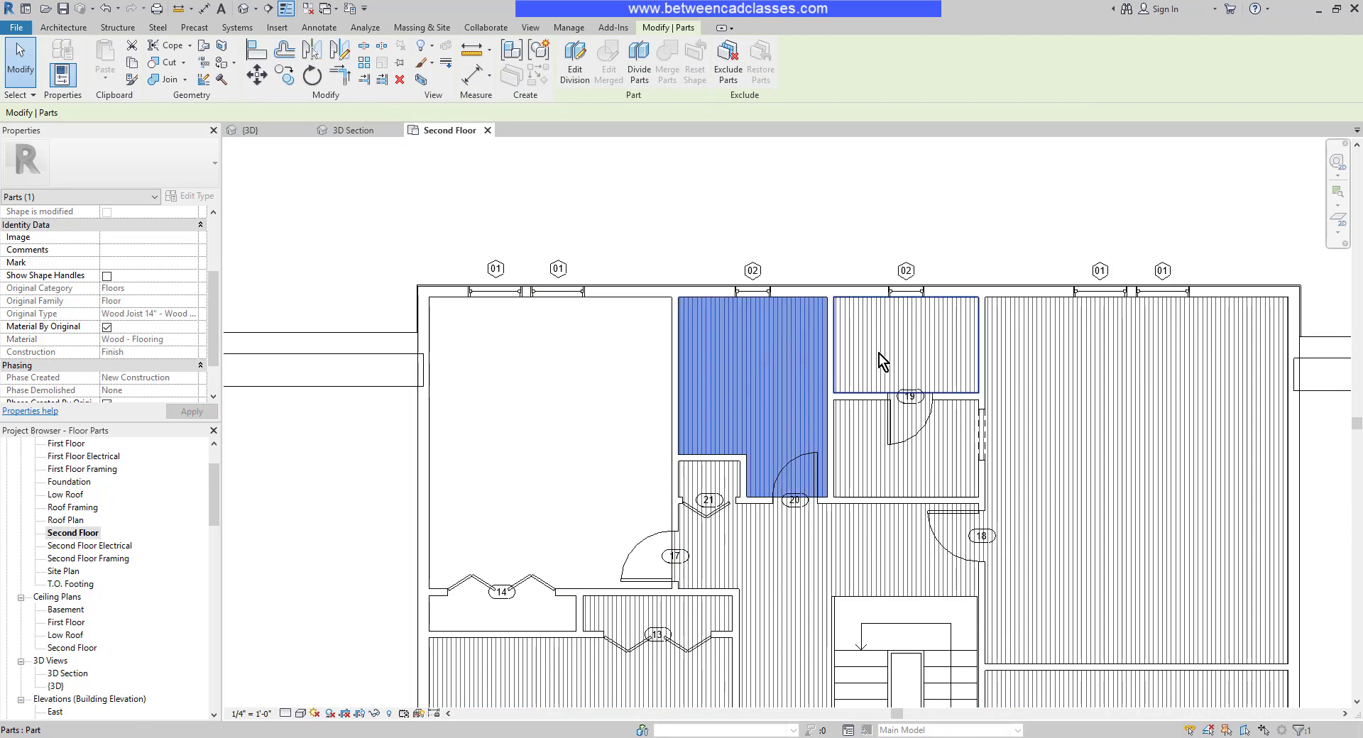
Add the top room's part to the selection and uncheck Material By Original for both.
click(905, 343)
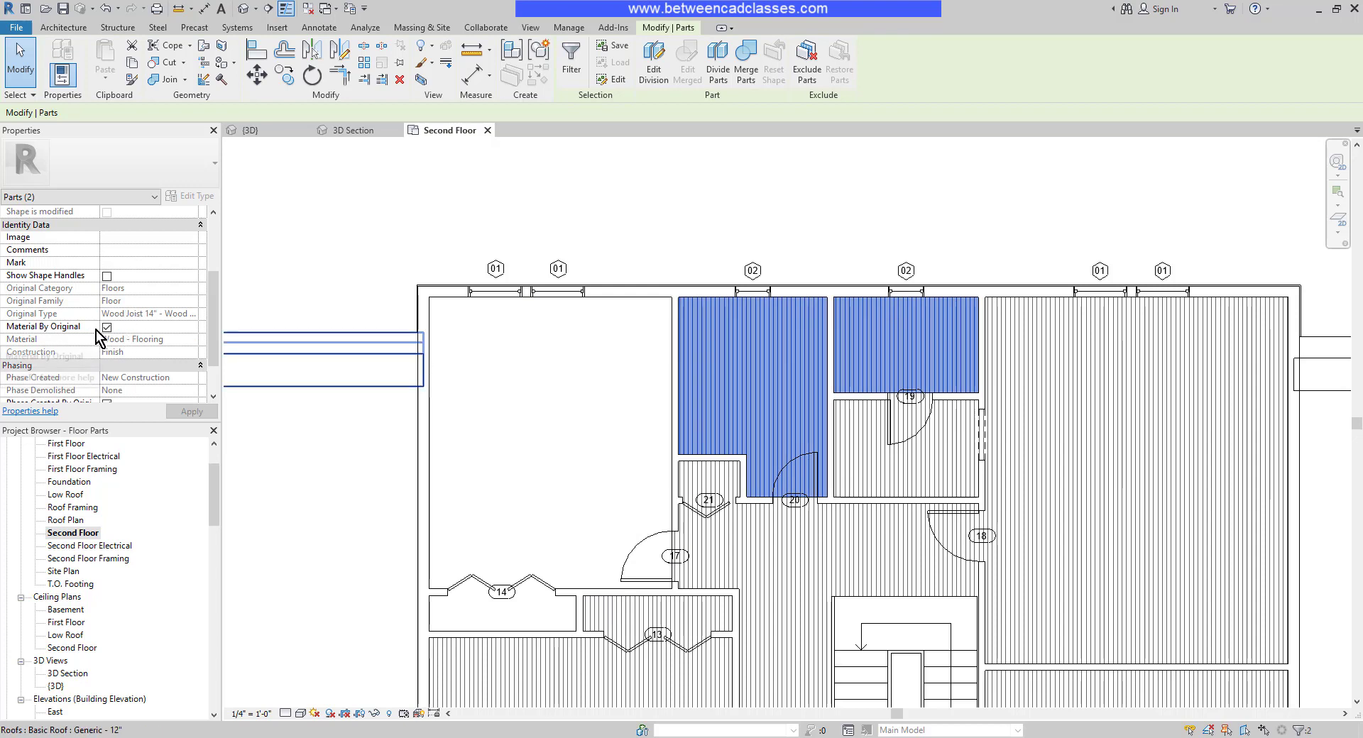
click(107, 327)
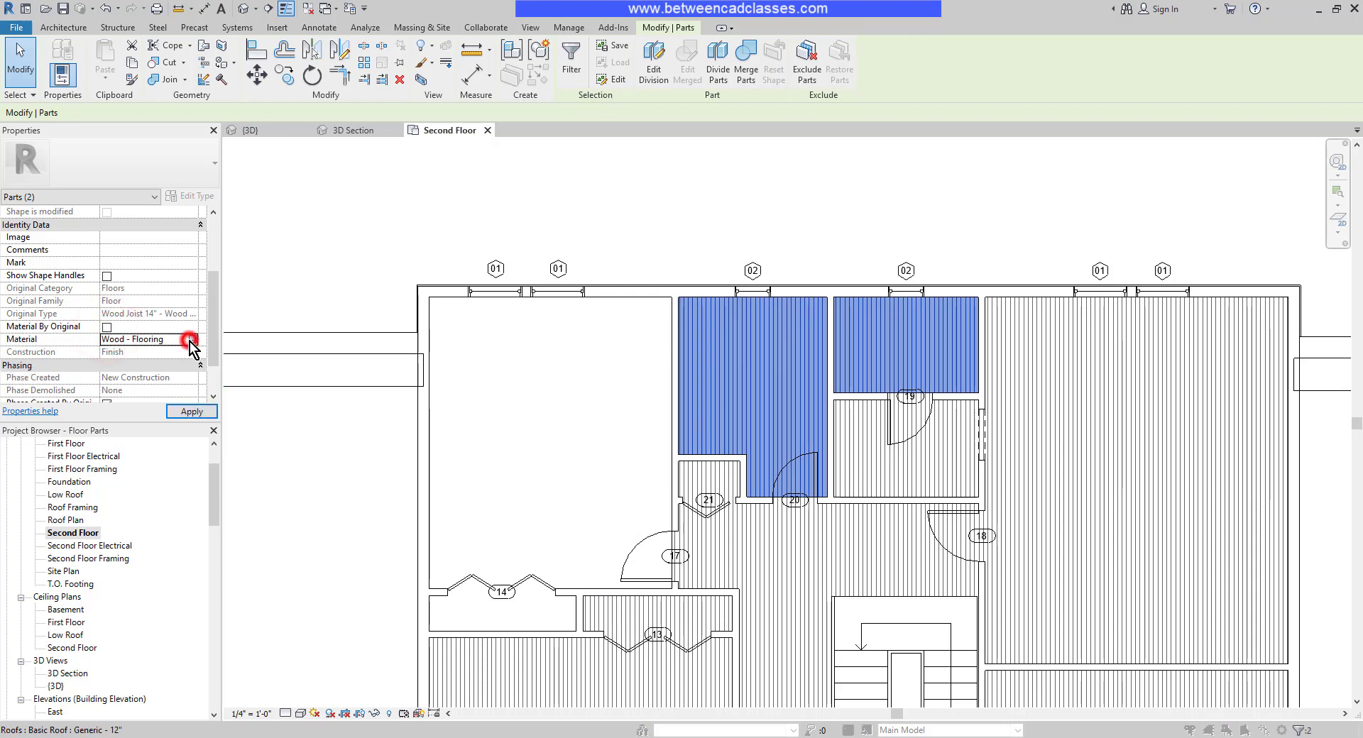
click(191, 339)
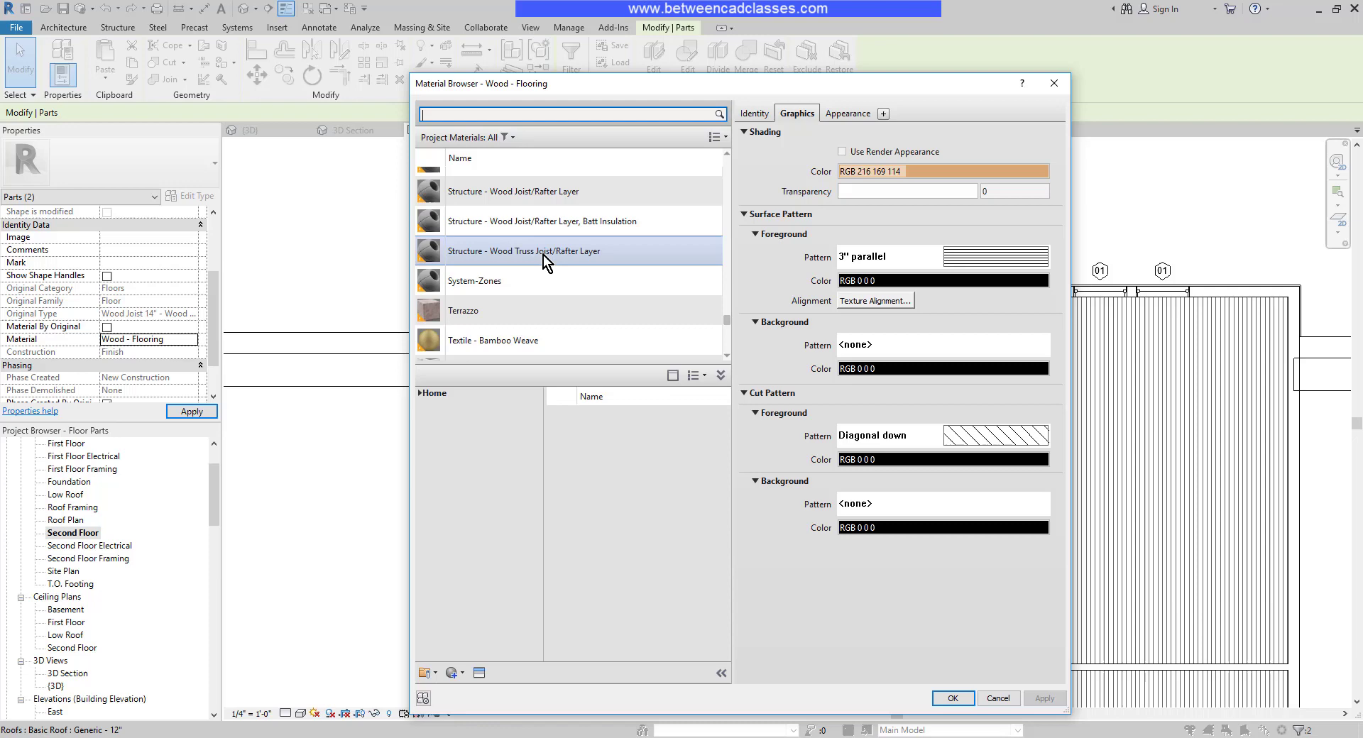
Assign the Tile material to both top-wall room floor parts.
scroll(down, 3)
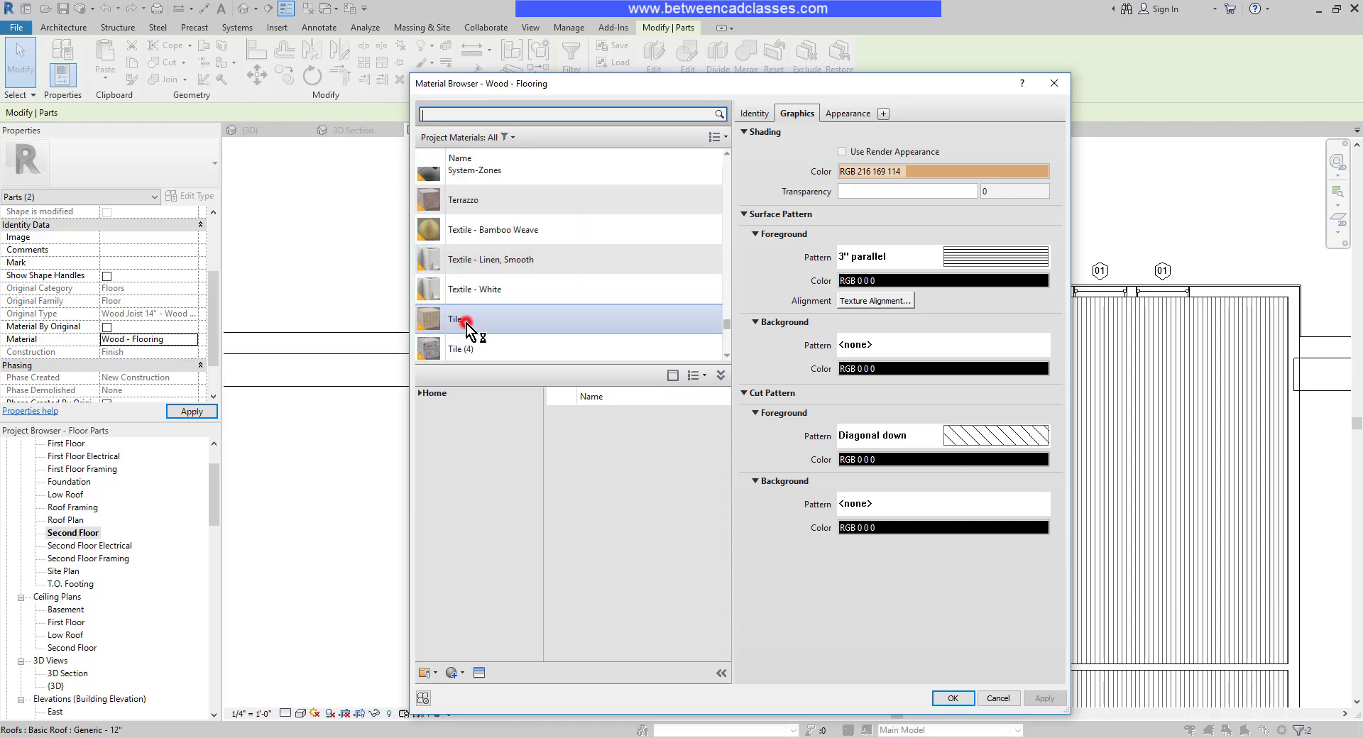
click(467, 318)
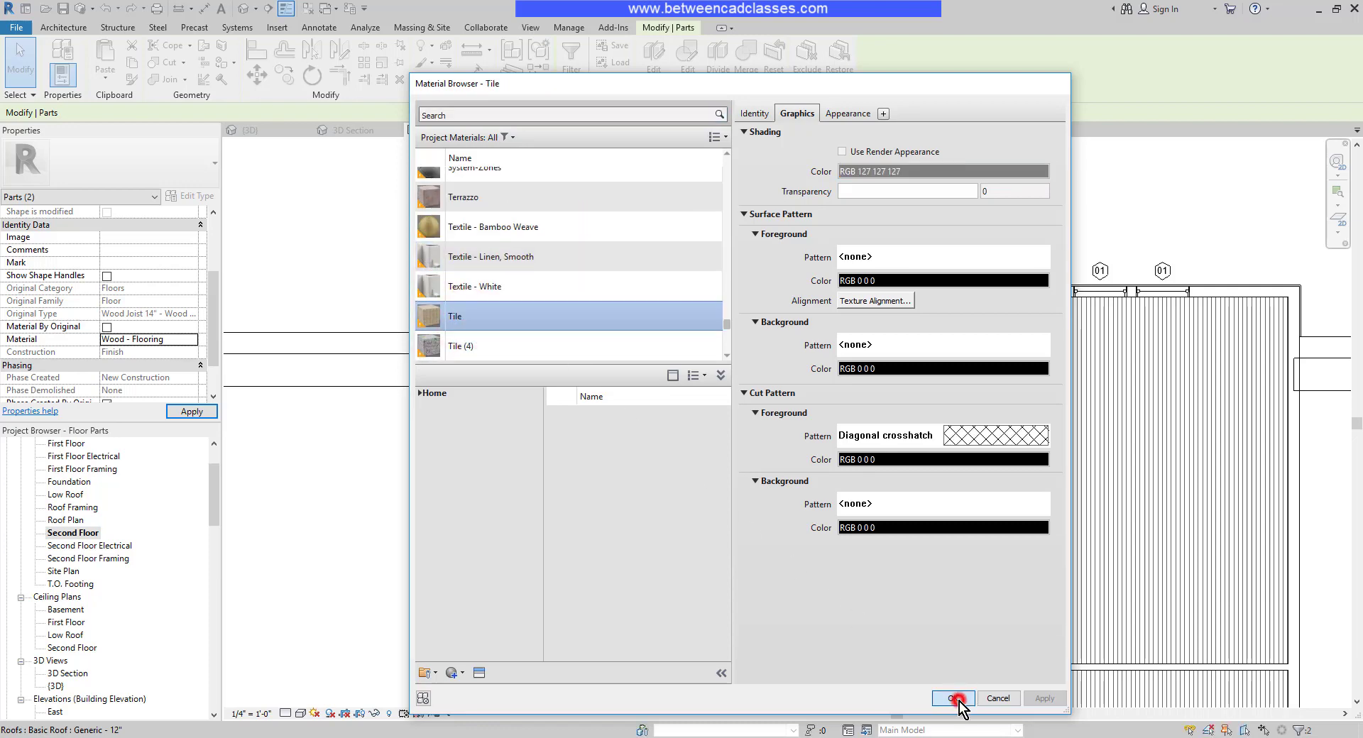
click(950, 697)
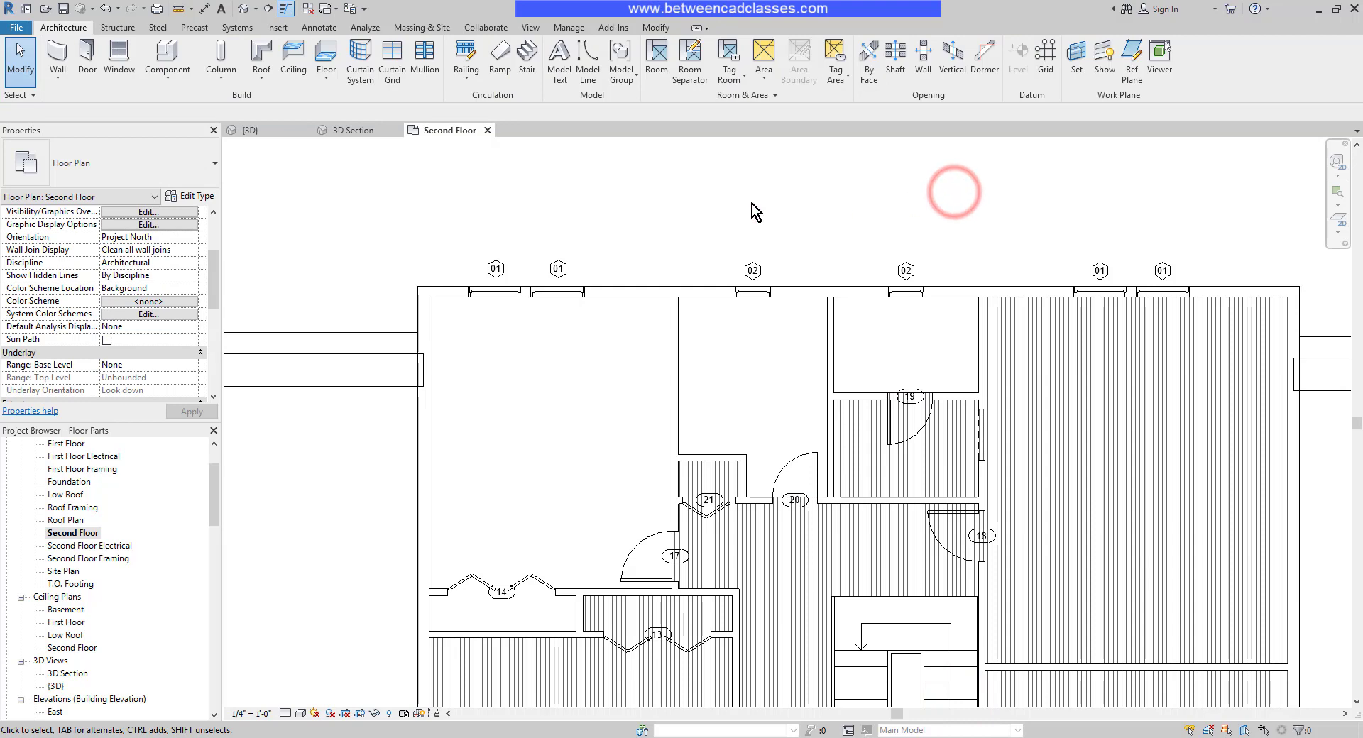
Show the house in the {3D} view with Realistic visual style, orbit to inspect the floors, then move to 3D Section.
click(250, 129)
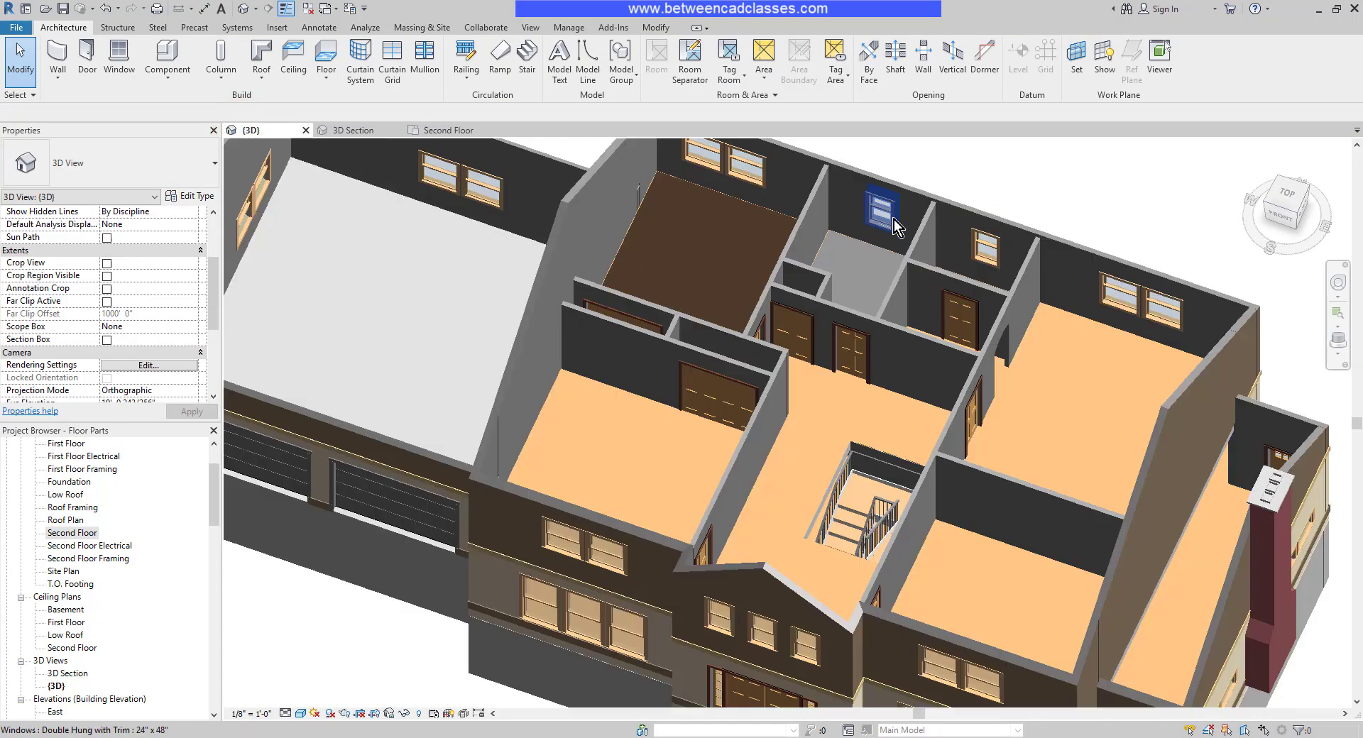
click(300, 713)
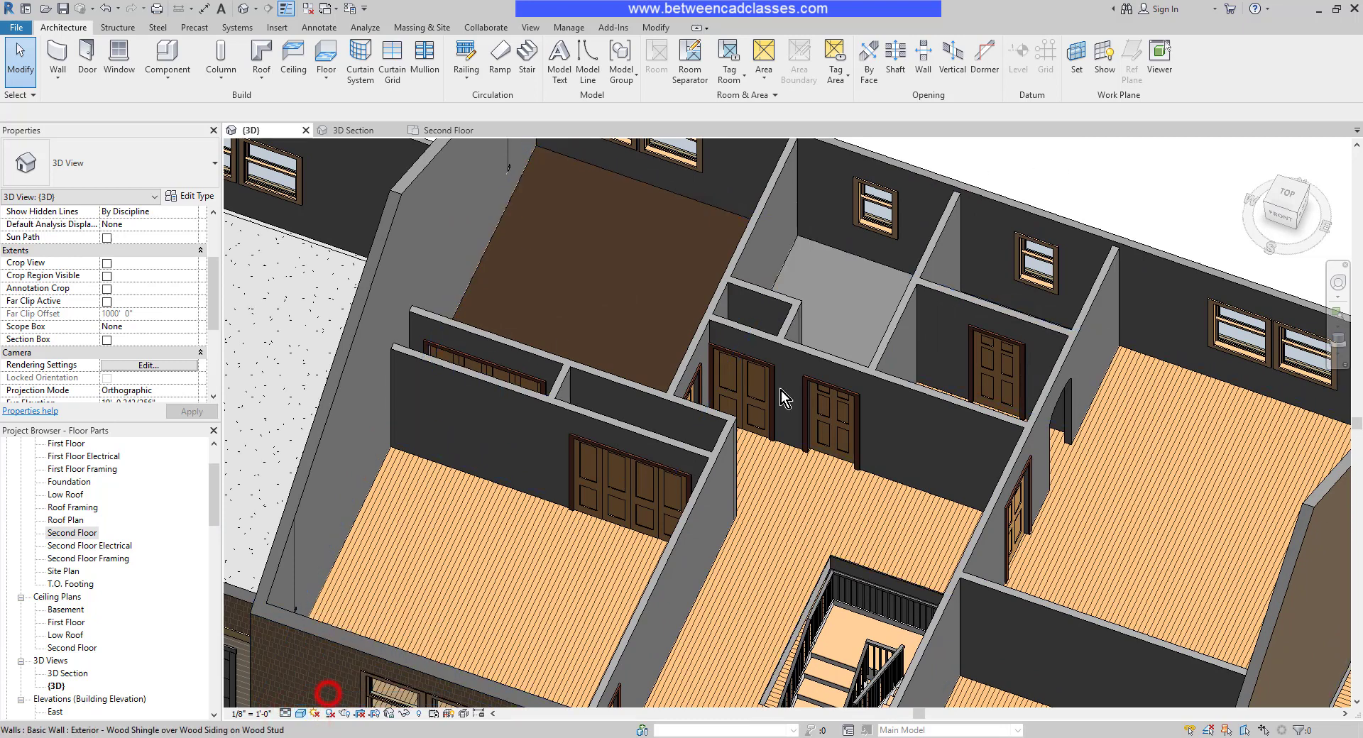
mouse_move(1141, 178)
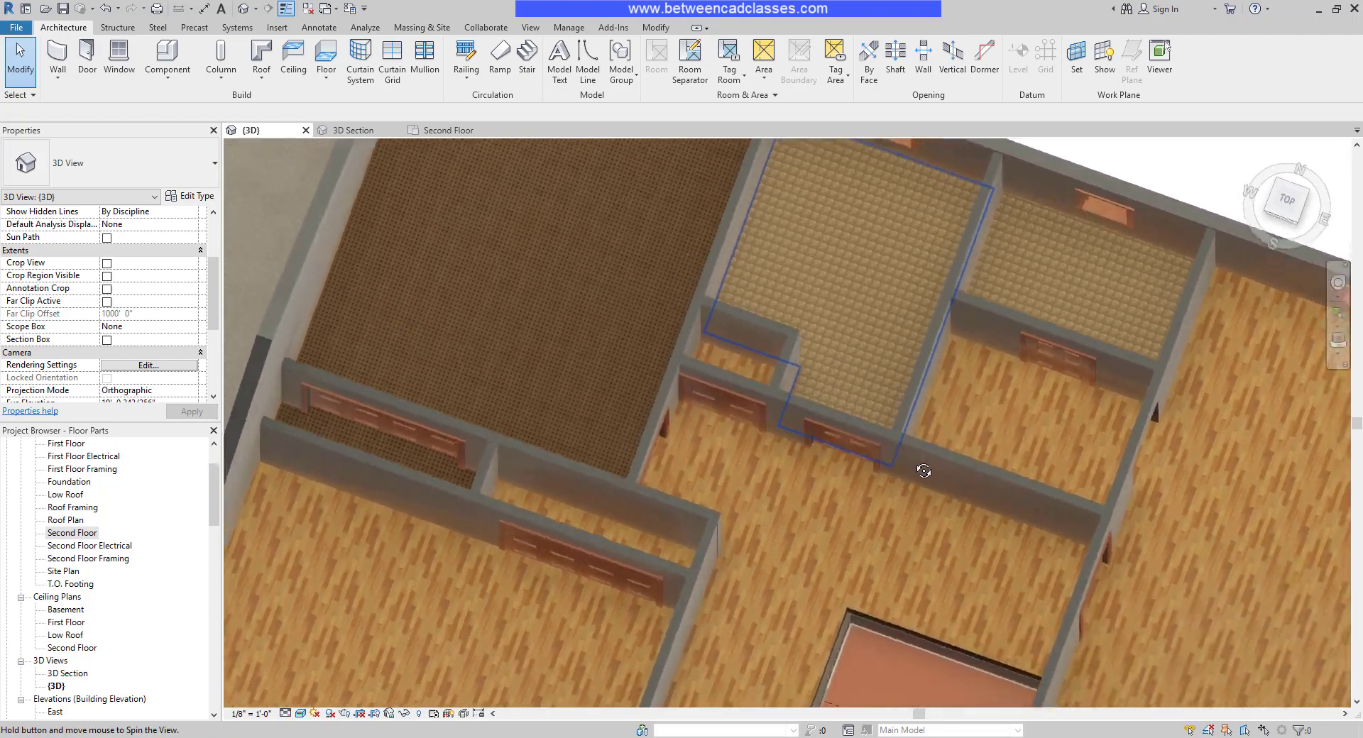
drag(923, 470, 920, 364)
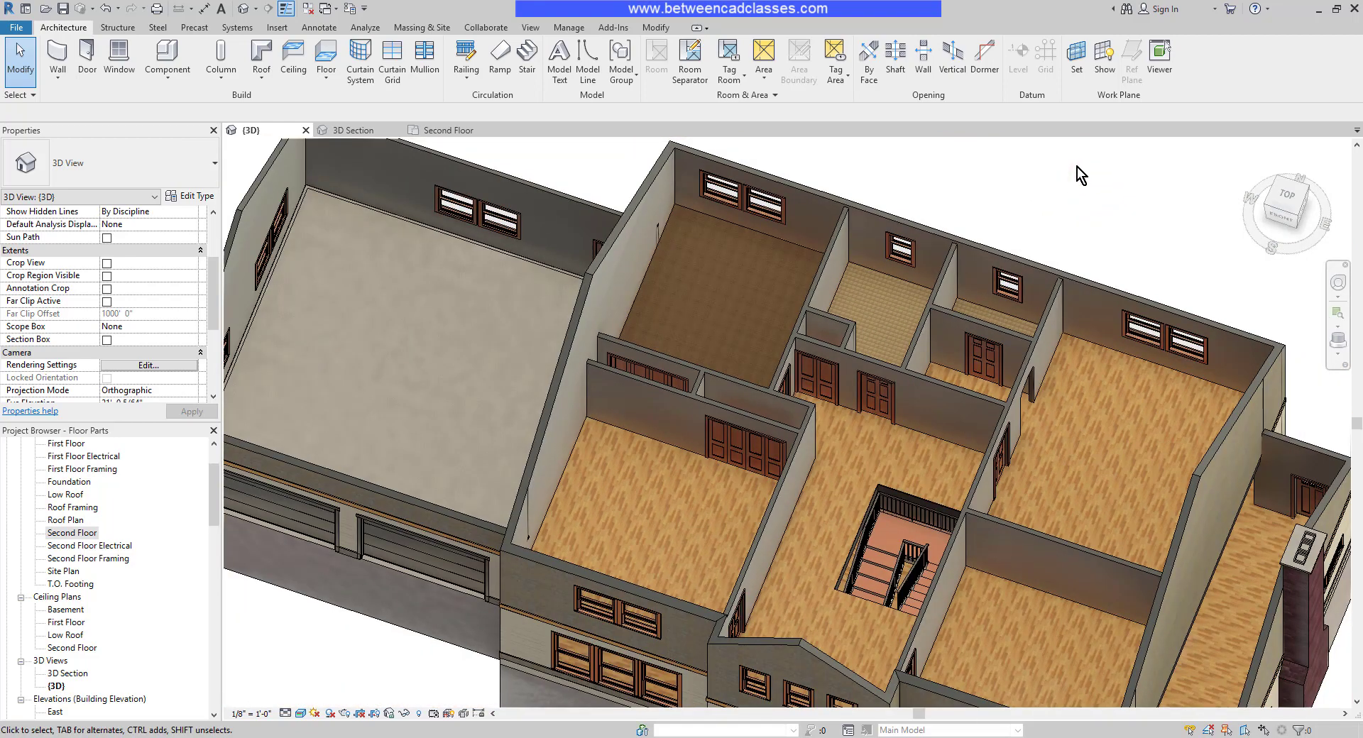
click(353, 129)
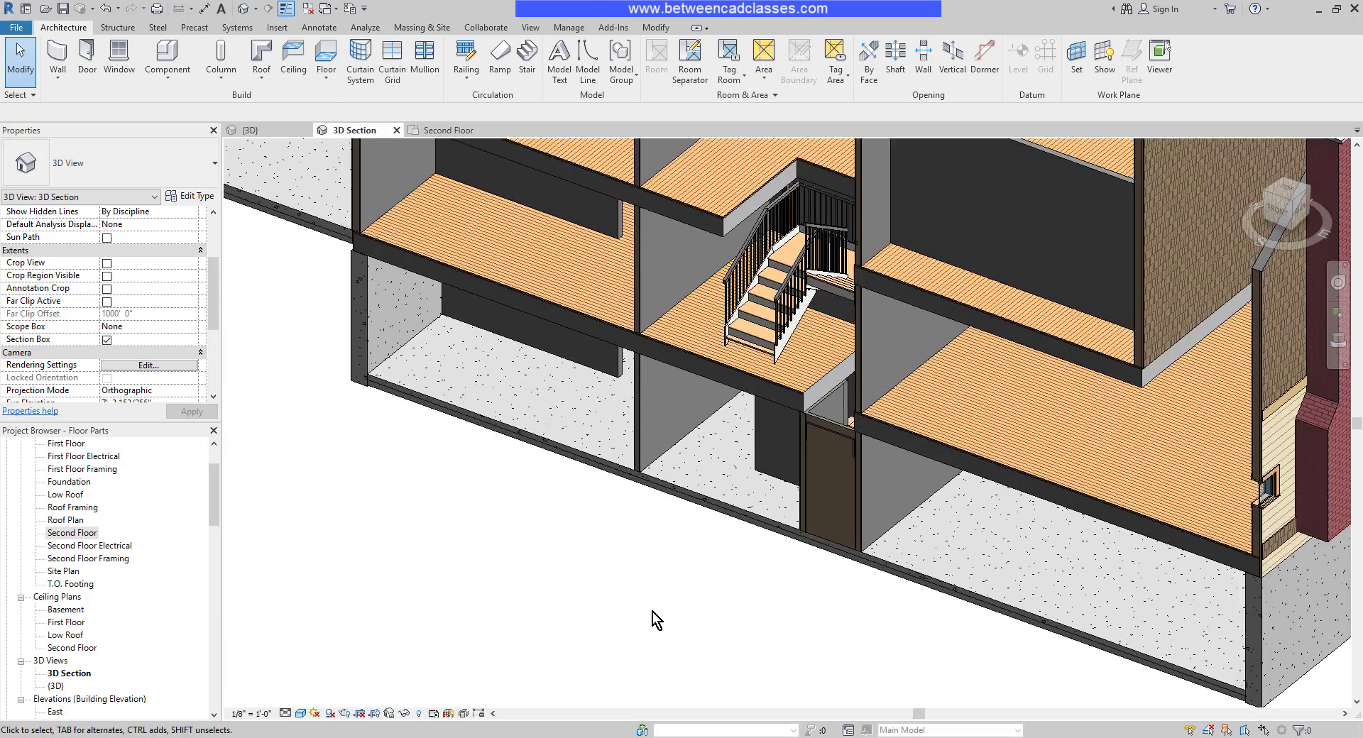
mouse_move(972, 692)
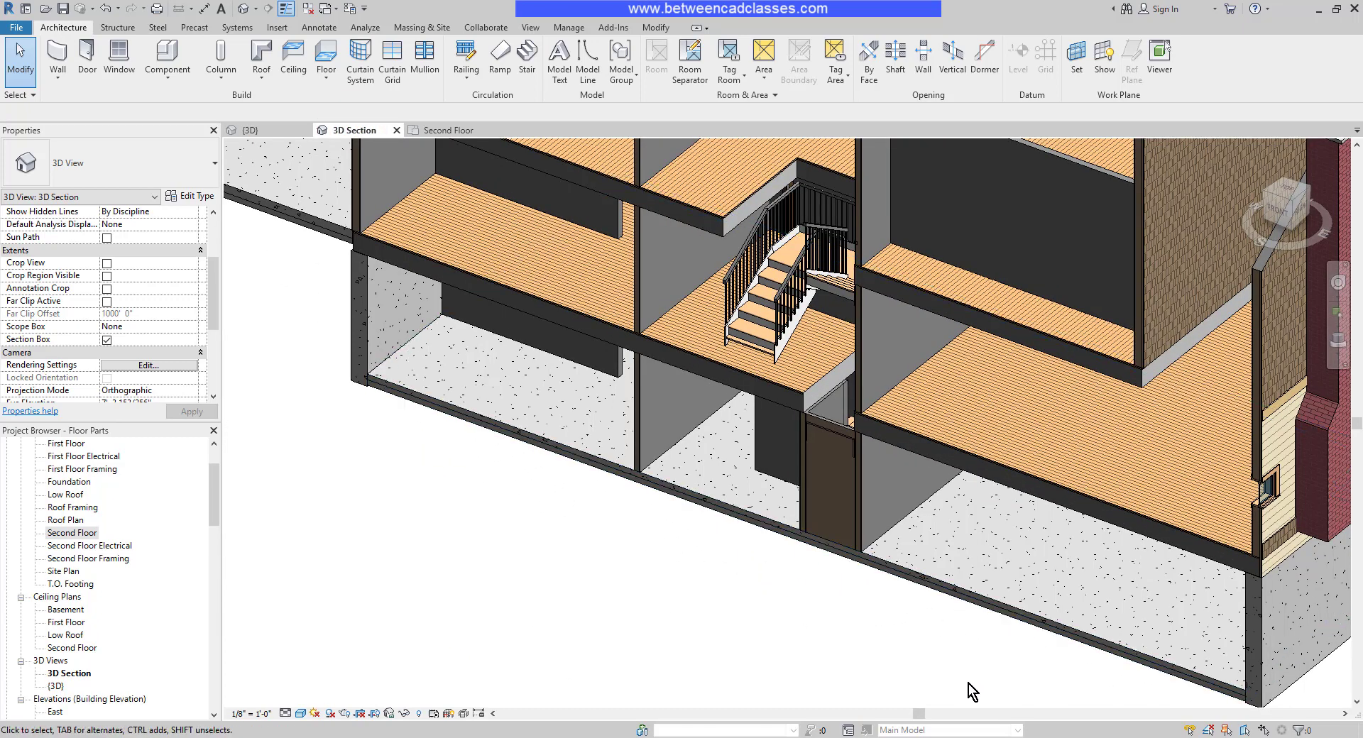
mouse_move(556, 476)
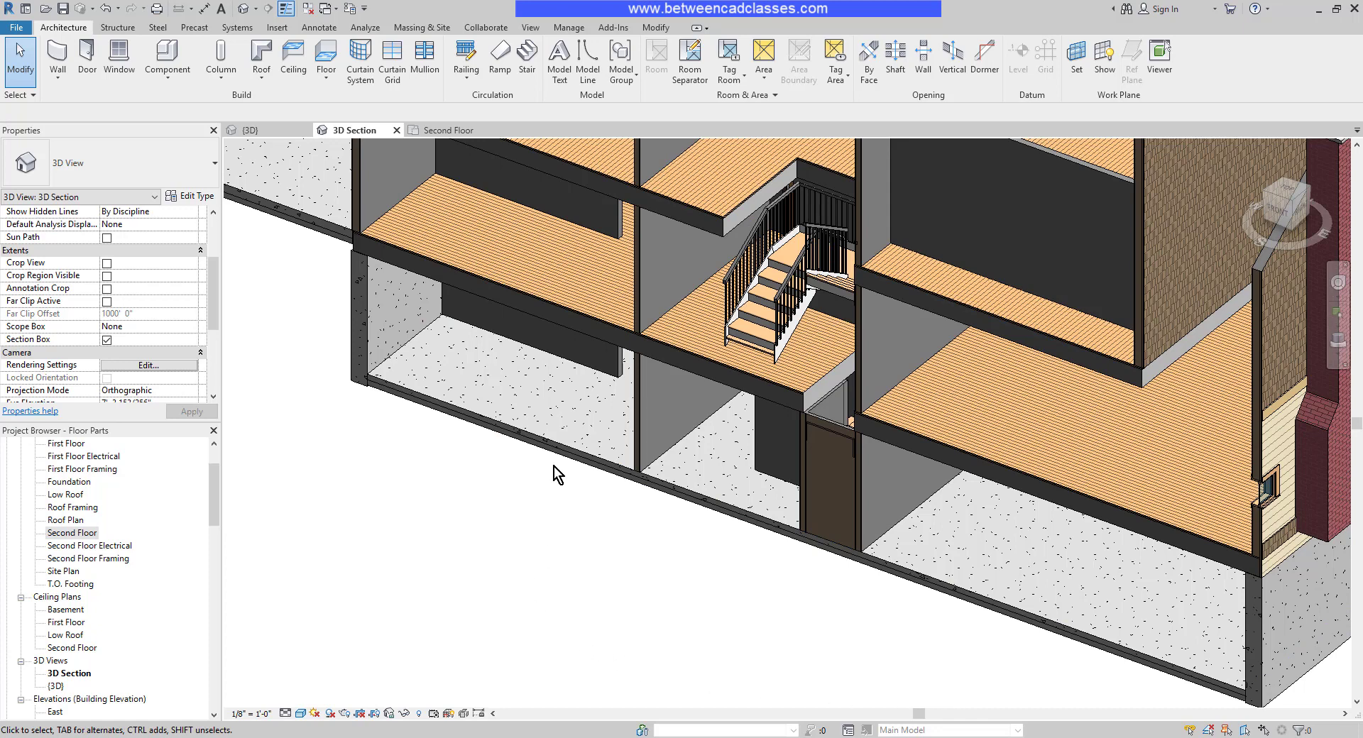
mouse_move(556, 454)
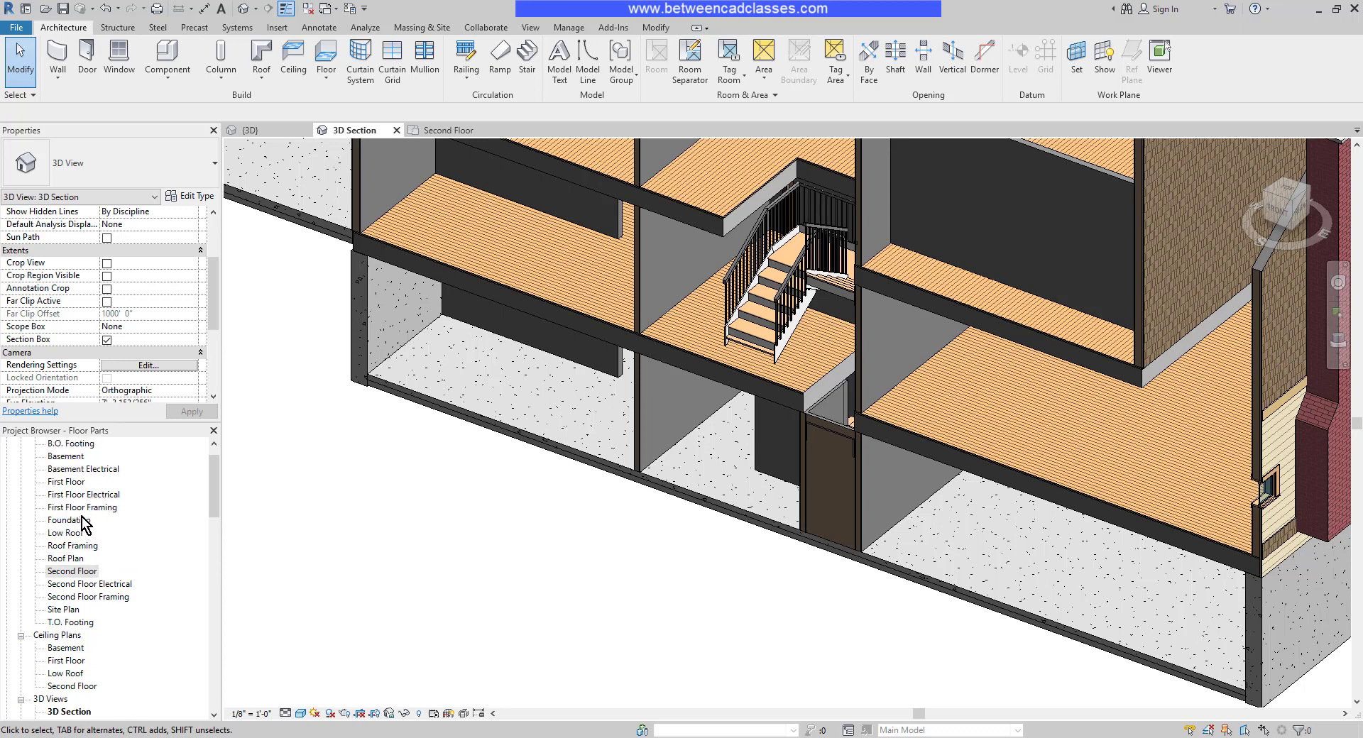
In the Basement plan, duplicate the selected slab's type as 4" Slab with Finish on Grade over Vapor Barrier.
double_click(67, 456)
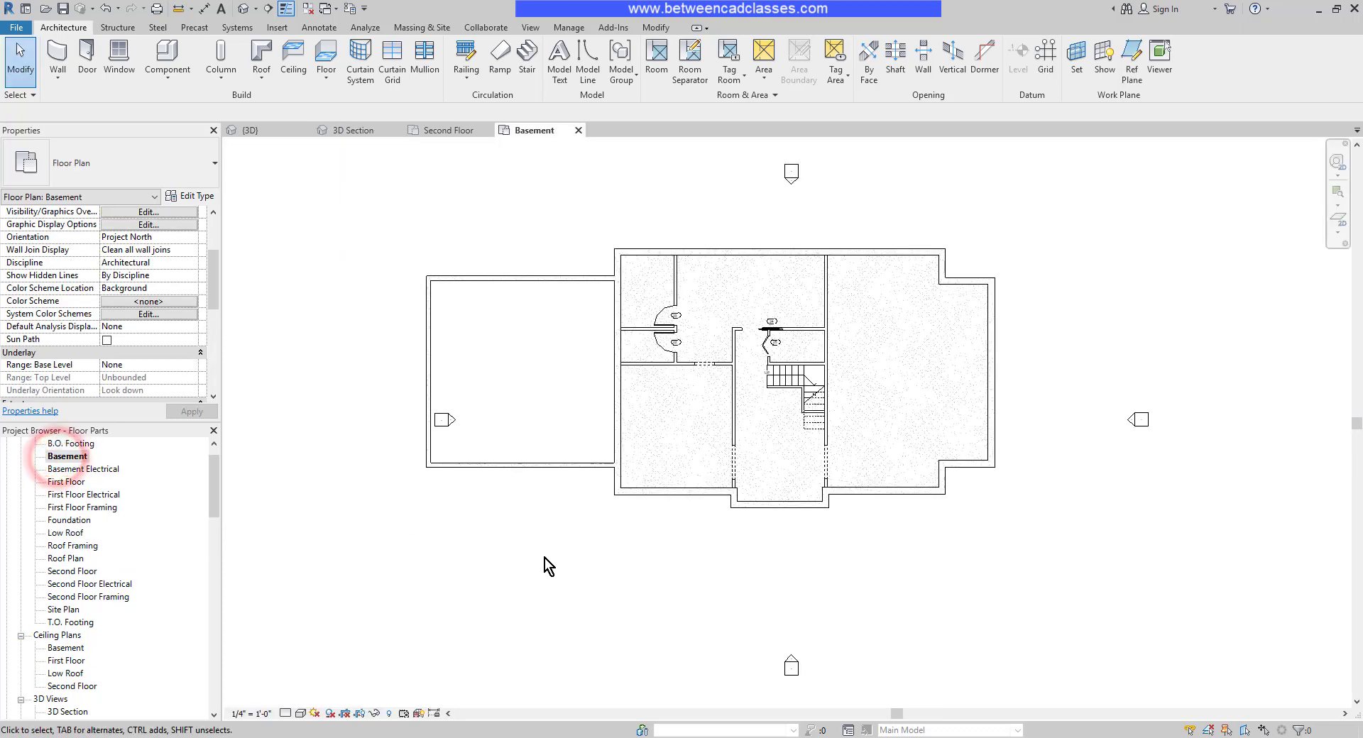
click(676, 408)
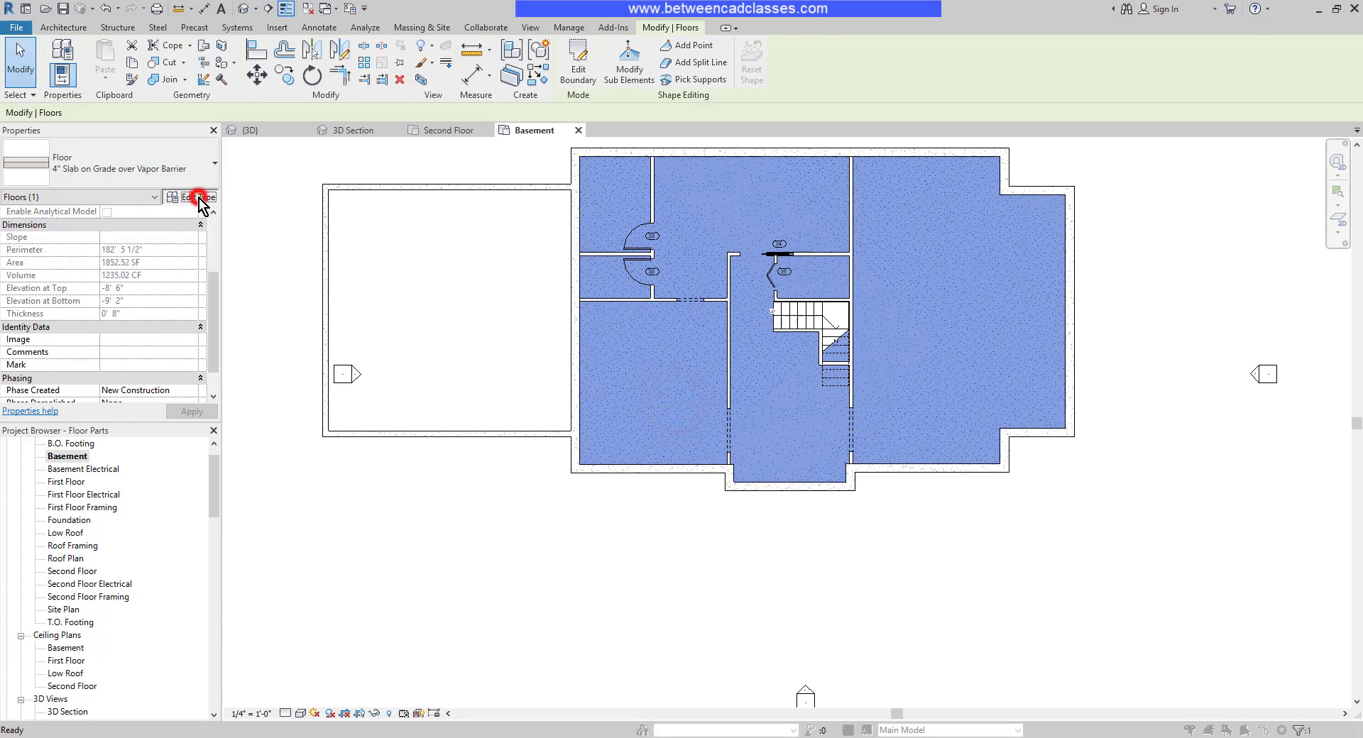
click(192, 196)
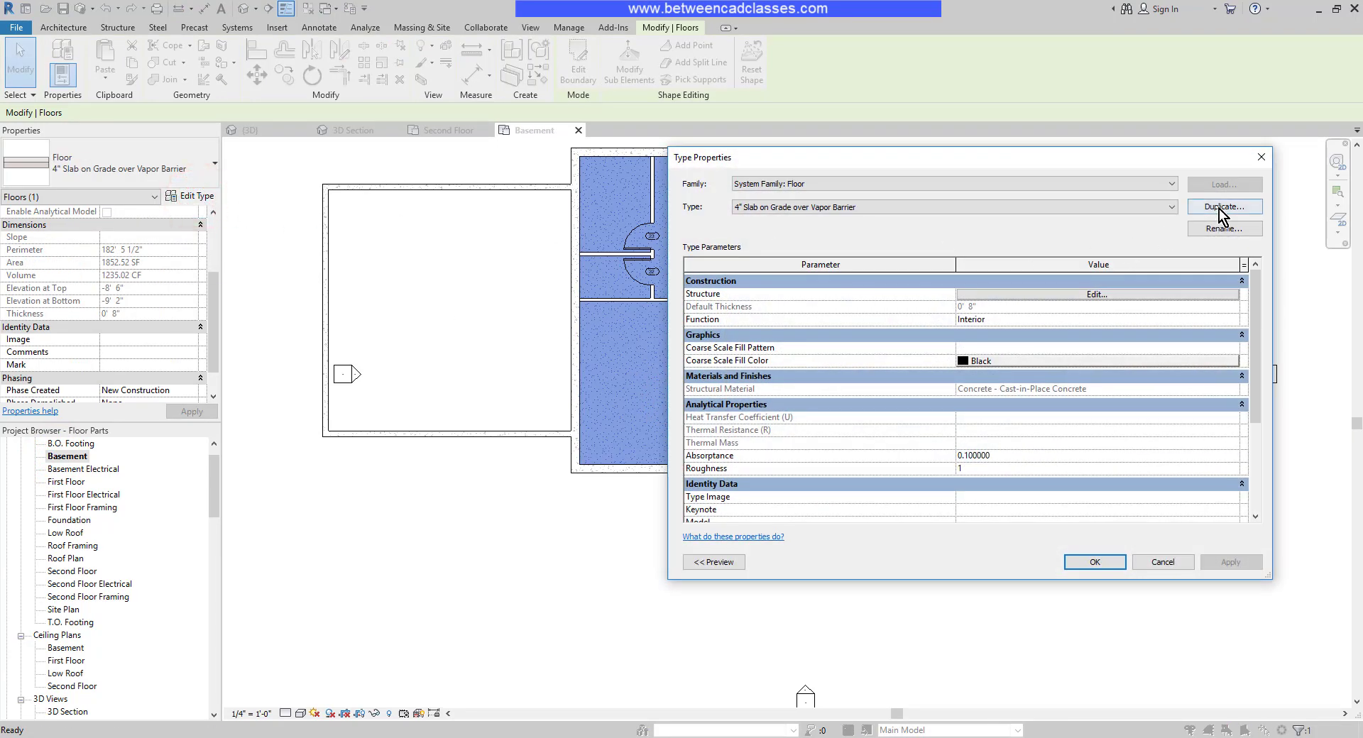
click(1223, 208)
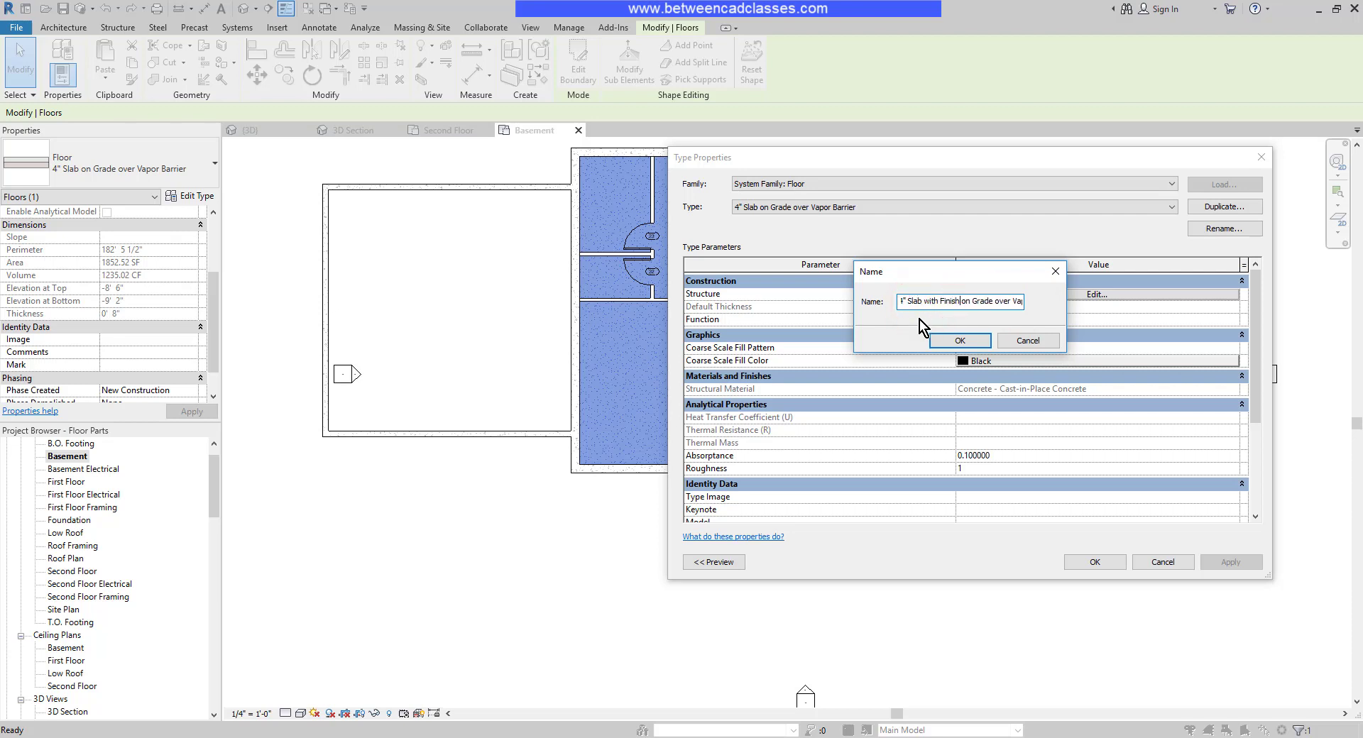
click(960, 339)
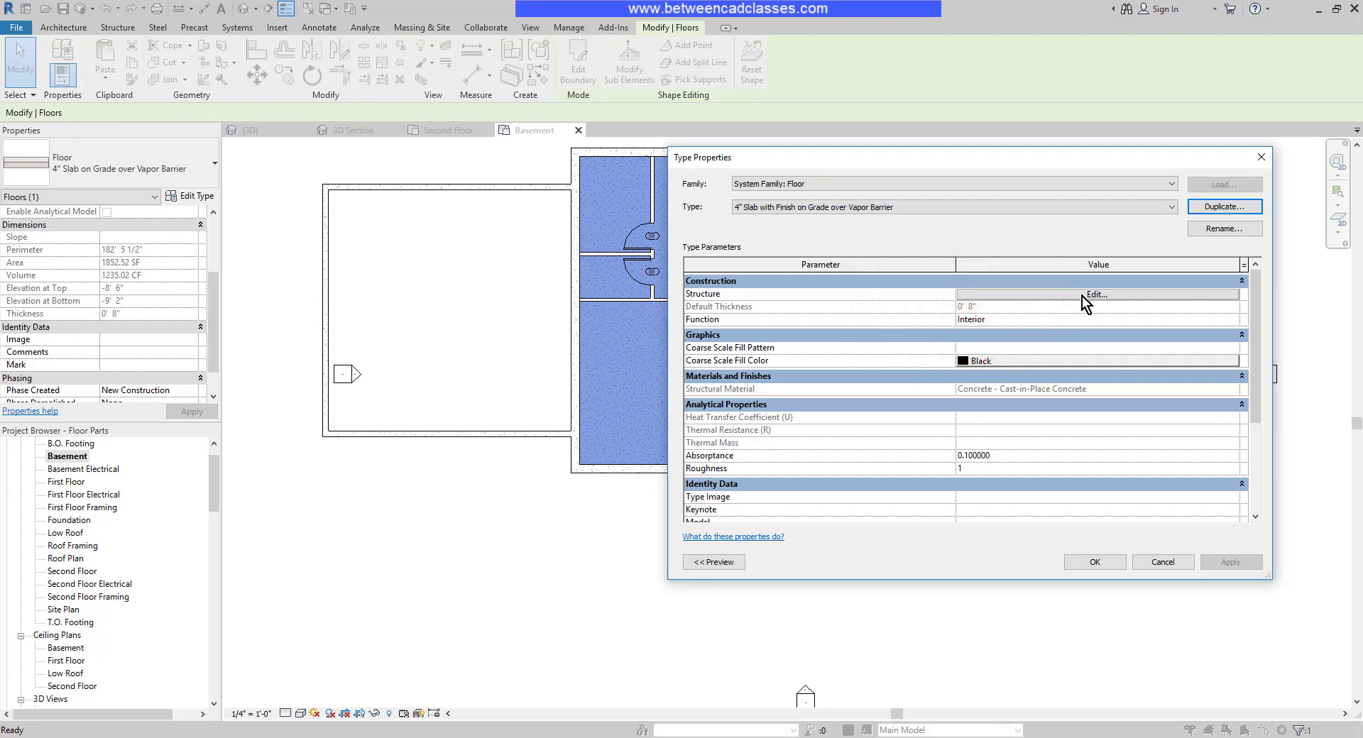
Insert a finish layer of Carpet (1) material into the new slab structure and apply it to the floor.
click(1097, 294)
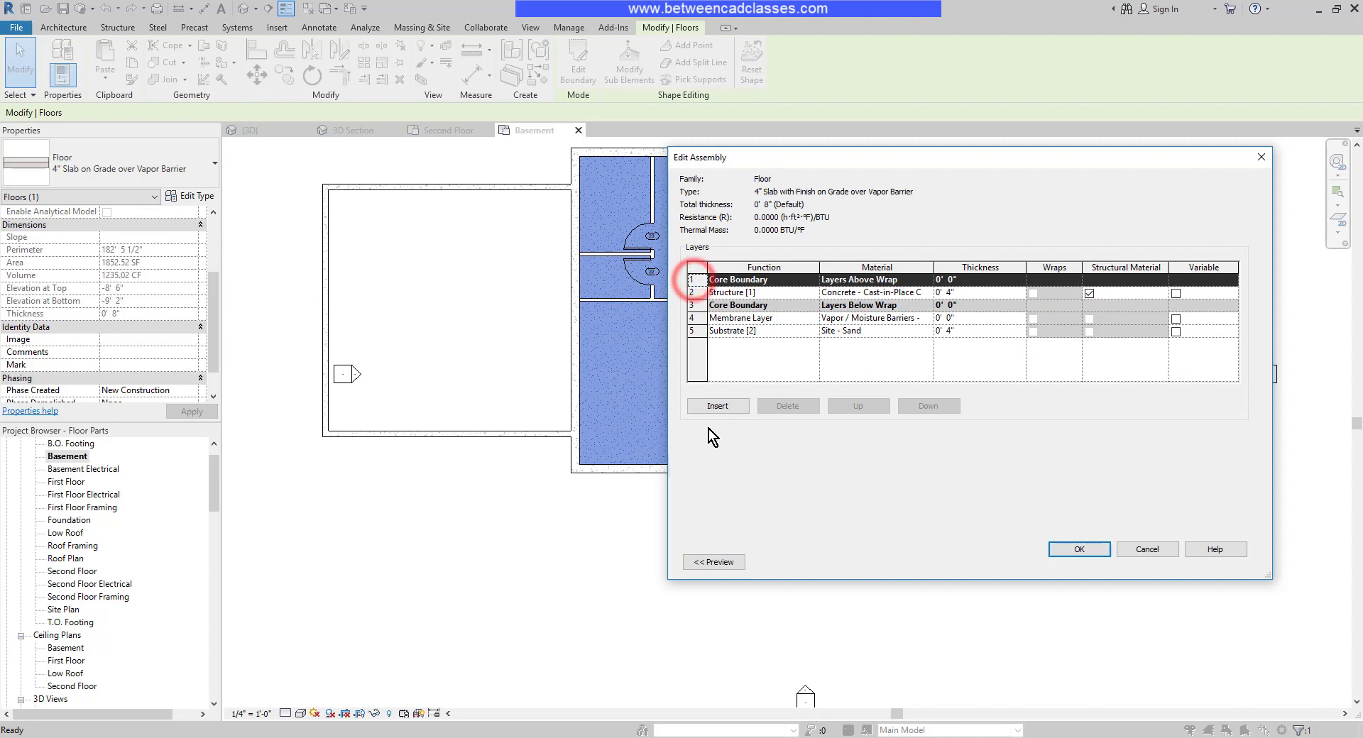
click(717, 405)
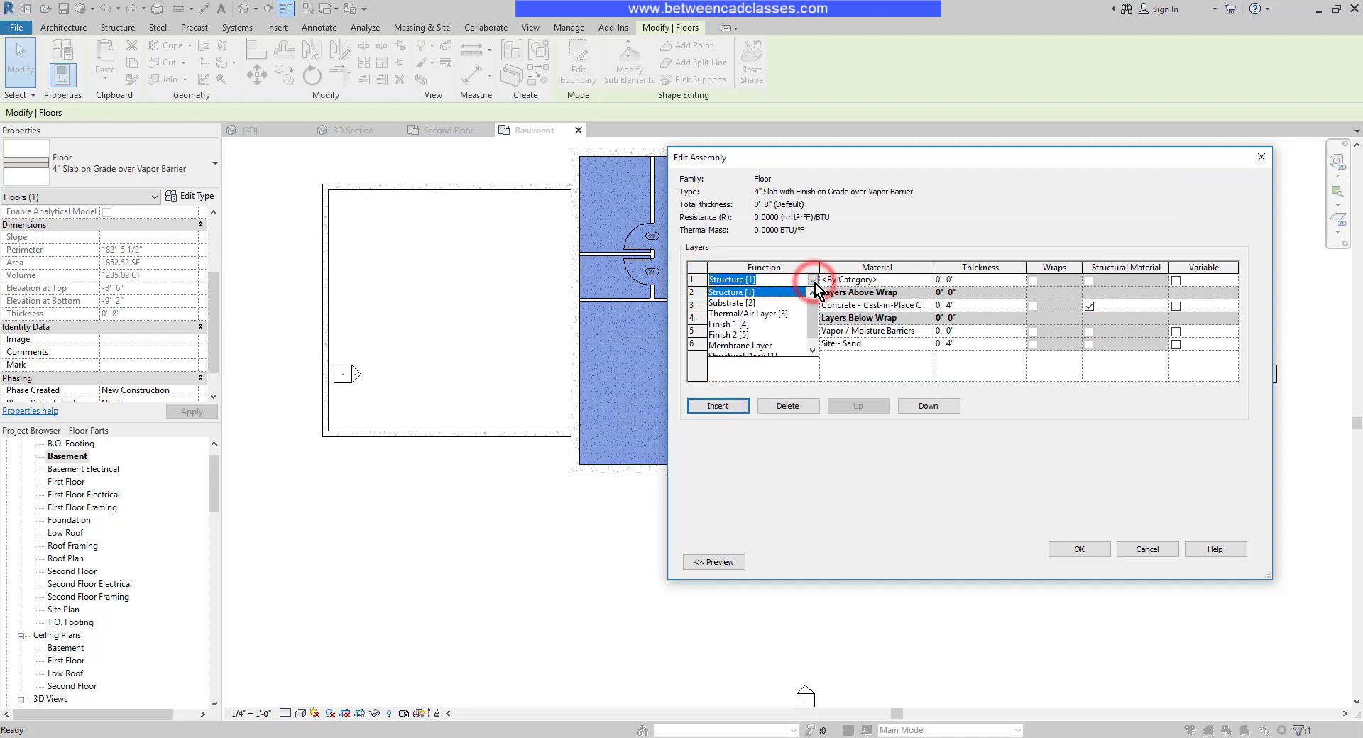
click(738, 324)
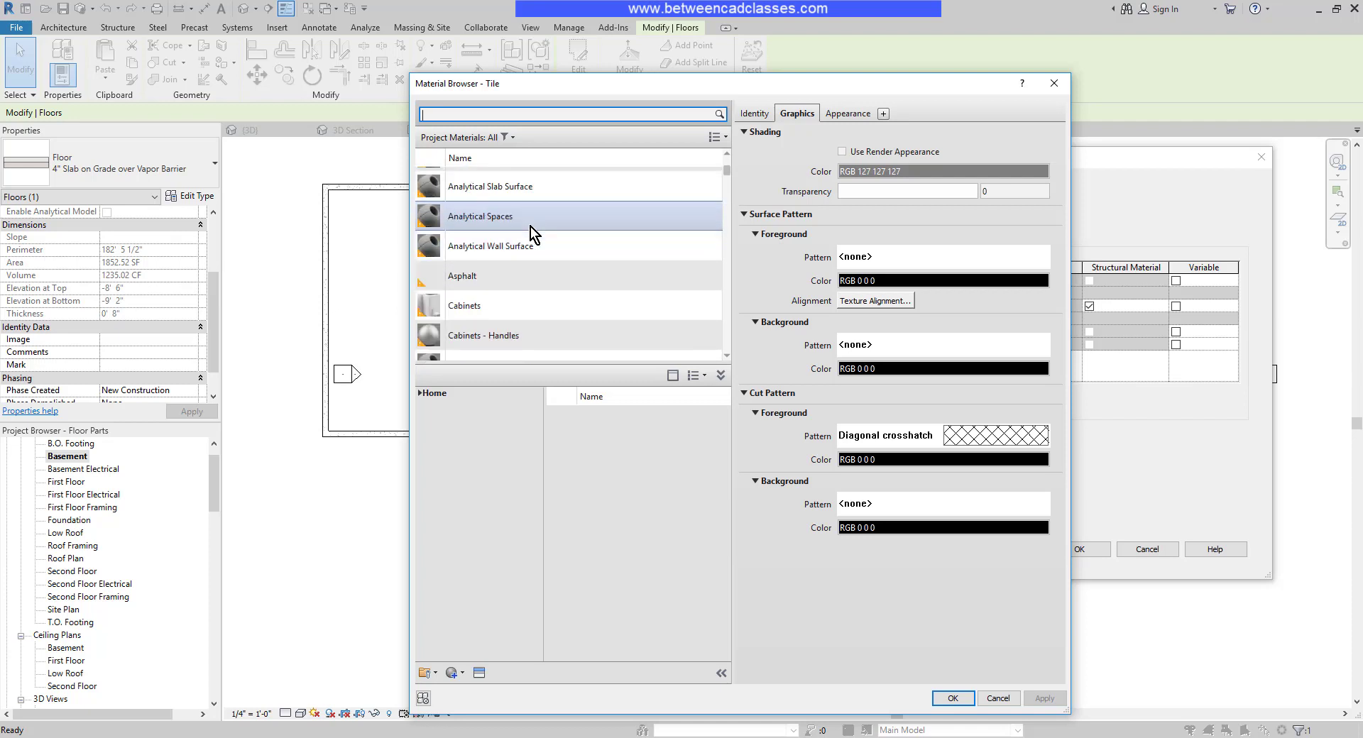
scroll(down, 3)
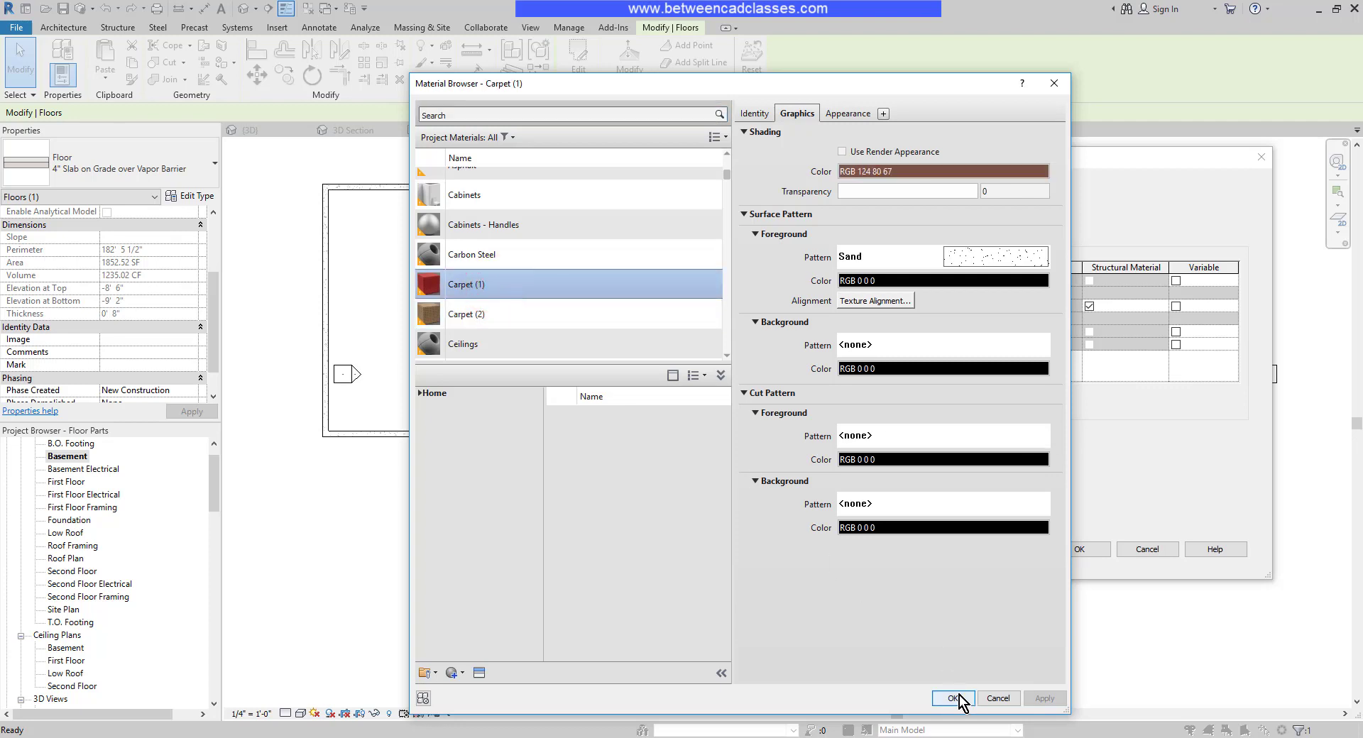
click(952, 699)
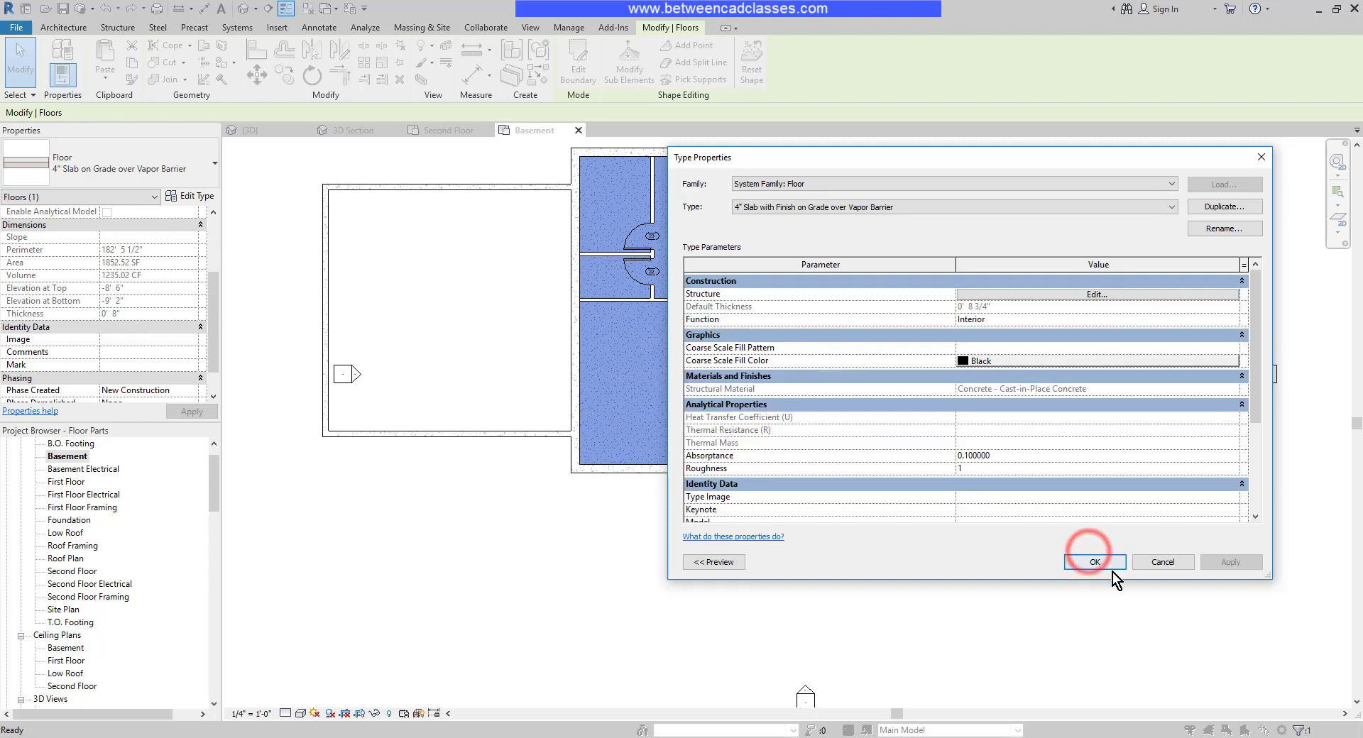
click(1094, 563)
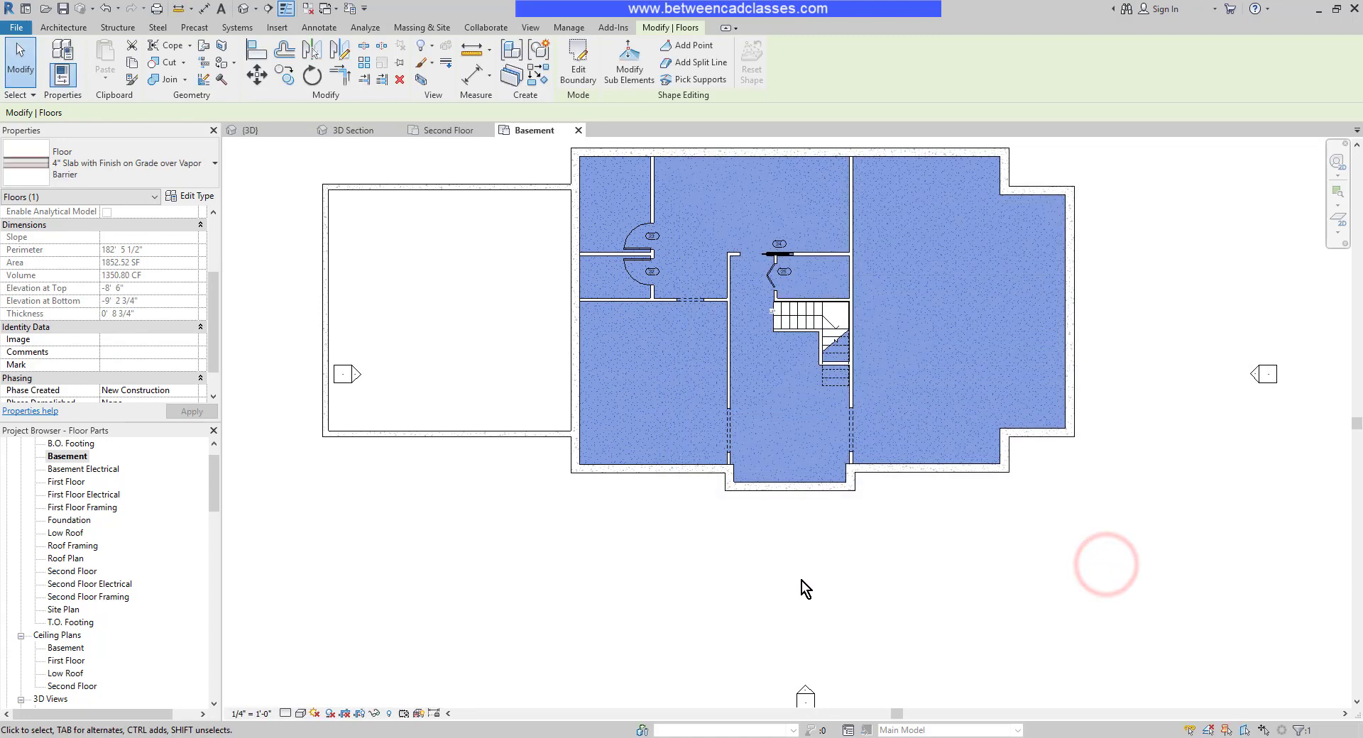
Review the carpeted basement in 3D Section, then run Create Parts on the basement floor.
click(353, 129)
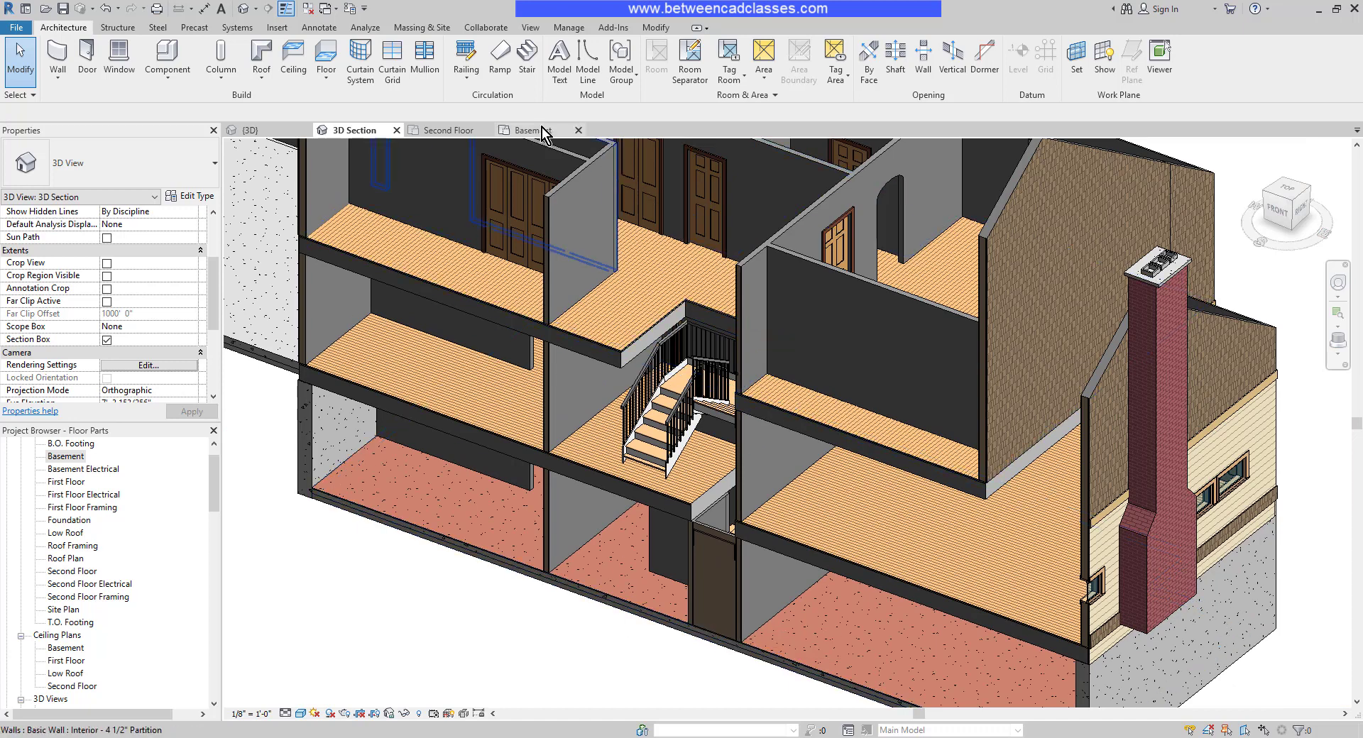
mouse_move(539, 139)
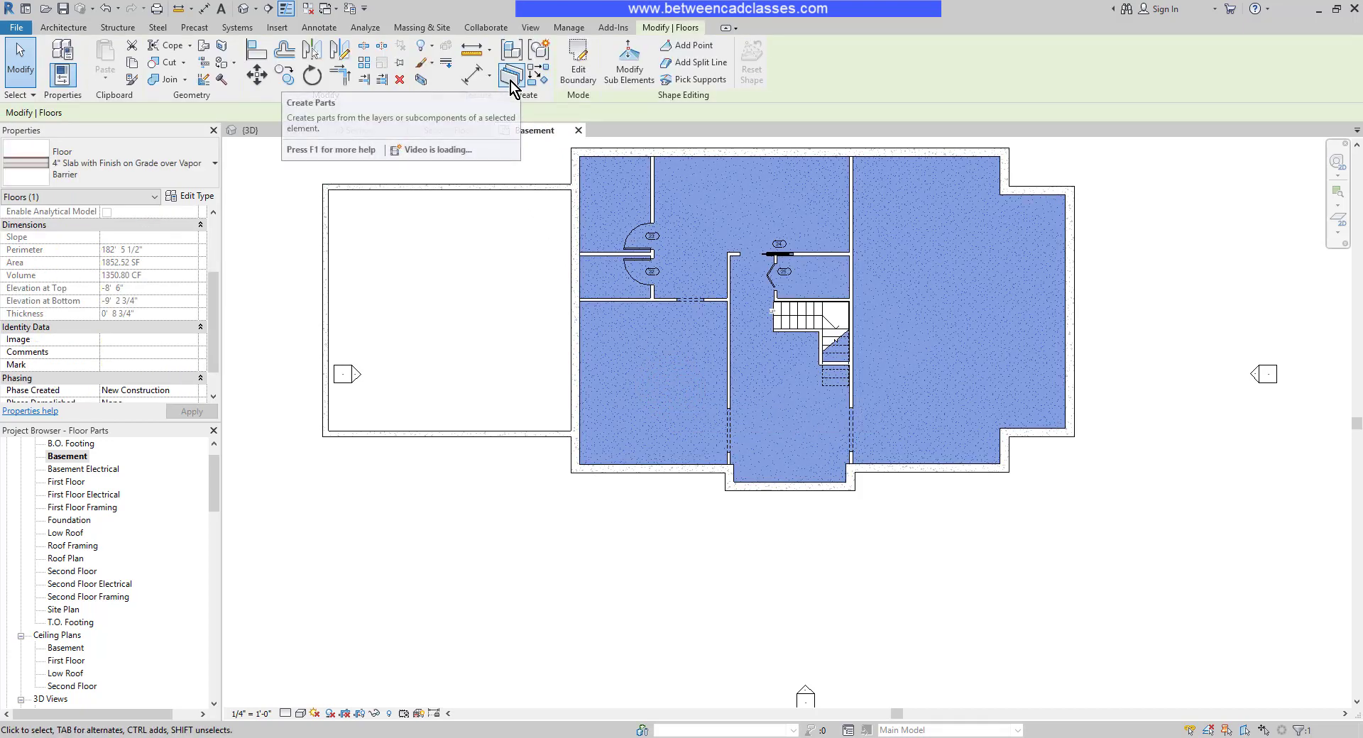
click(511, 74)
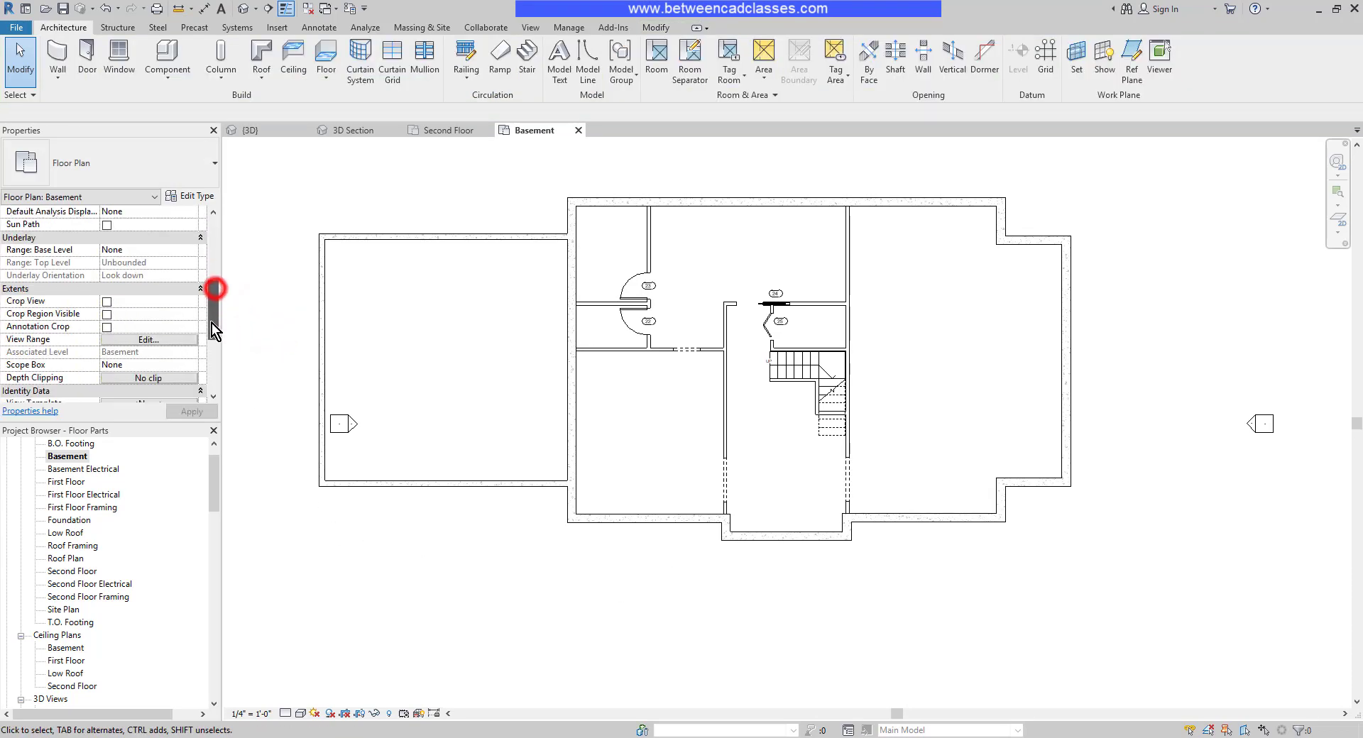
Set the Basement plan's View Range depth offset to -0' 1" so the carpet layer hatches in plan.
click(148, 328)
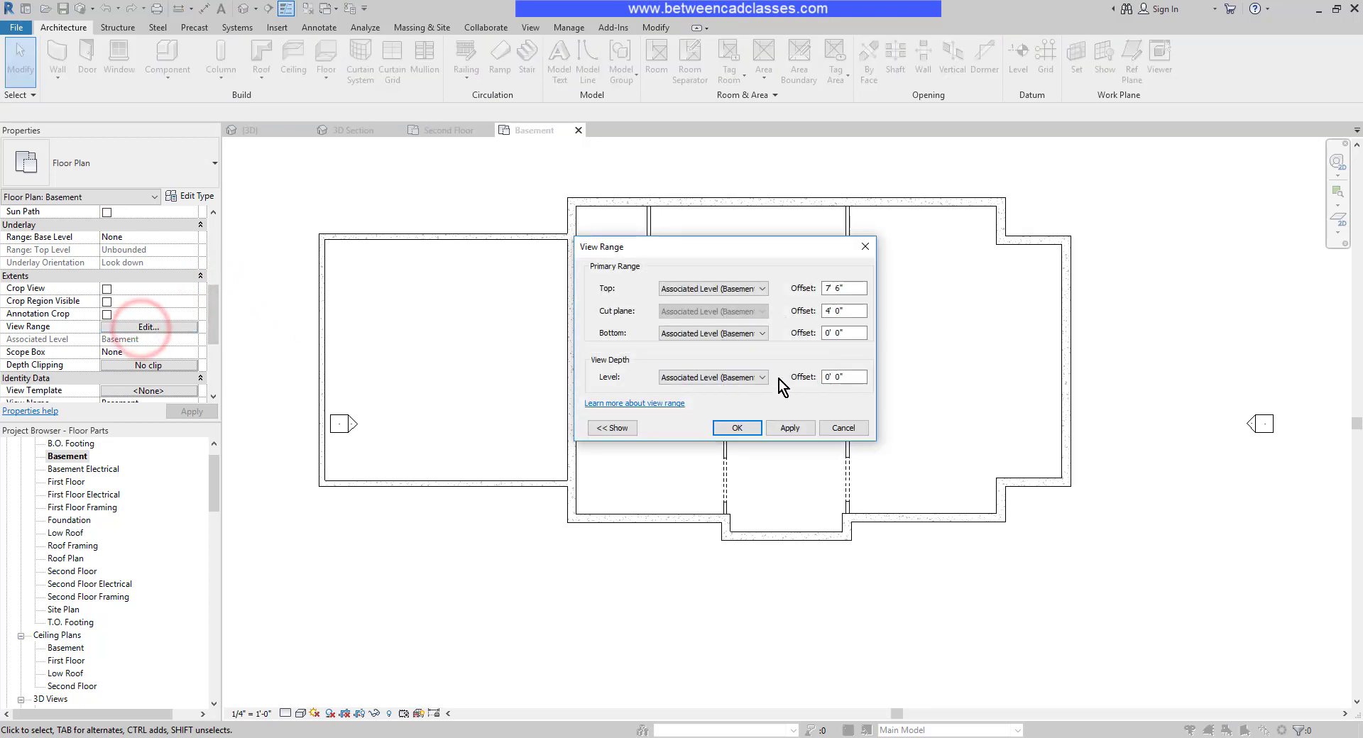
click(844, 377)
text(-)
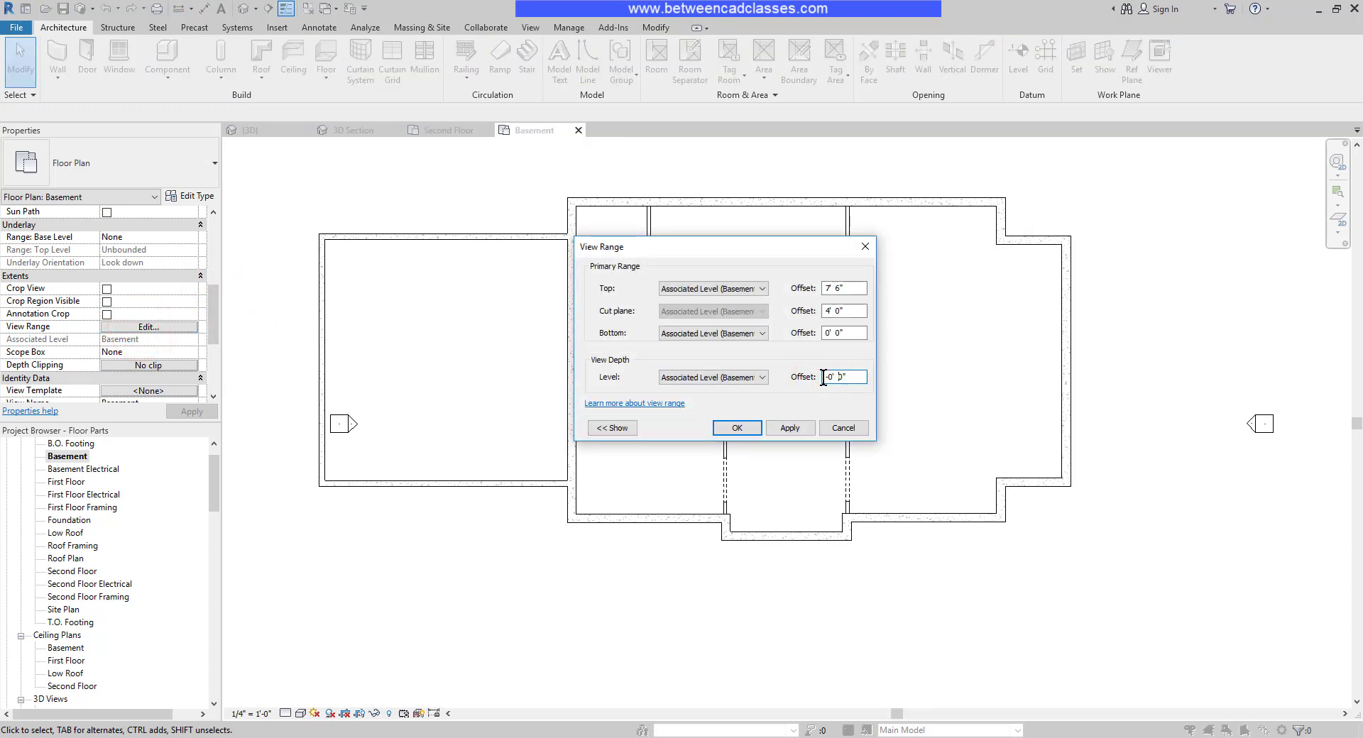
click(737, 428)
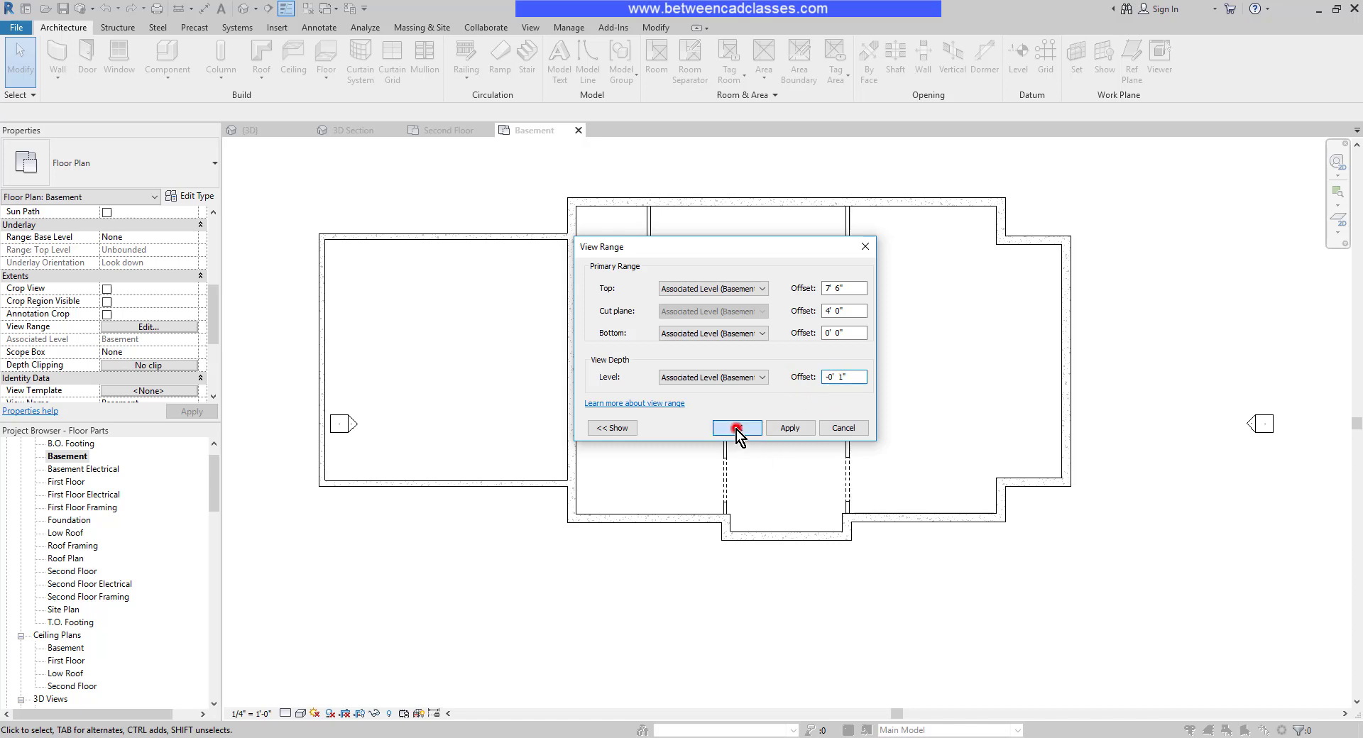
click(736, 428)
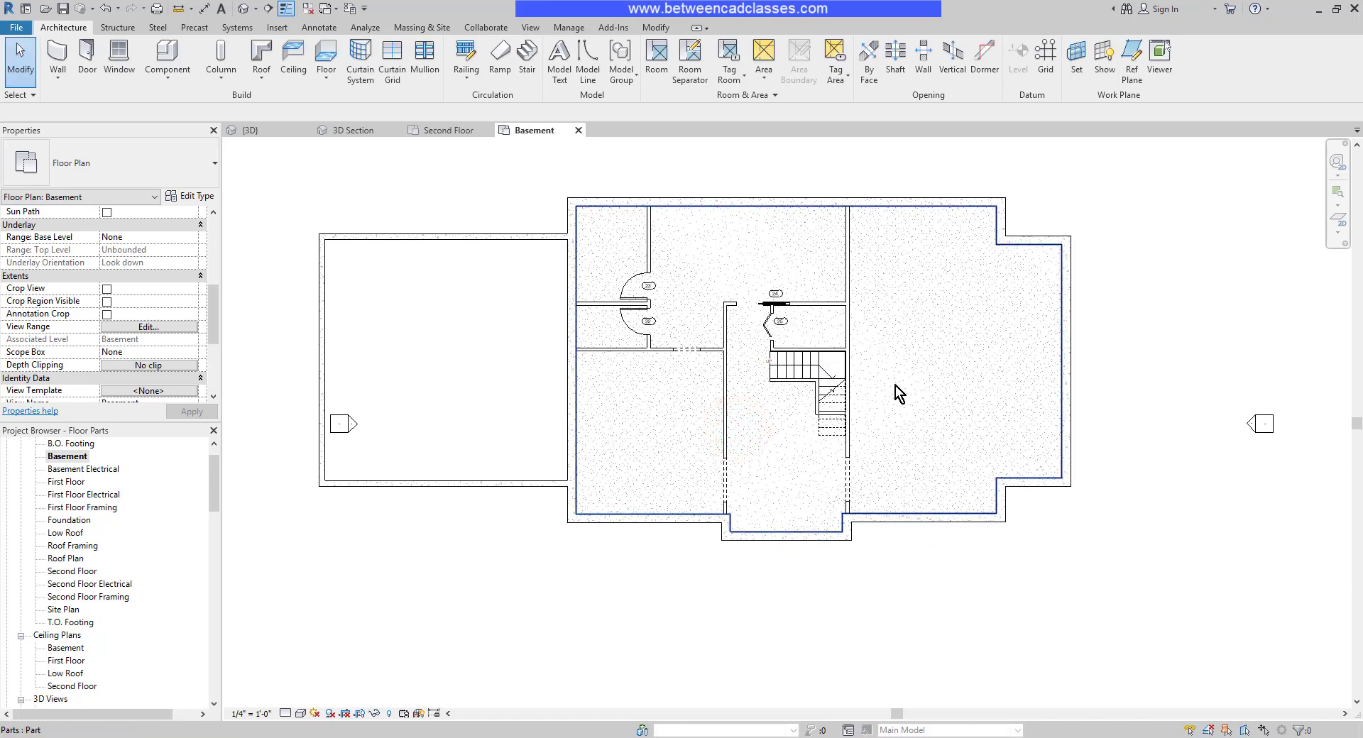
Divide the carpet finish part with a sketch outlining the right-hand area and the upper-left rooms.
click(900, 392)
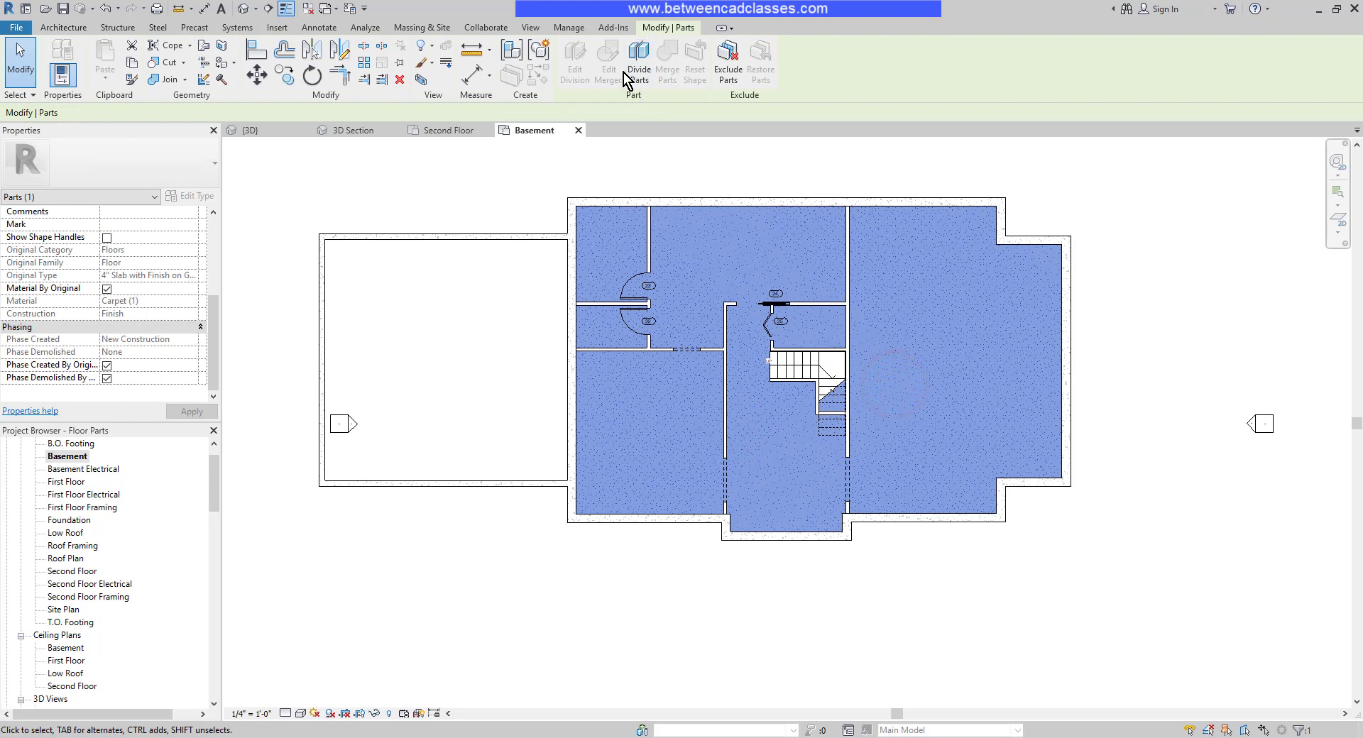
click(638, 61)
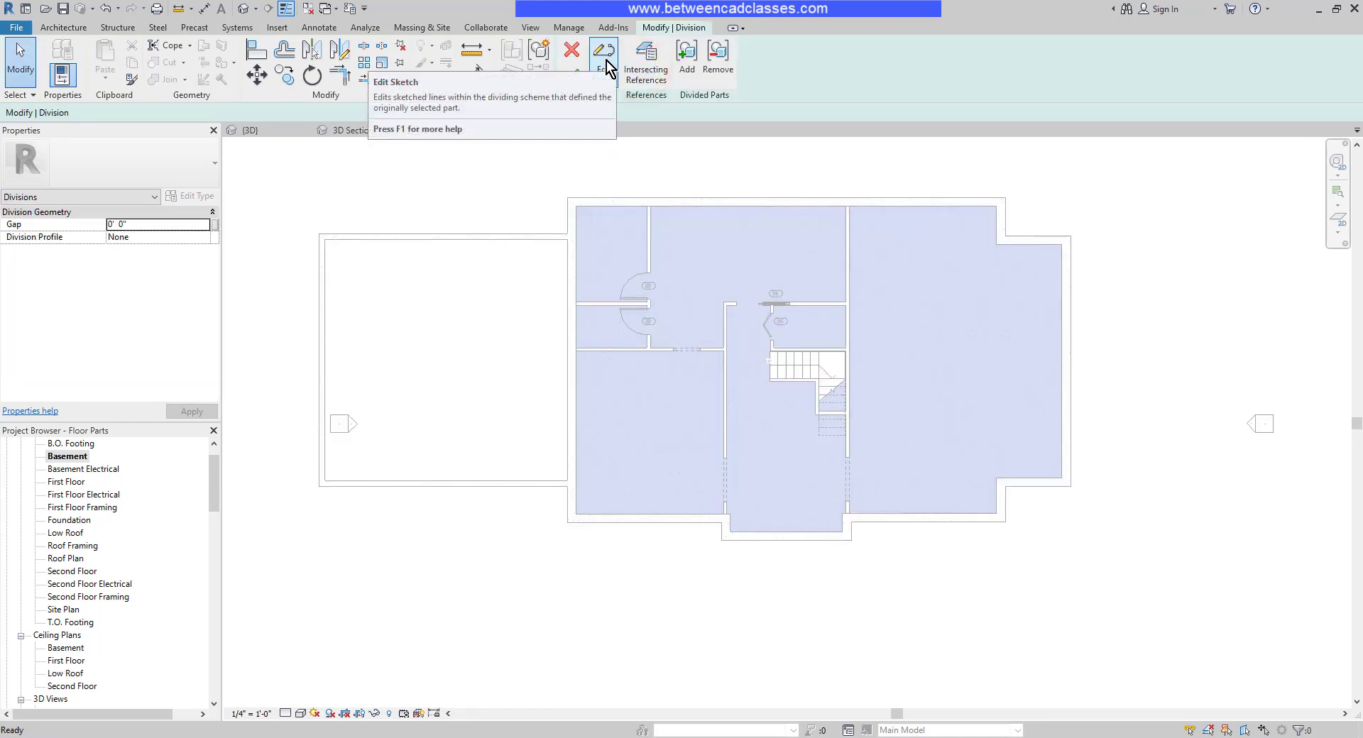
click(605, 57)
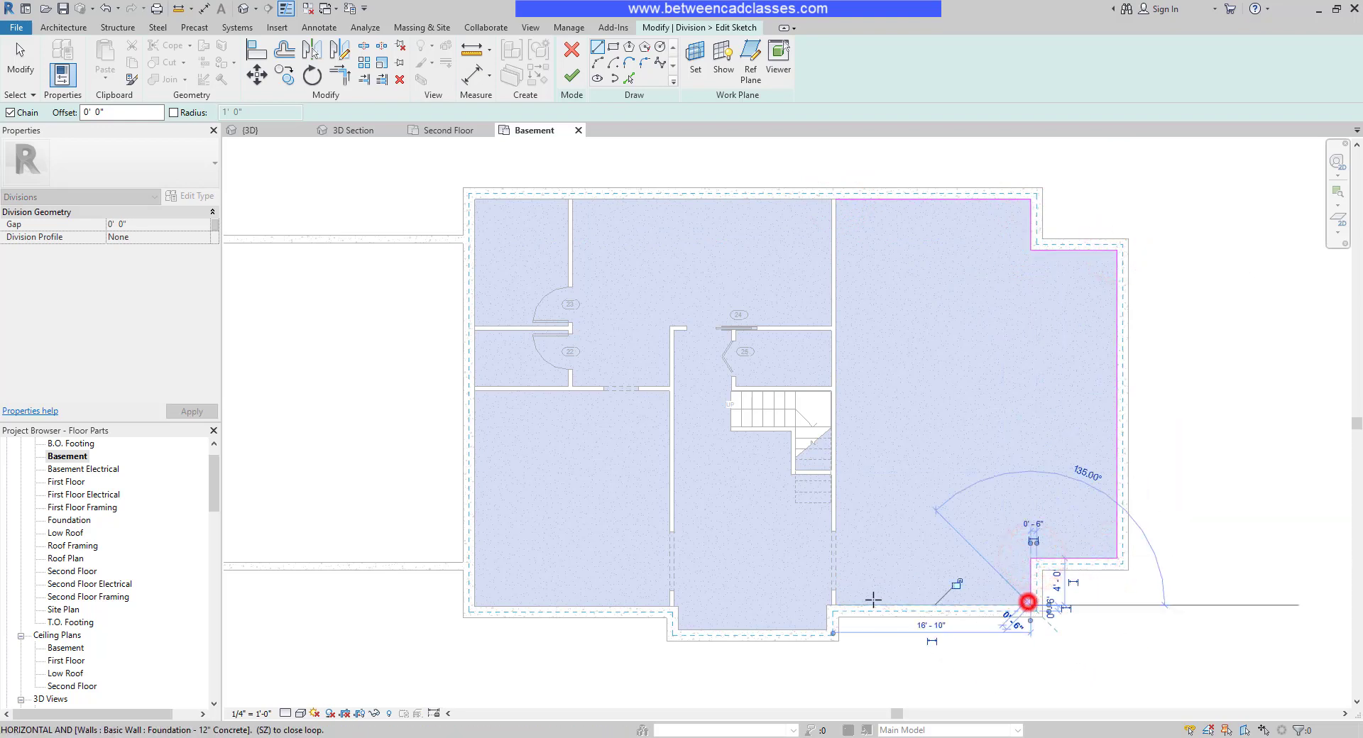
click(834, 600)
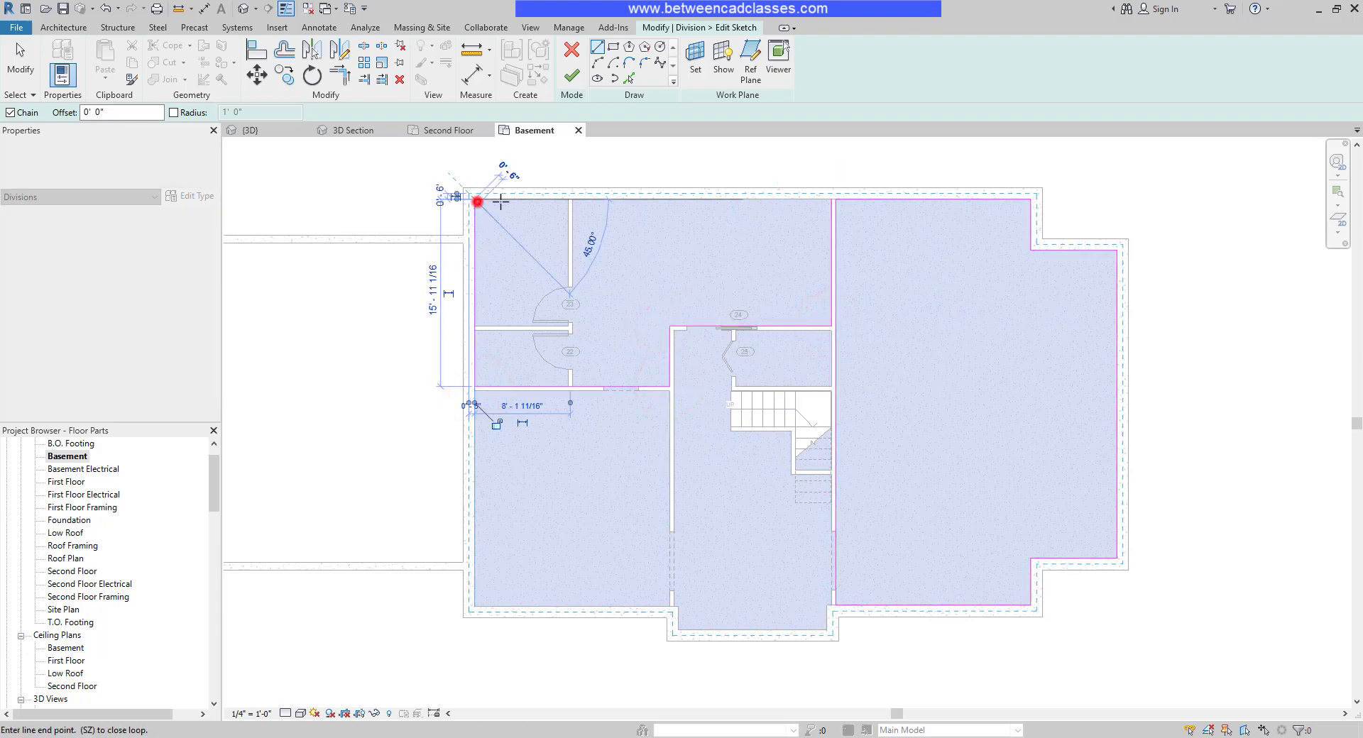
click(827, 196)
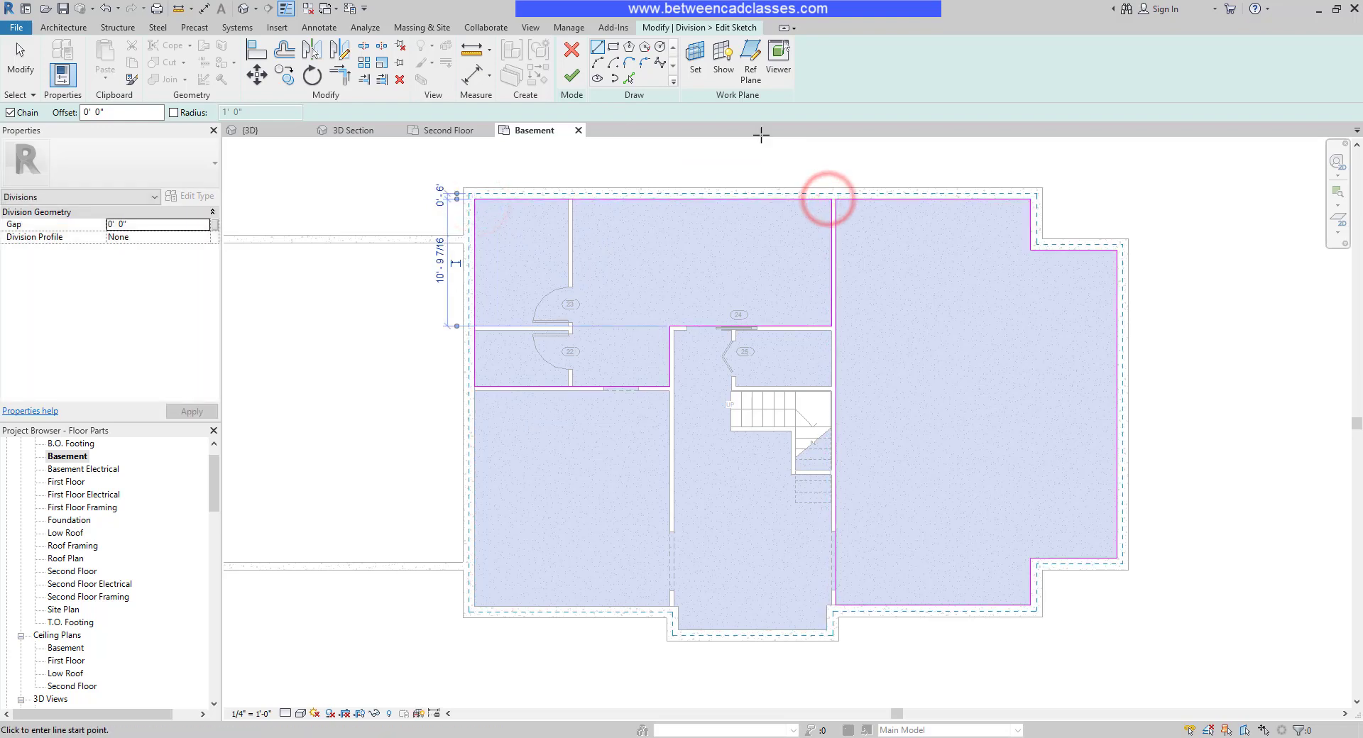
click(571, 54)
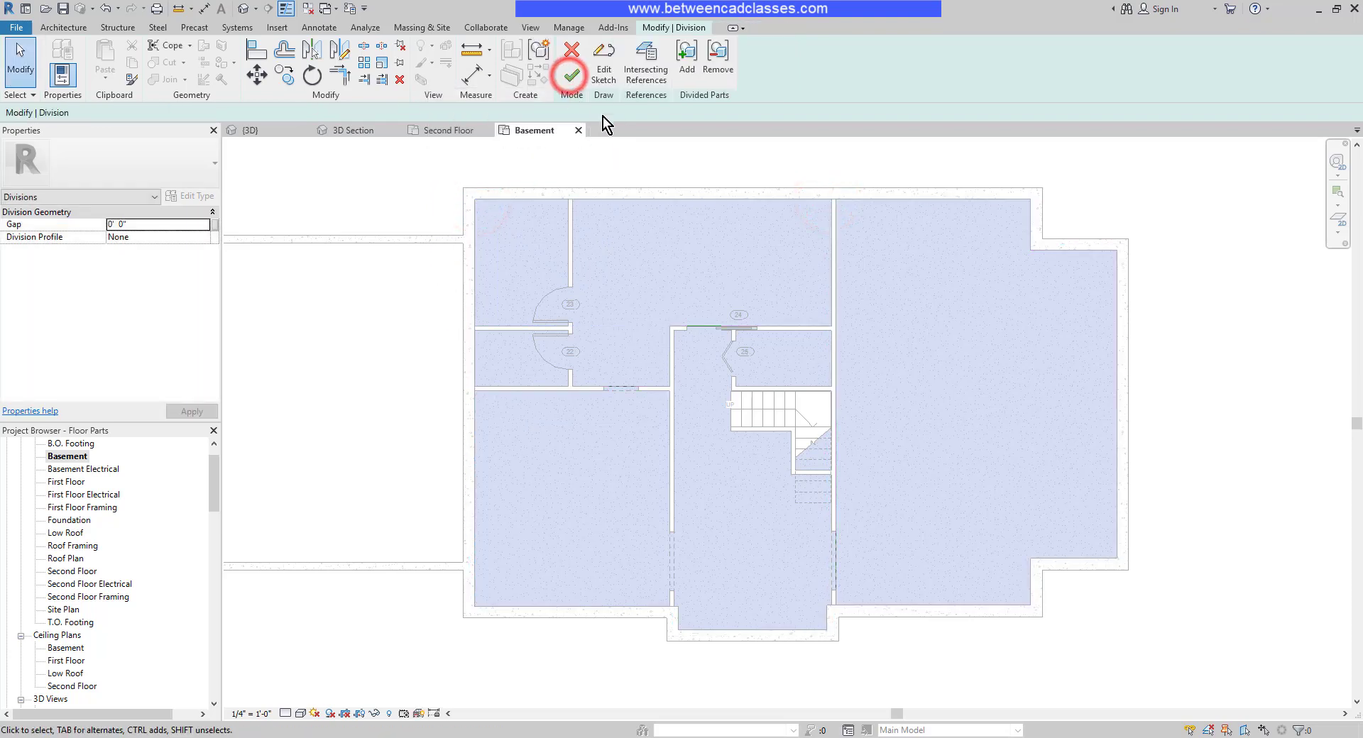
Complete the division and assign the large right-hand part Carpet (2) instead of its original material.
click(571, 56)
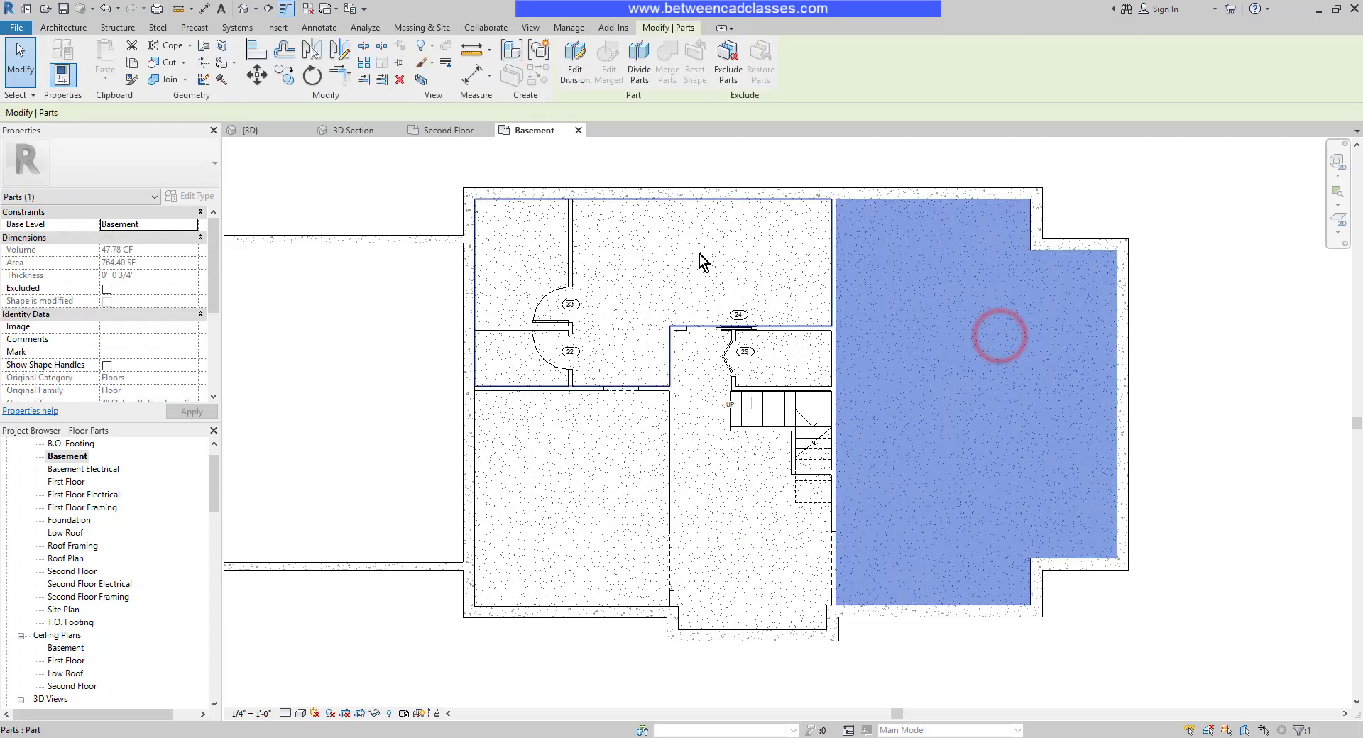
click(609, 470)
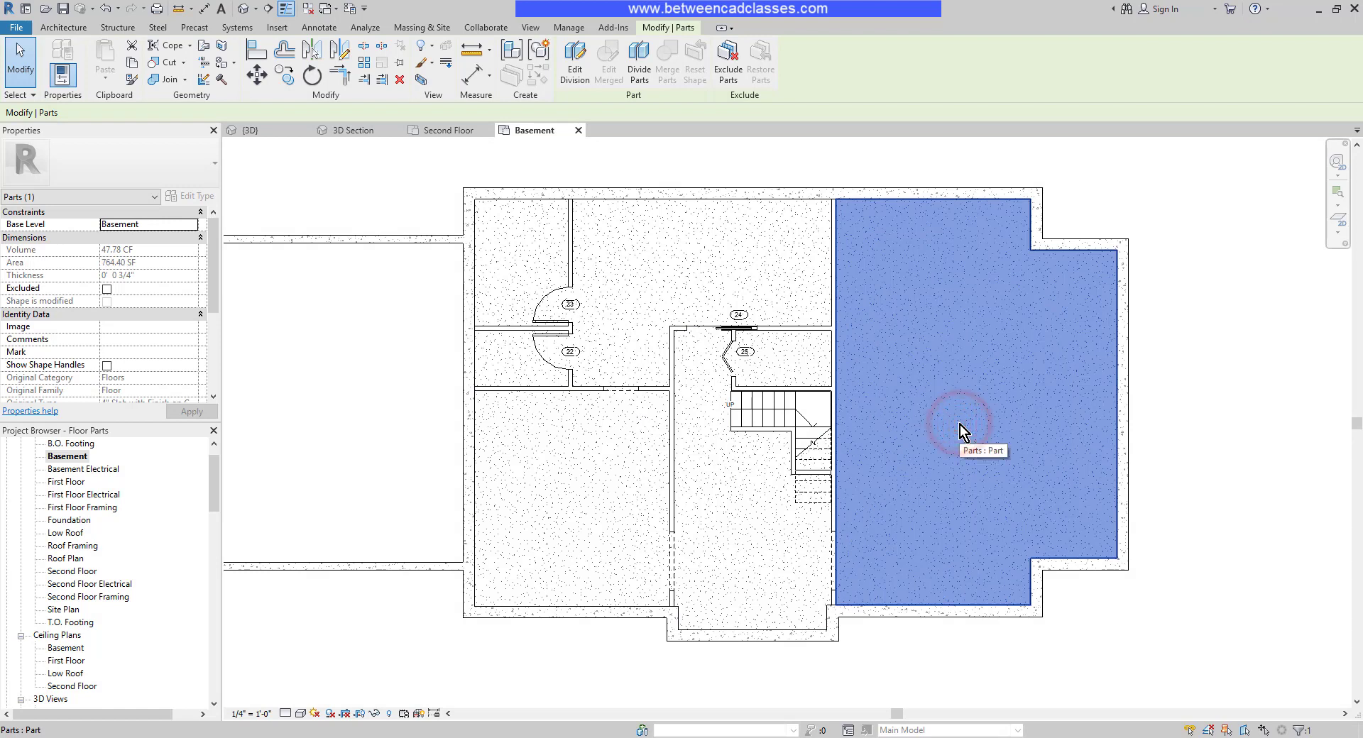
mouse_move(951, 430)
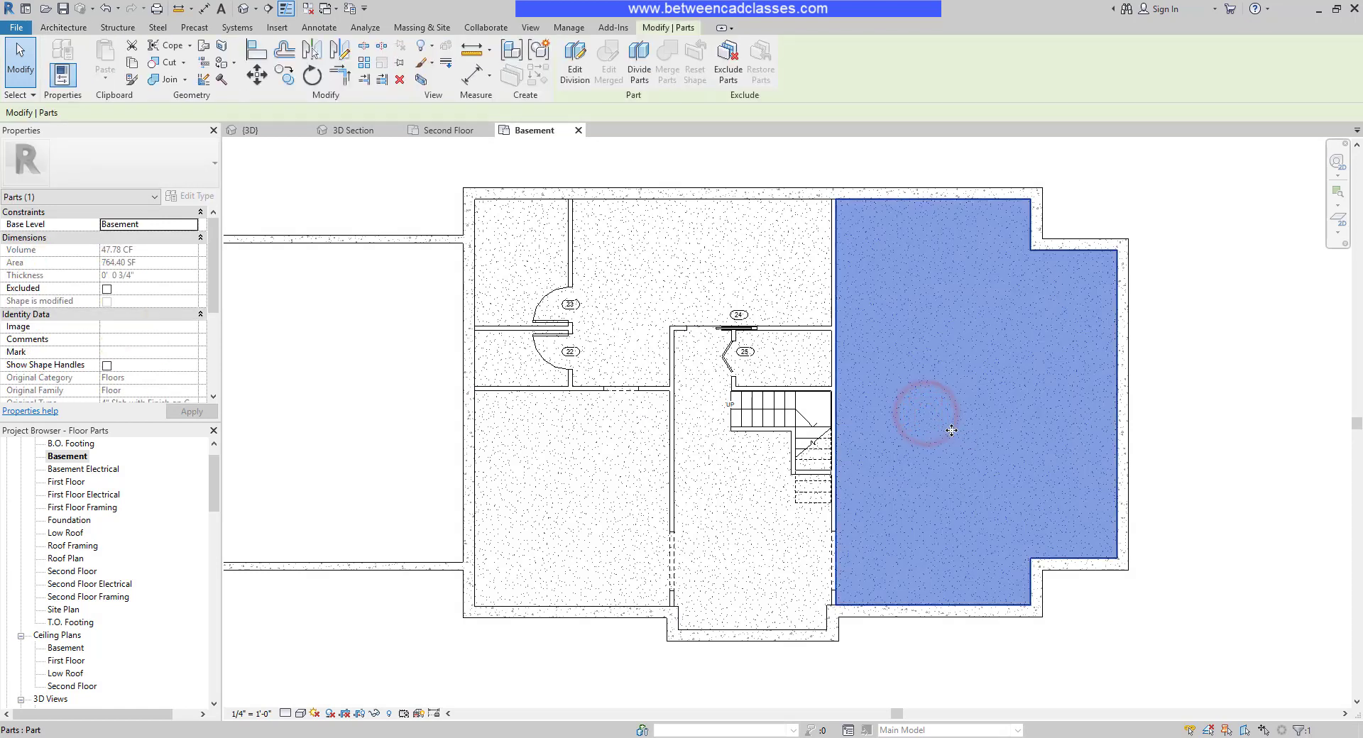
mouse_move(967, 388)
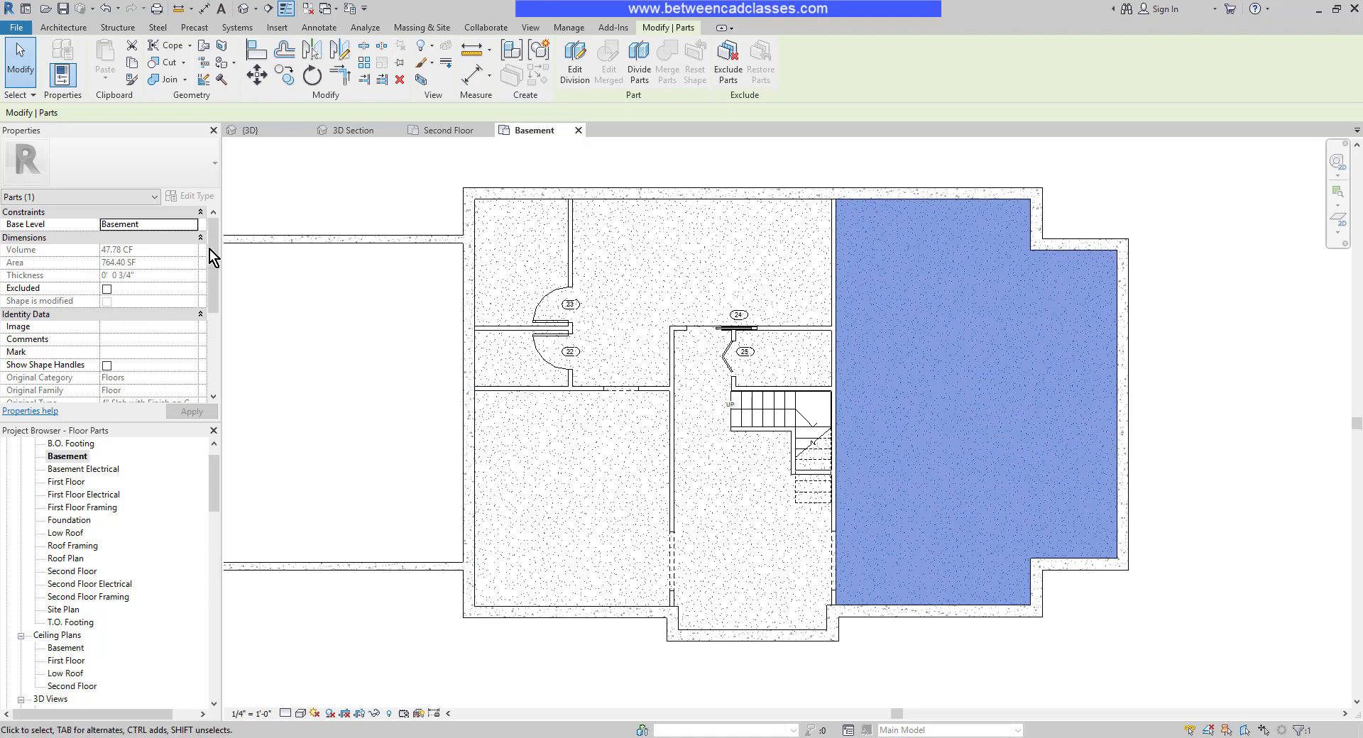
scroll(down, 3)
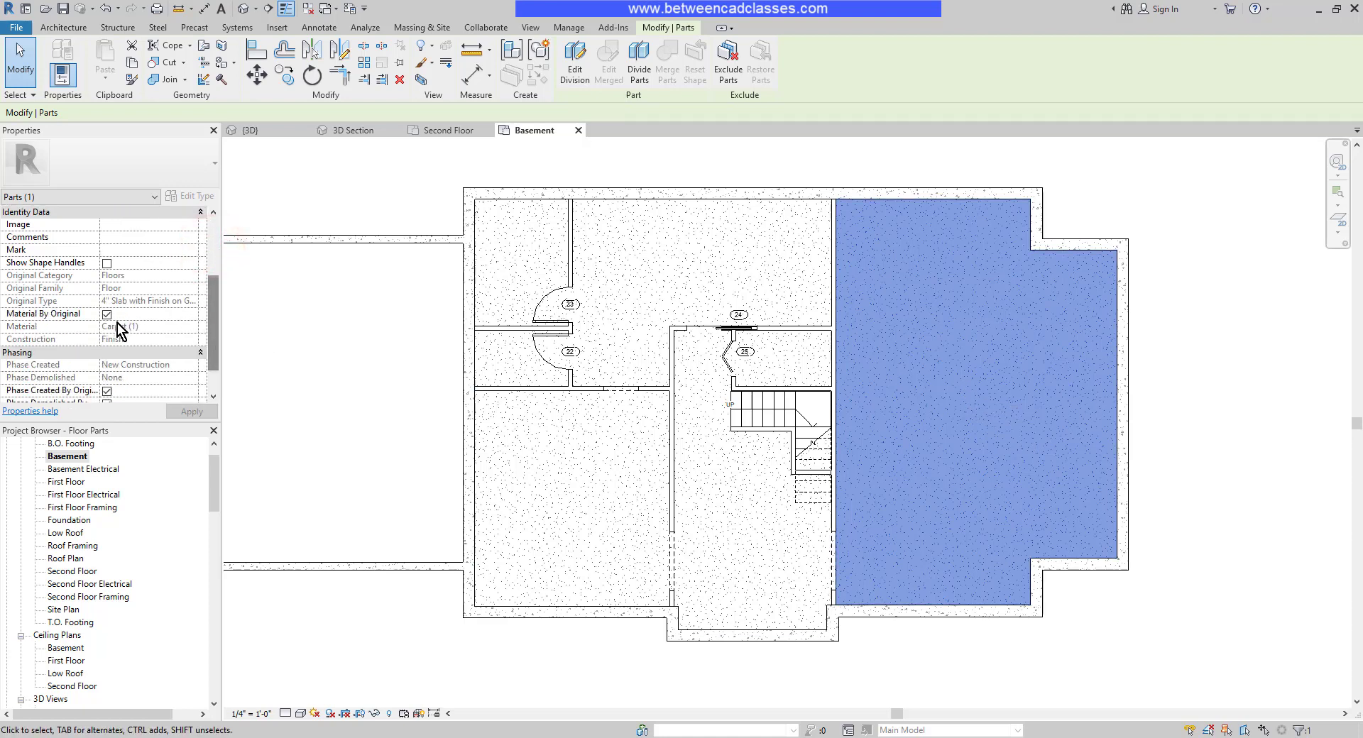
click(106, 314)
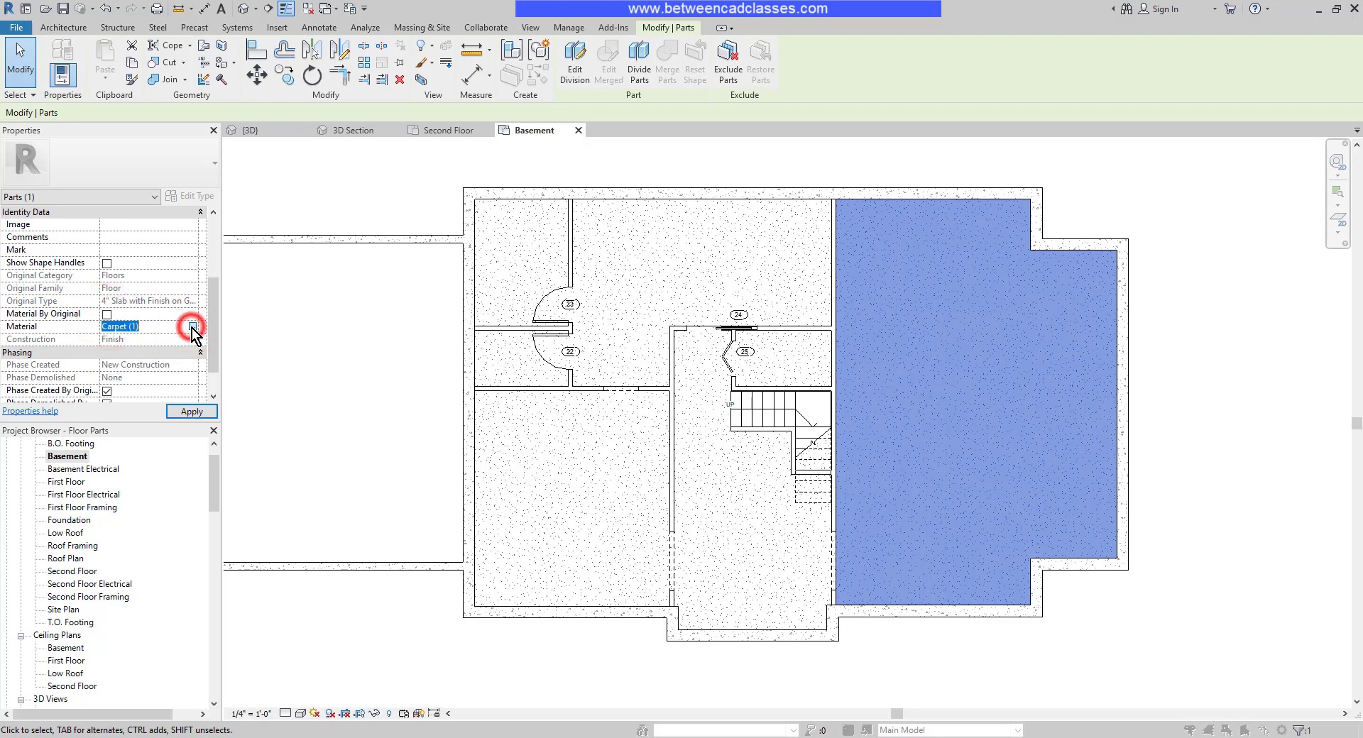
click(192, 327)
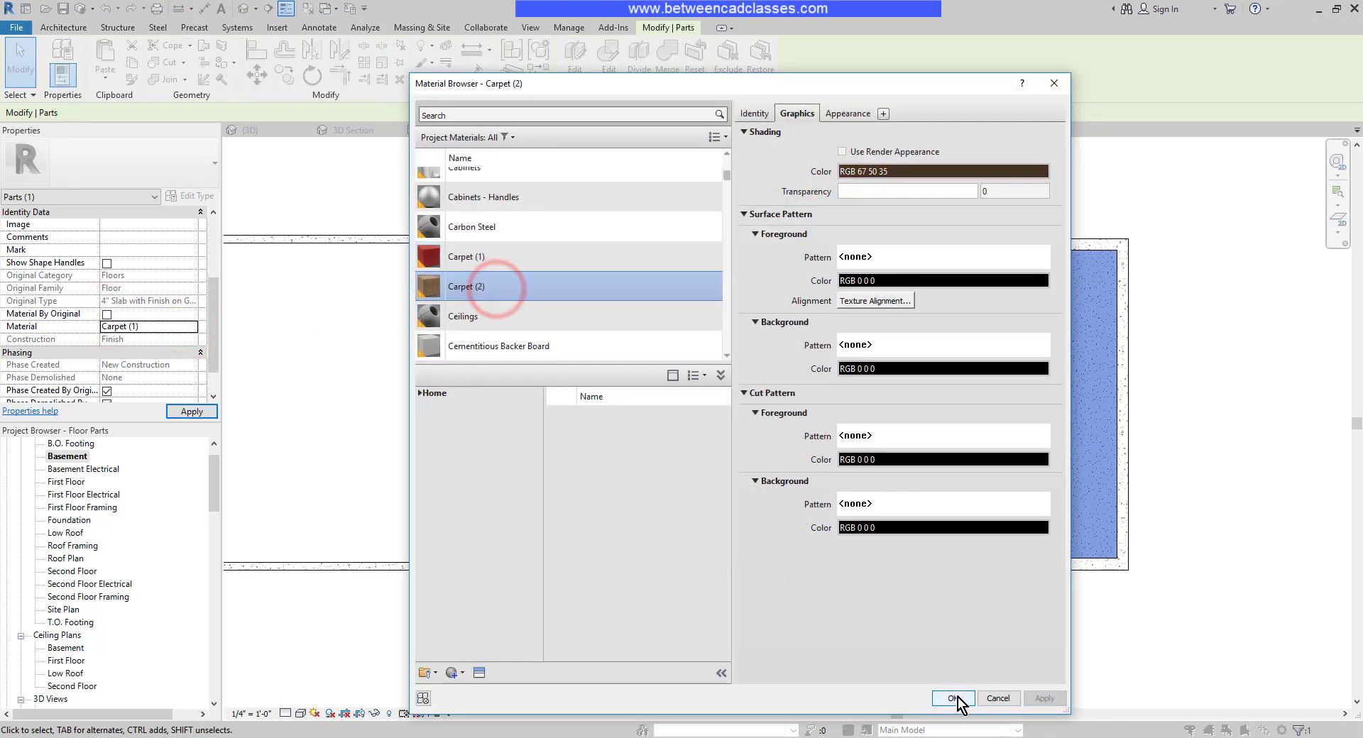
click(952, 698)
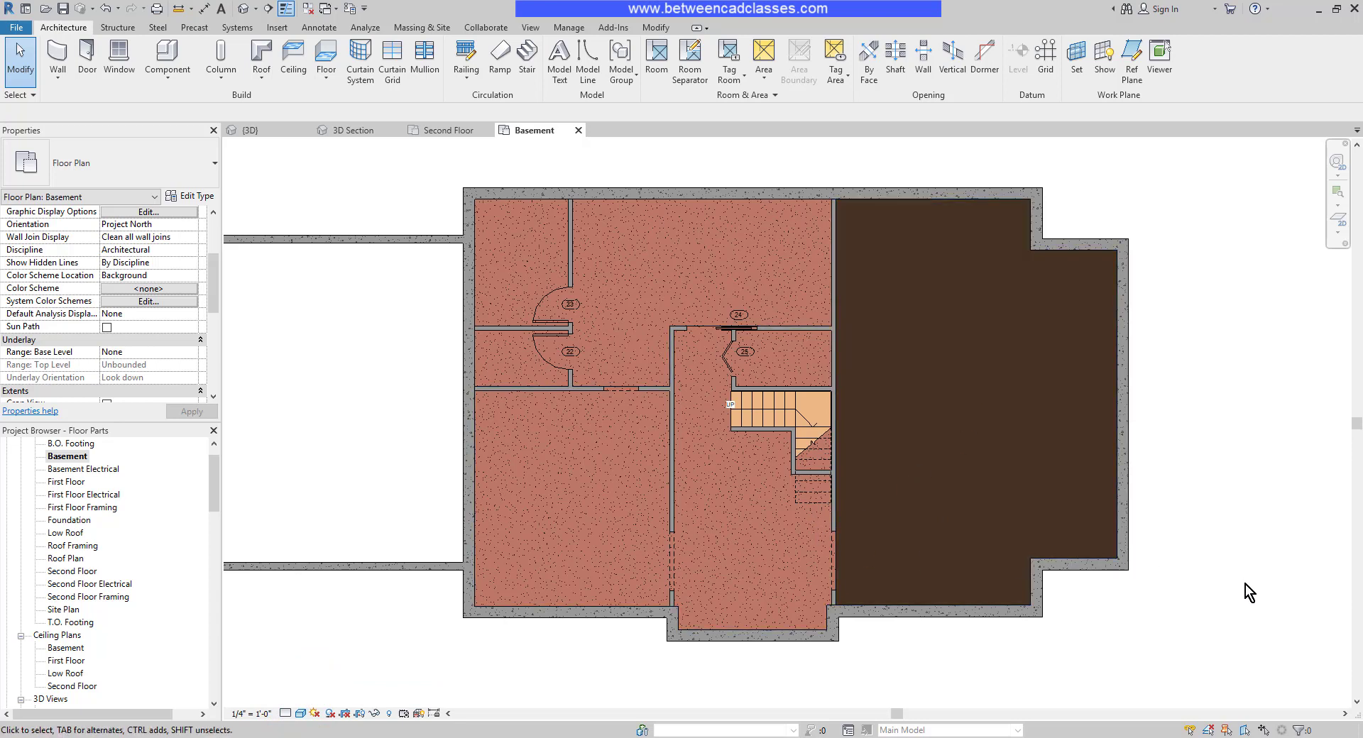
Exclude the upper-left rooms' carpet part so bare concrete shows there, then check the view's visual style.
click(590, 225)
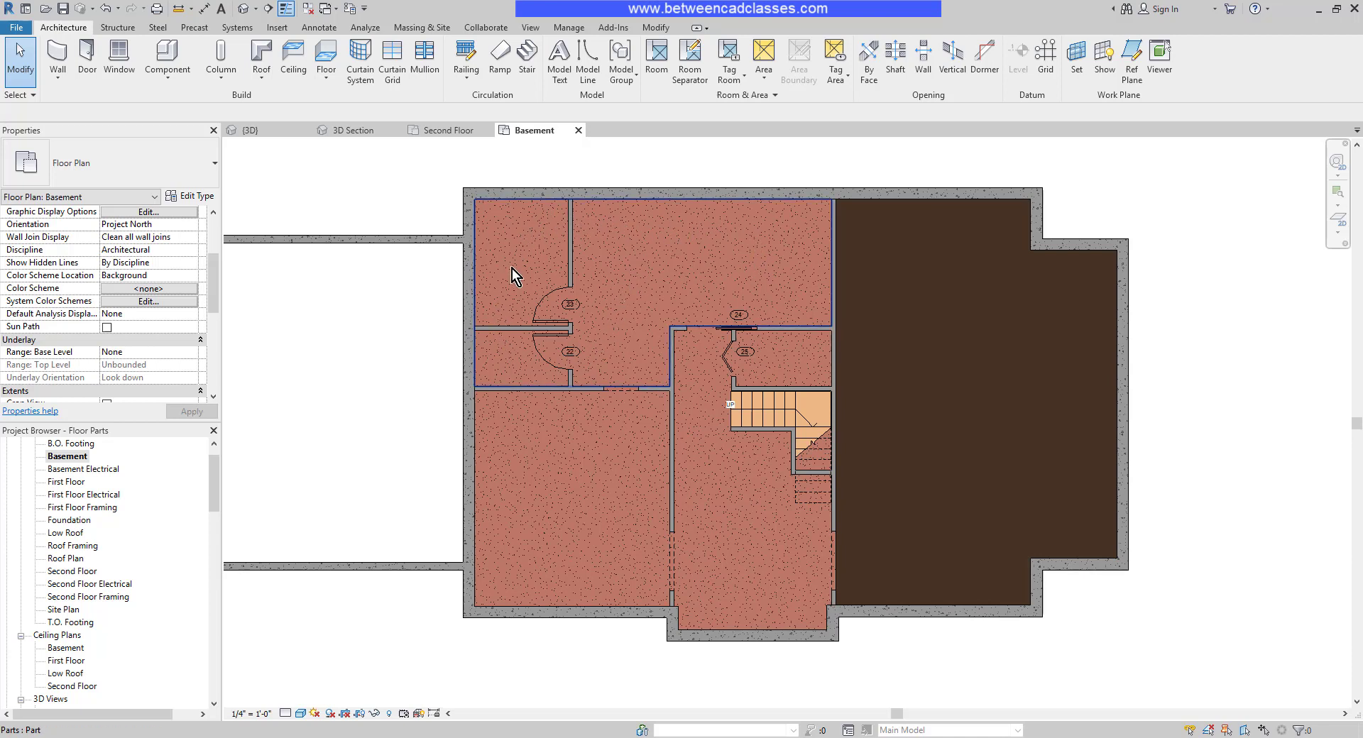
mouse_move(572, 262)
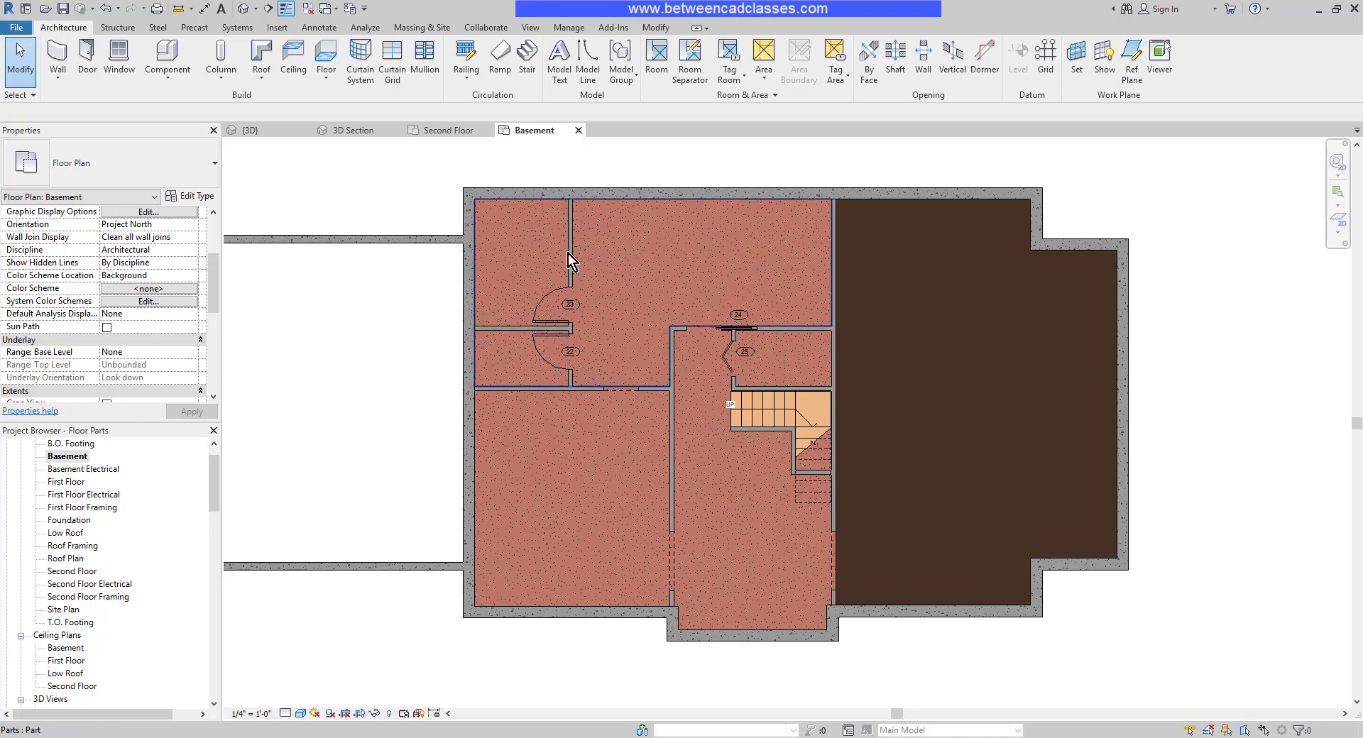
mouse_move(714, 267)
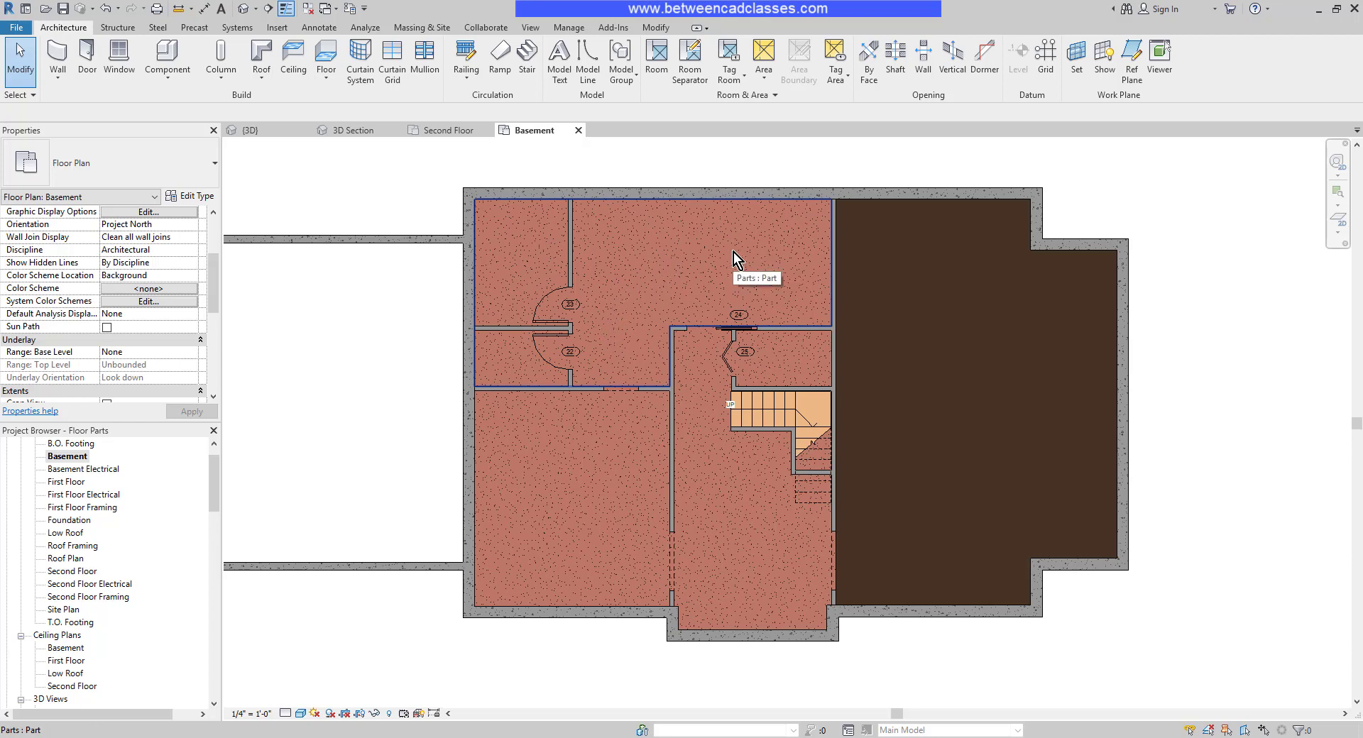
click(644, 262)
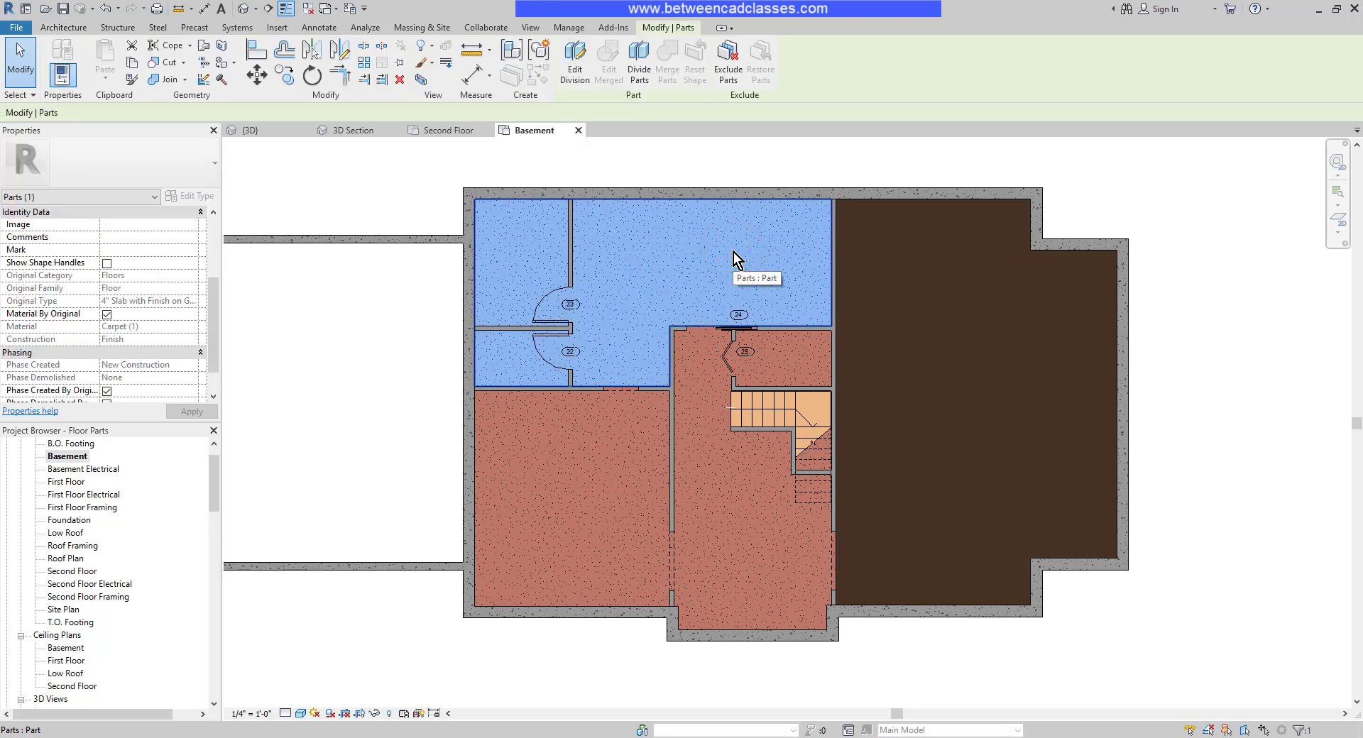
mouse_move(732, 133)
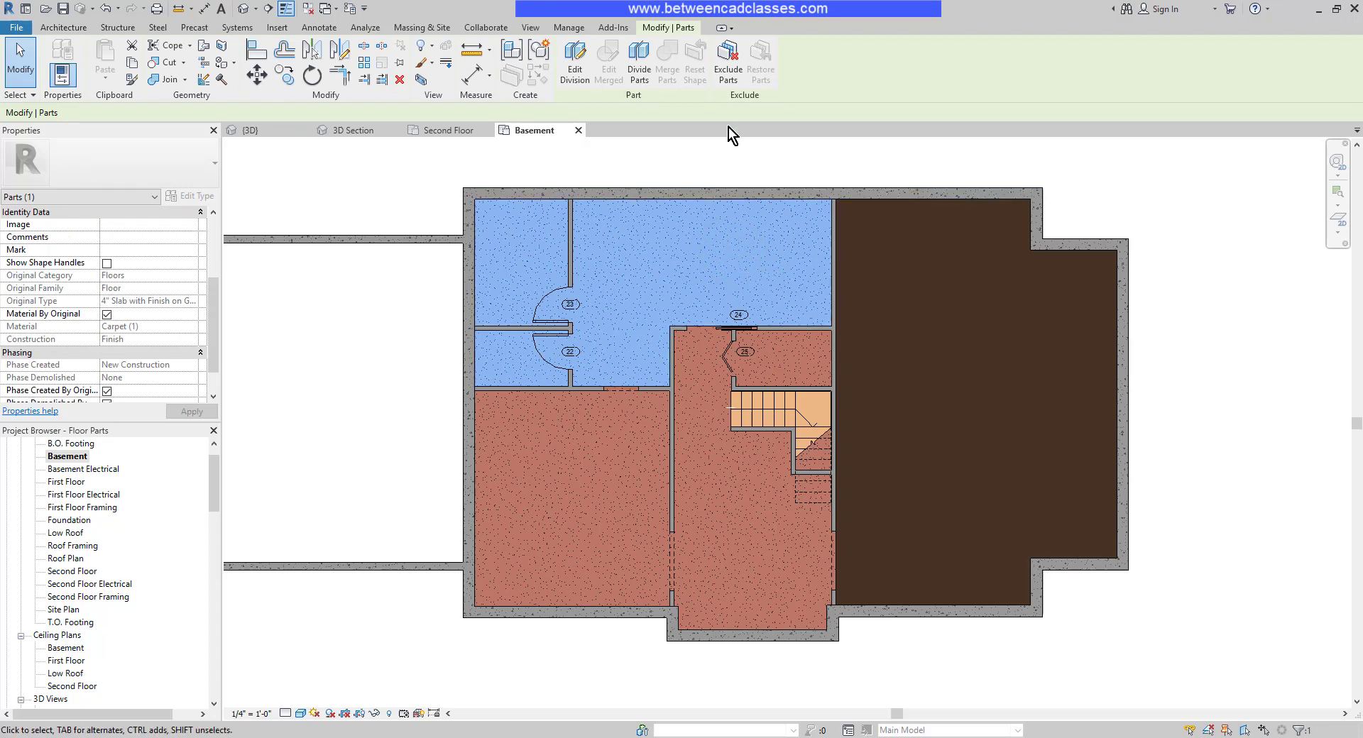
mouse_move(727, 62)
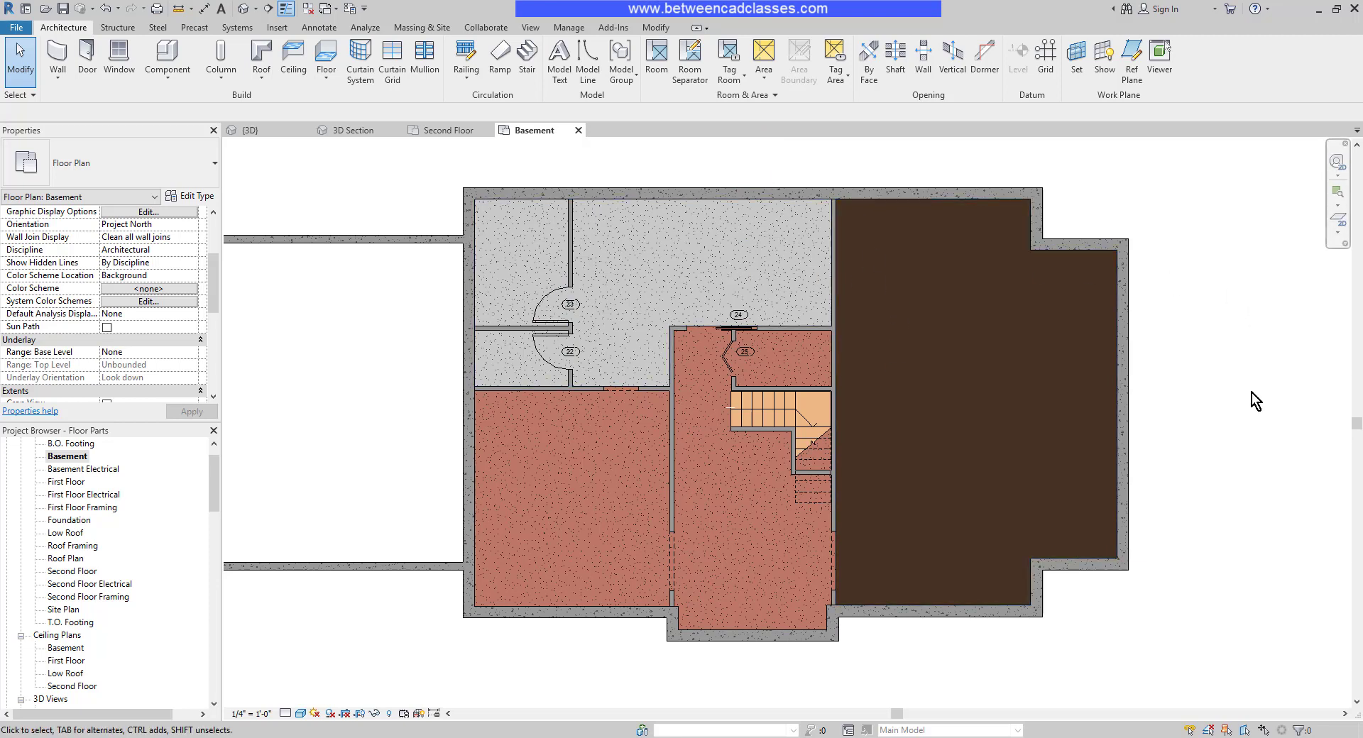
mouse_move(1254, 416)
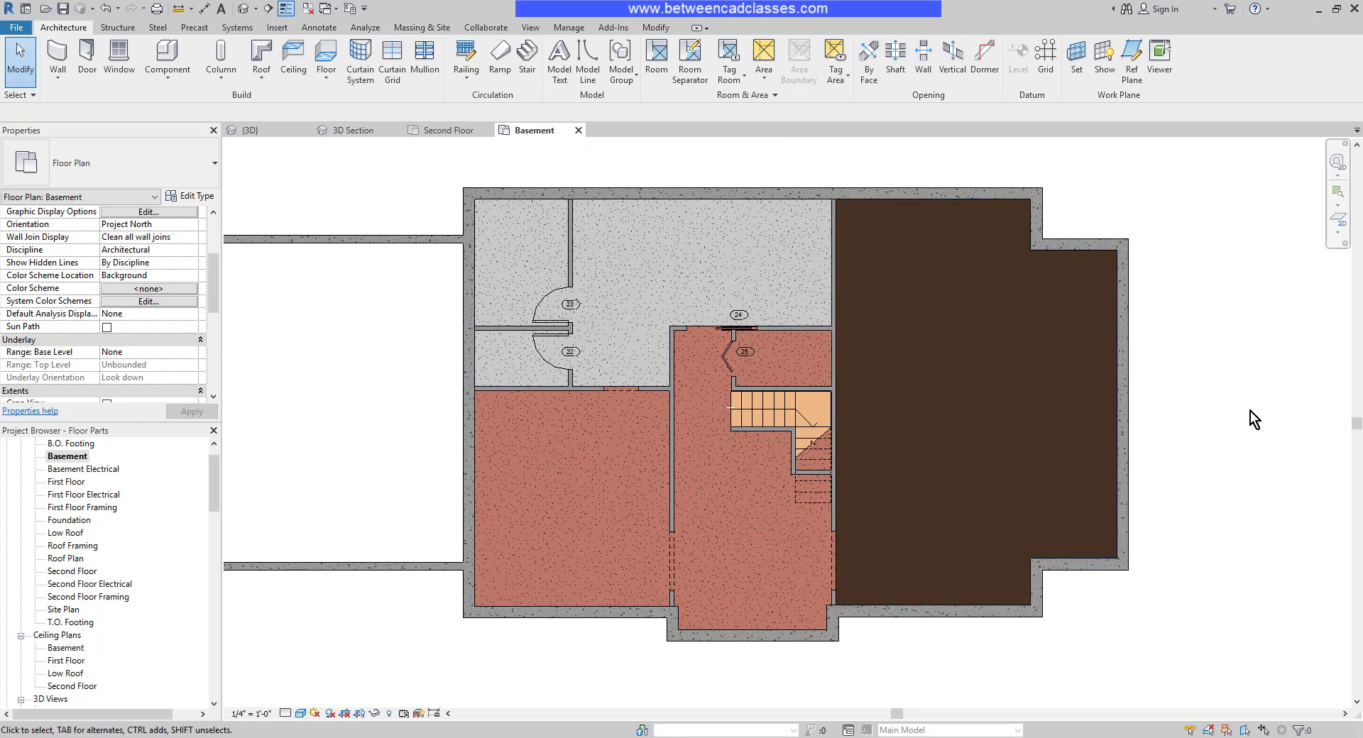
click(300, 713)
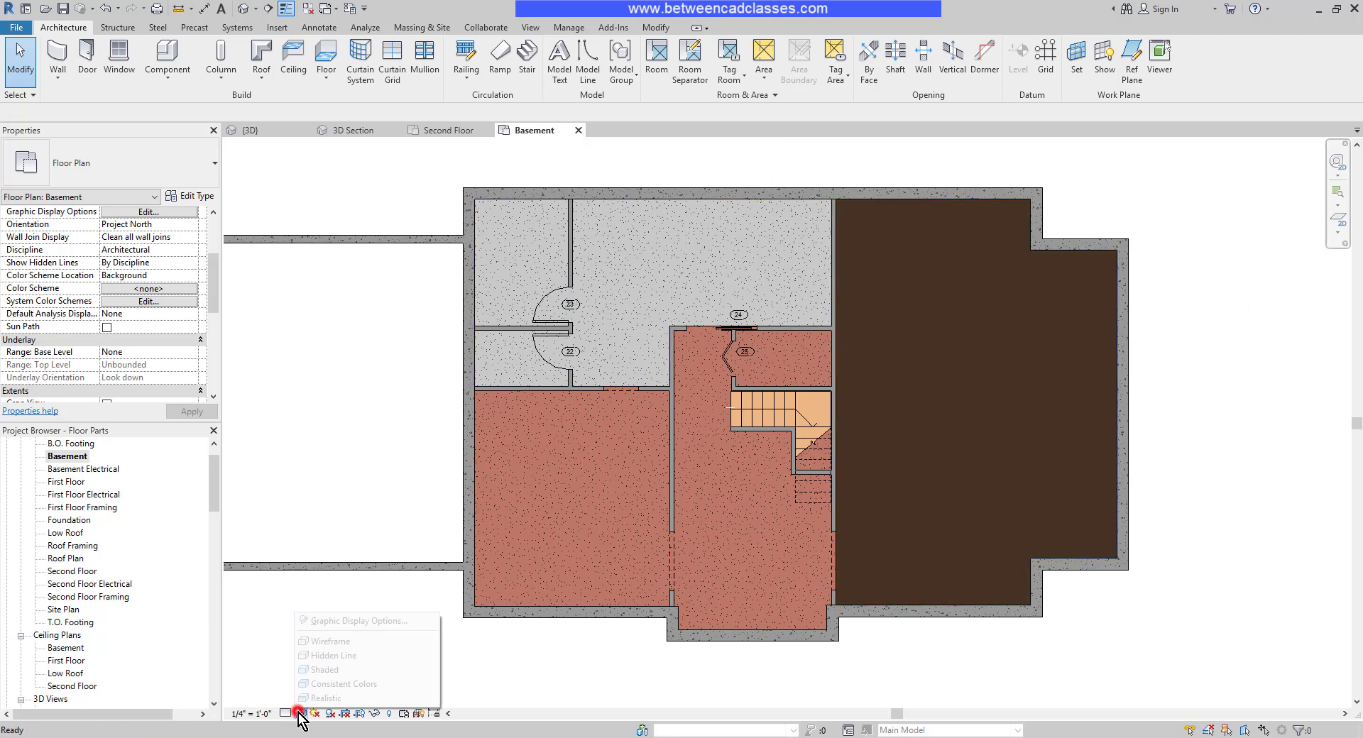